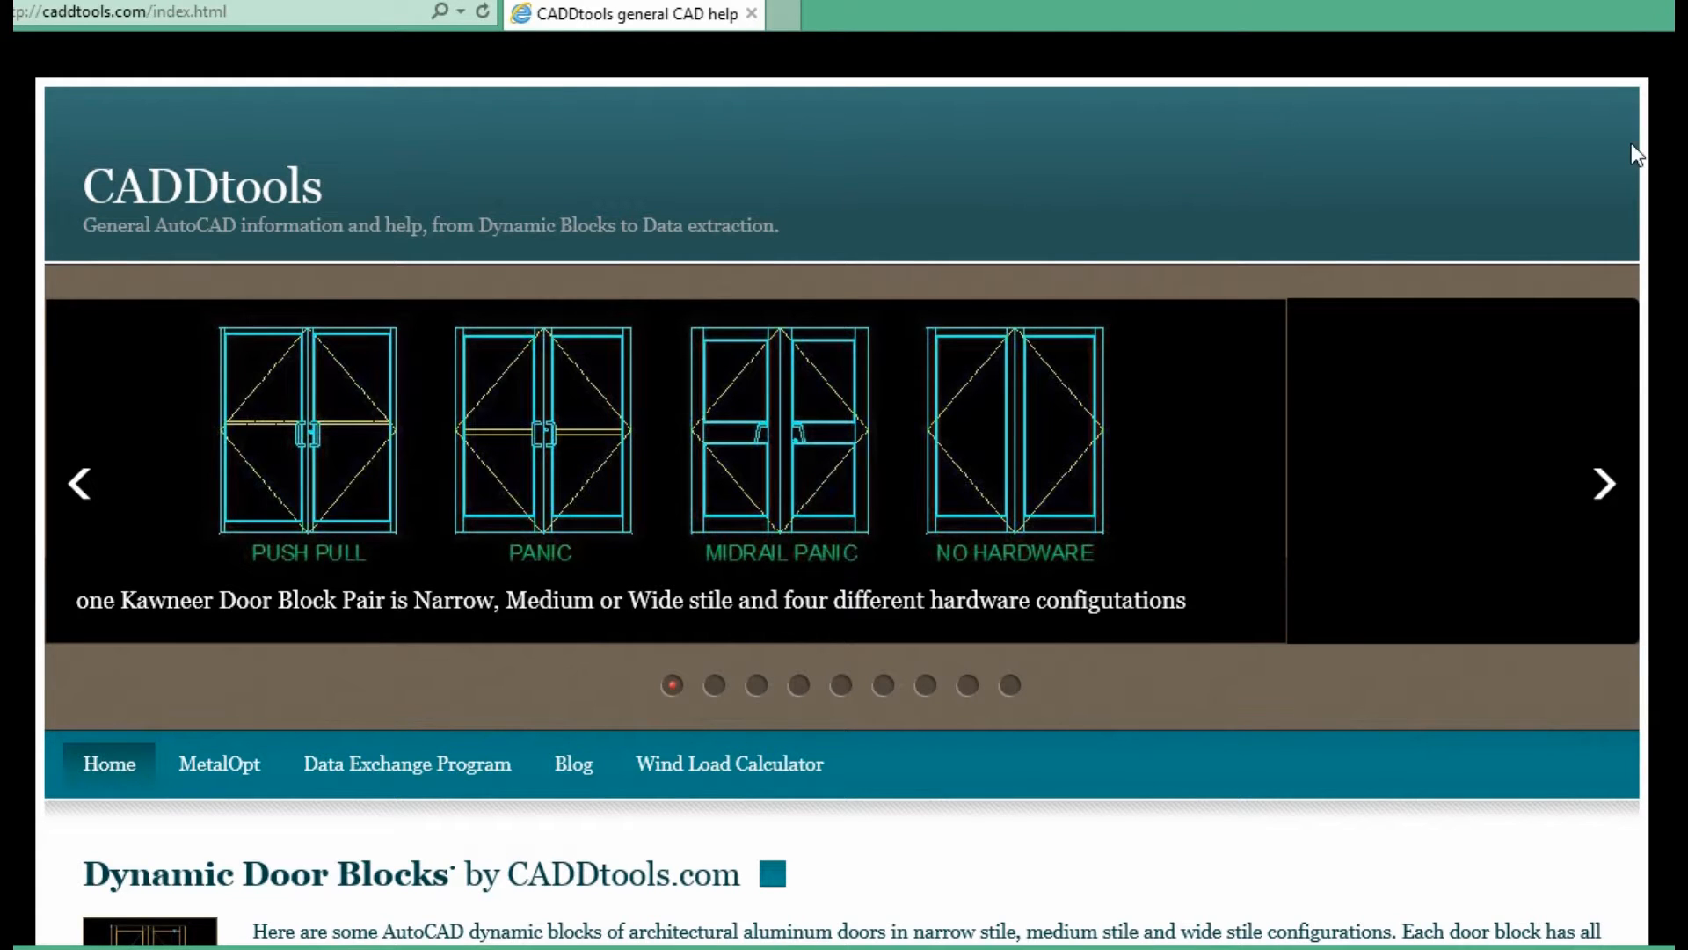
mouse_move(981, 258)
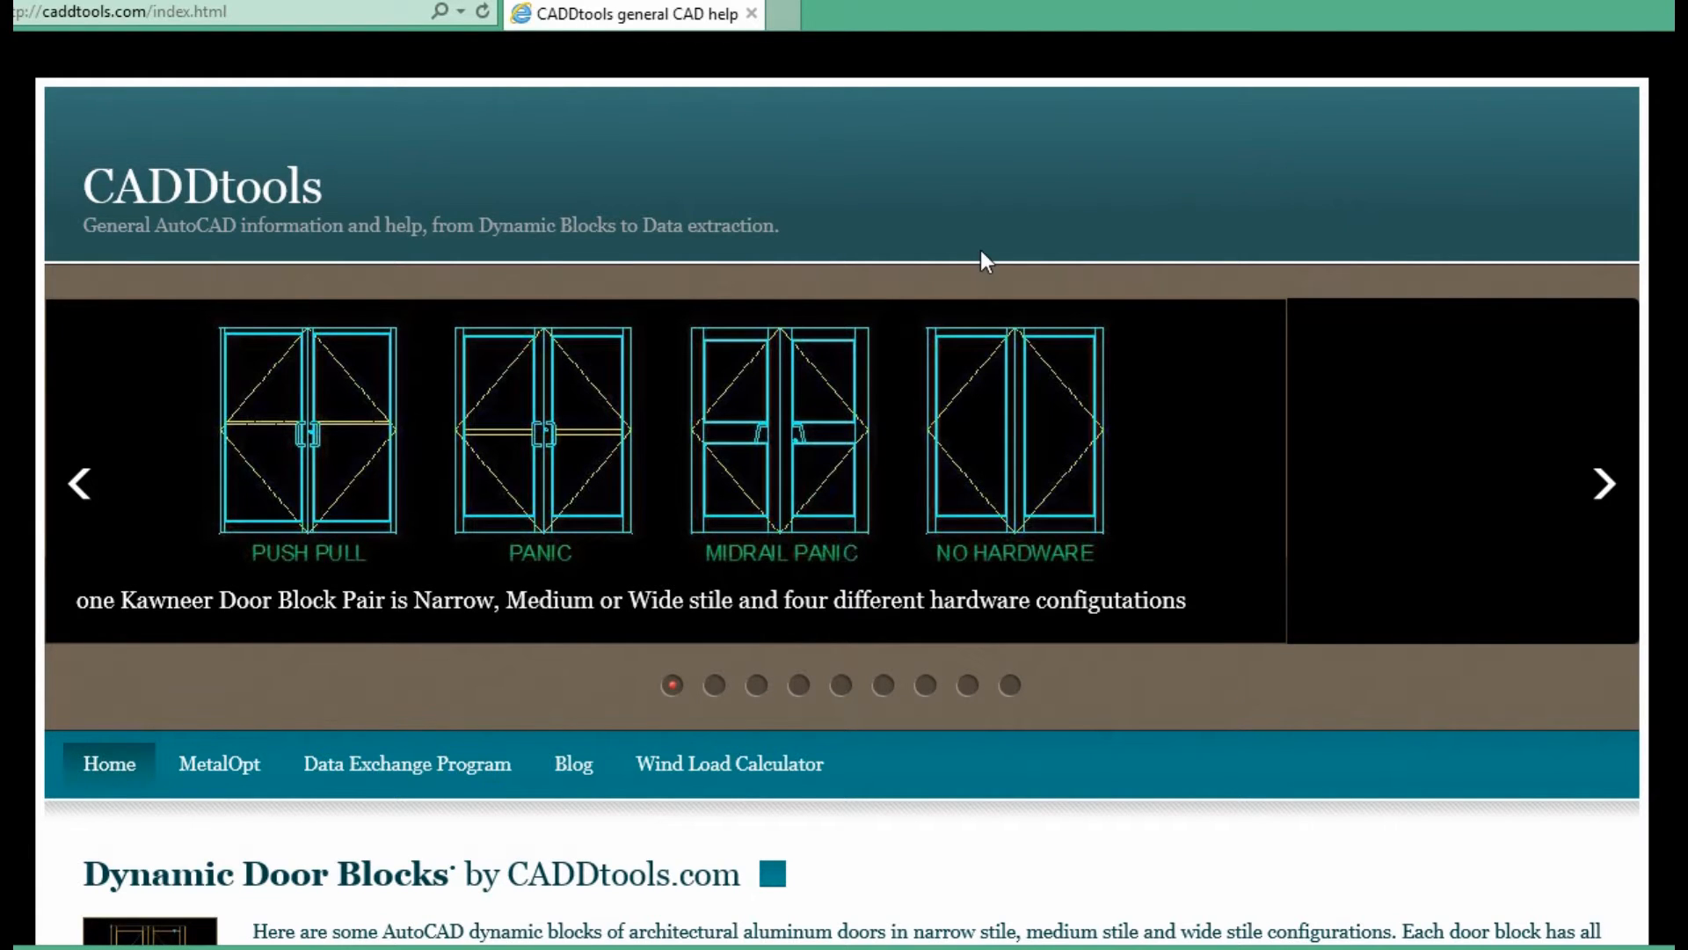
mouse_move(747, 526)
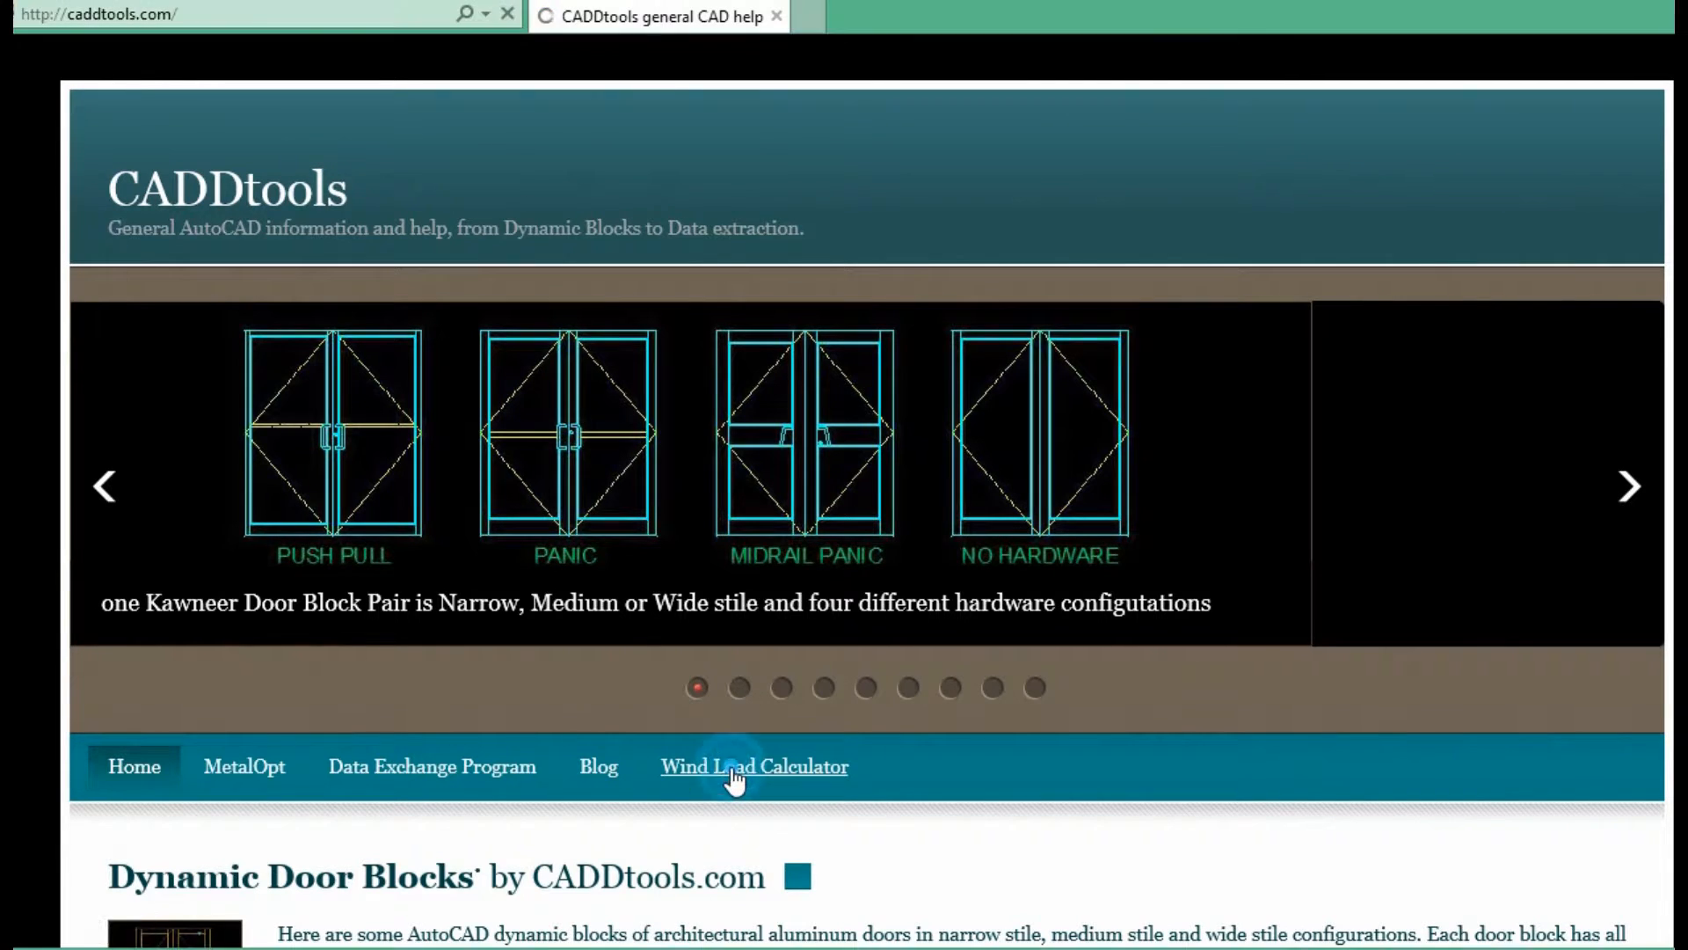
Step: Go to the ASCE7-10 wind load program page and bring the project information form into view
click(754, 765)
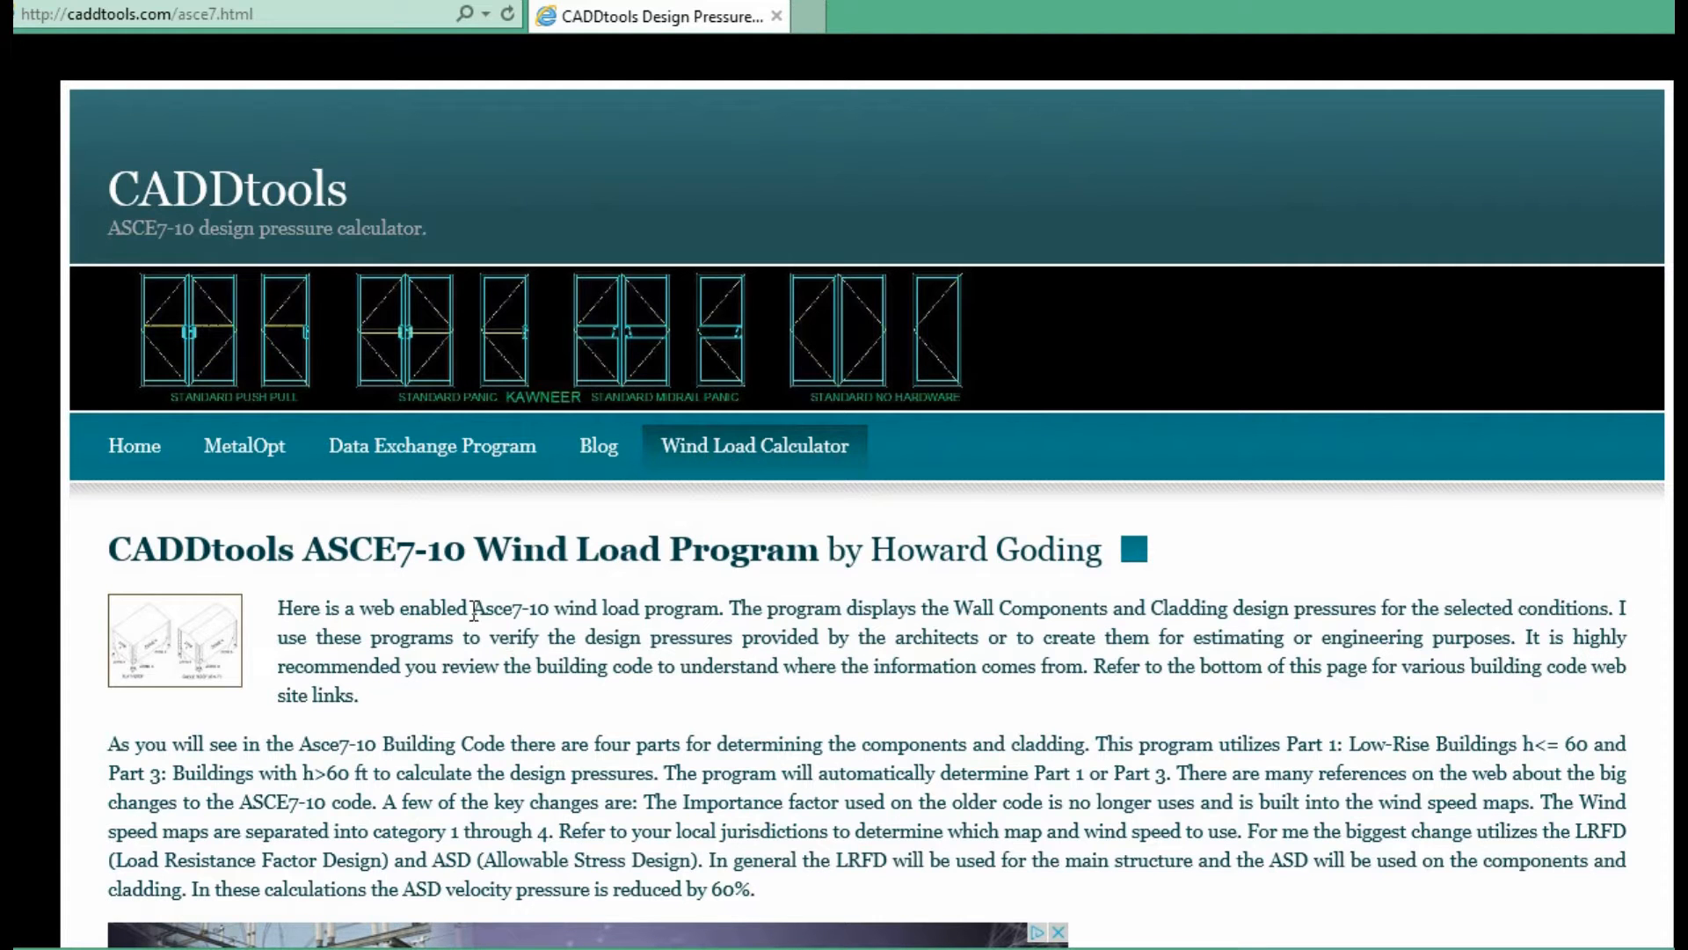
scroll(down, 3)
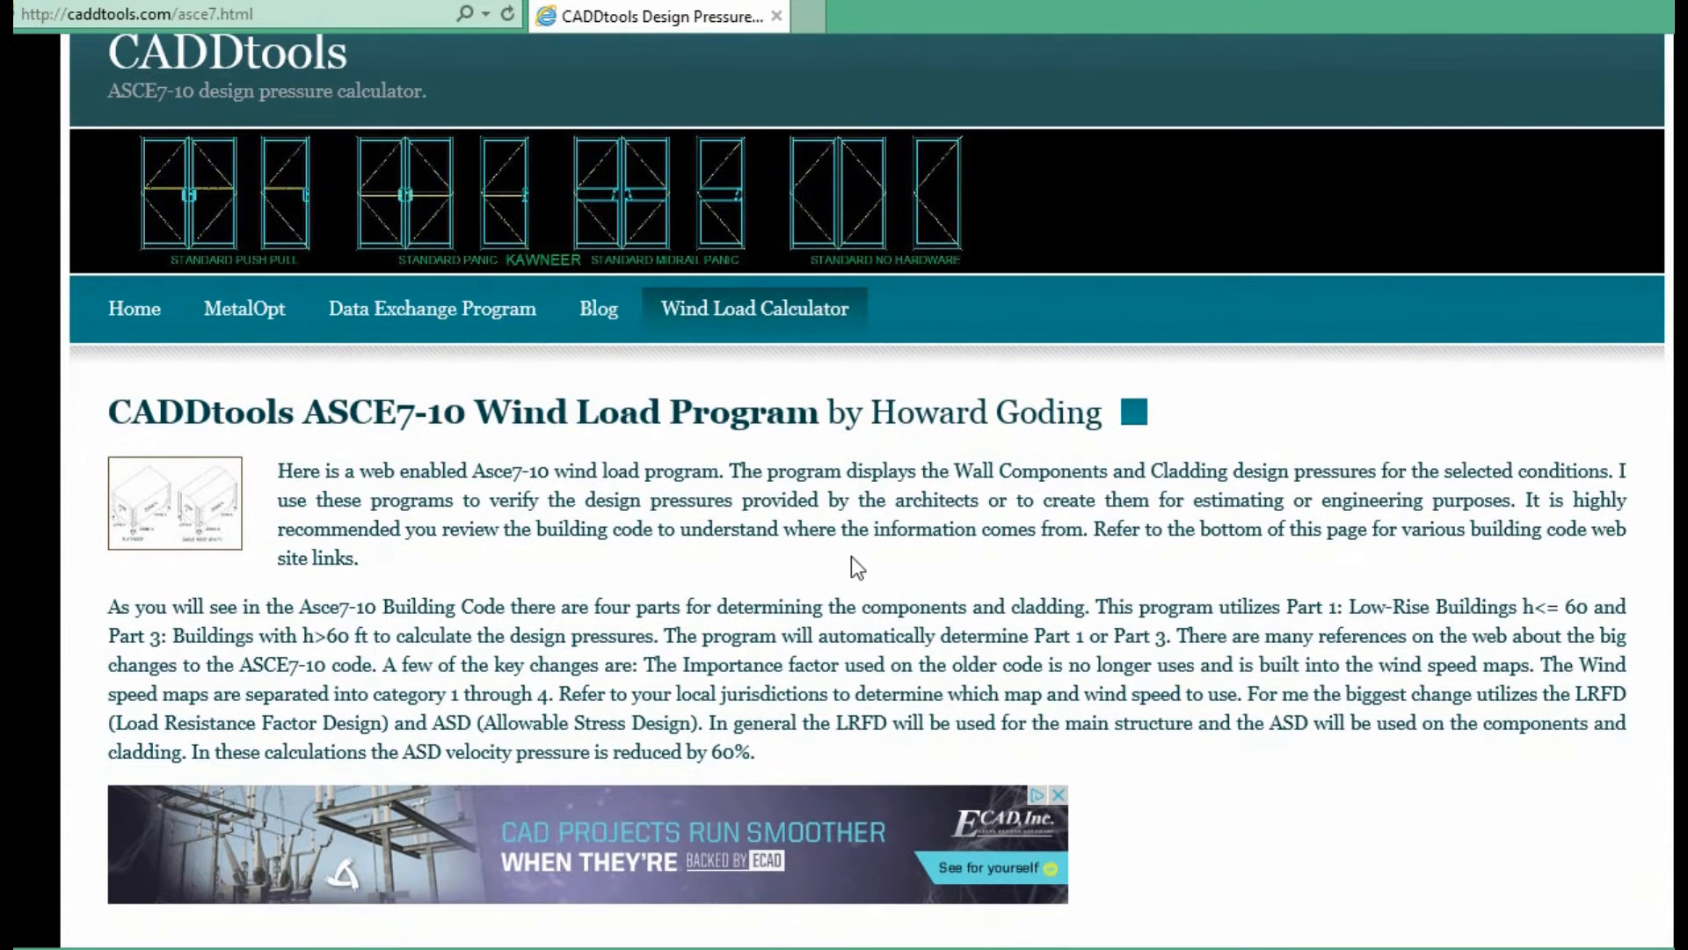
scroll(down, 3)
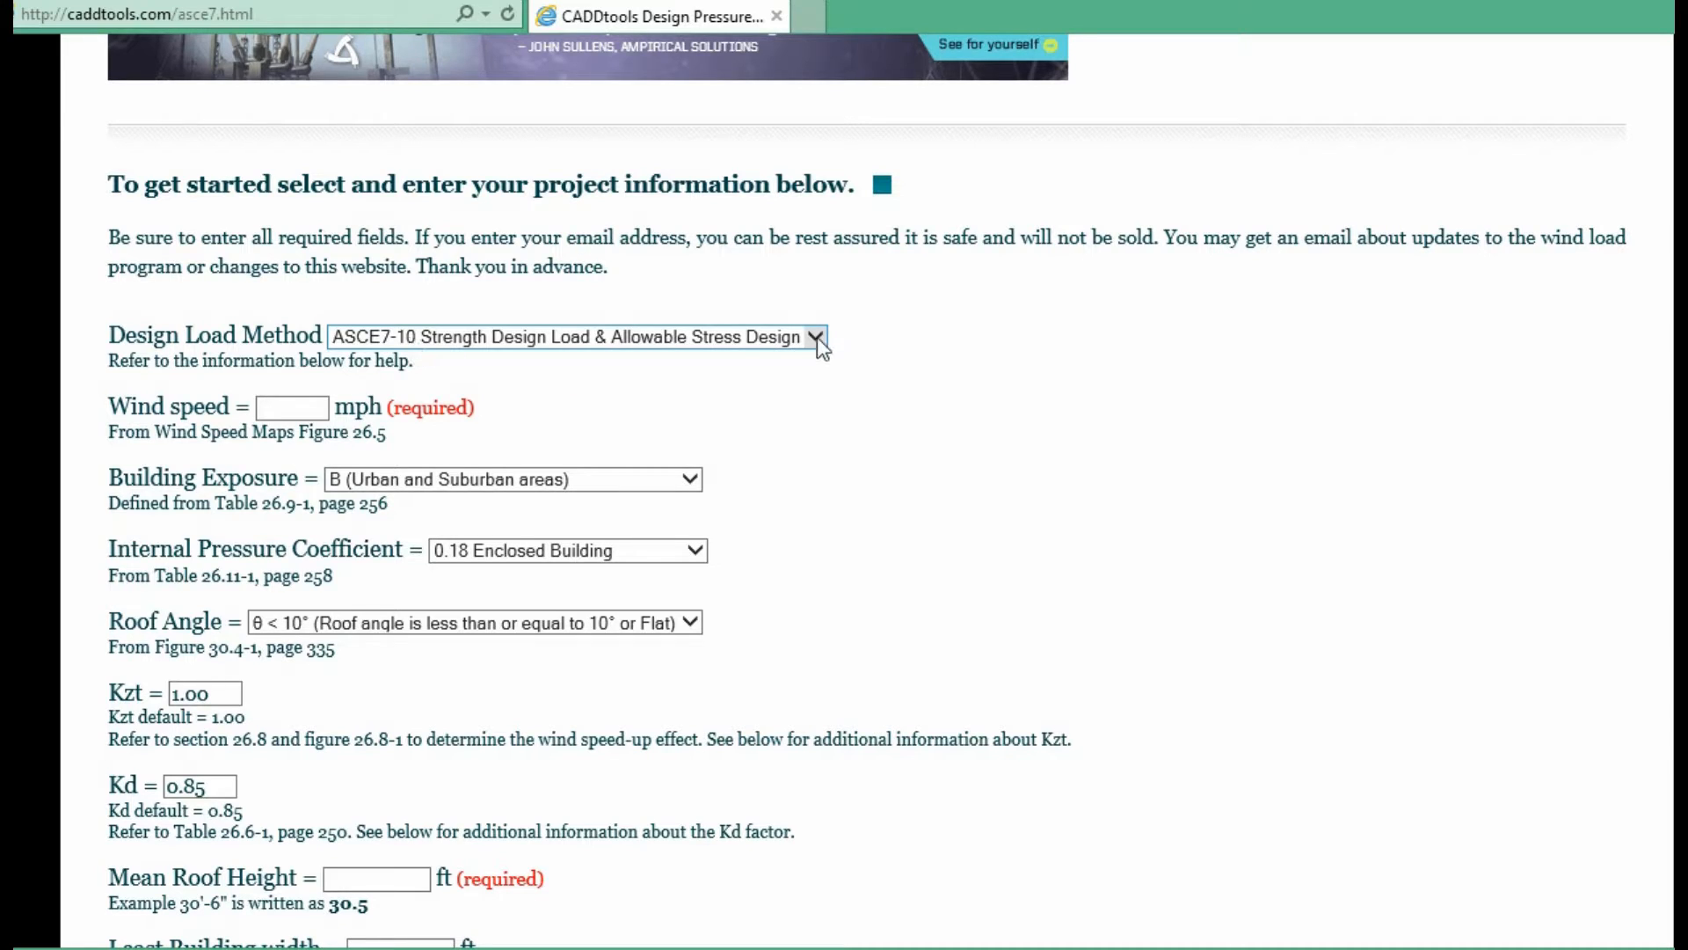
Step: Keep ASCE7-10 as design method, set wind speed 130 mph and Exposure C open terrain
click(814, 336)
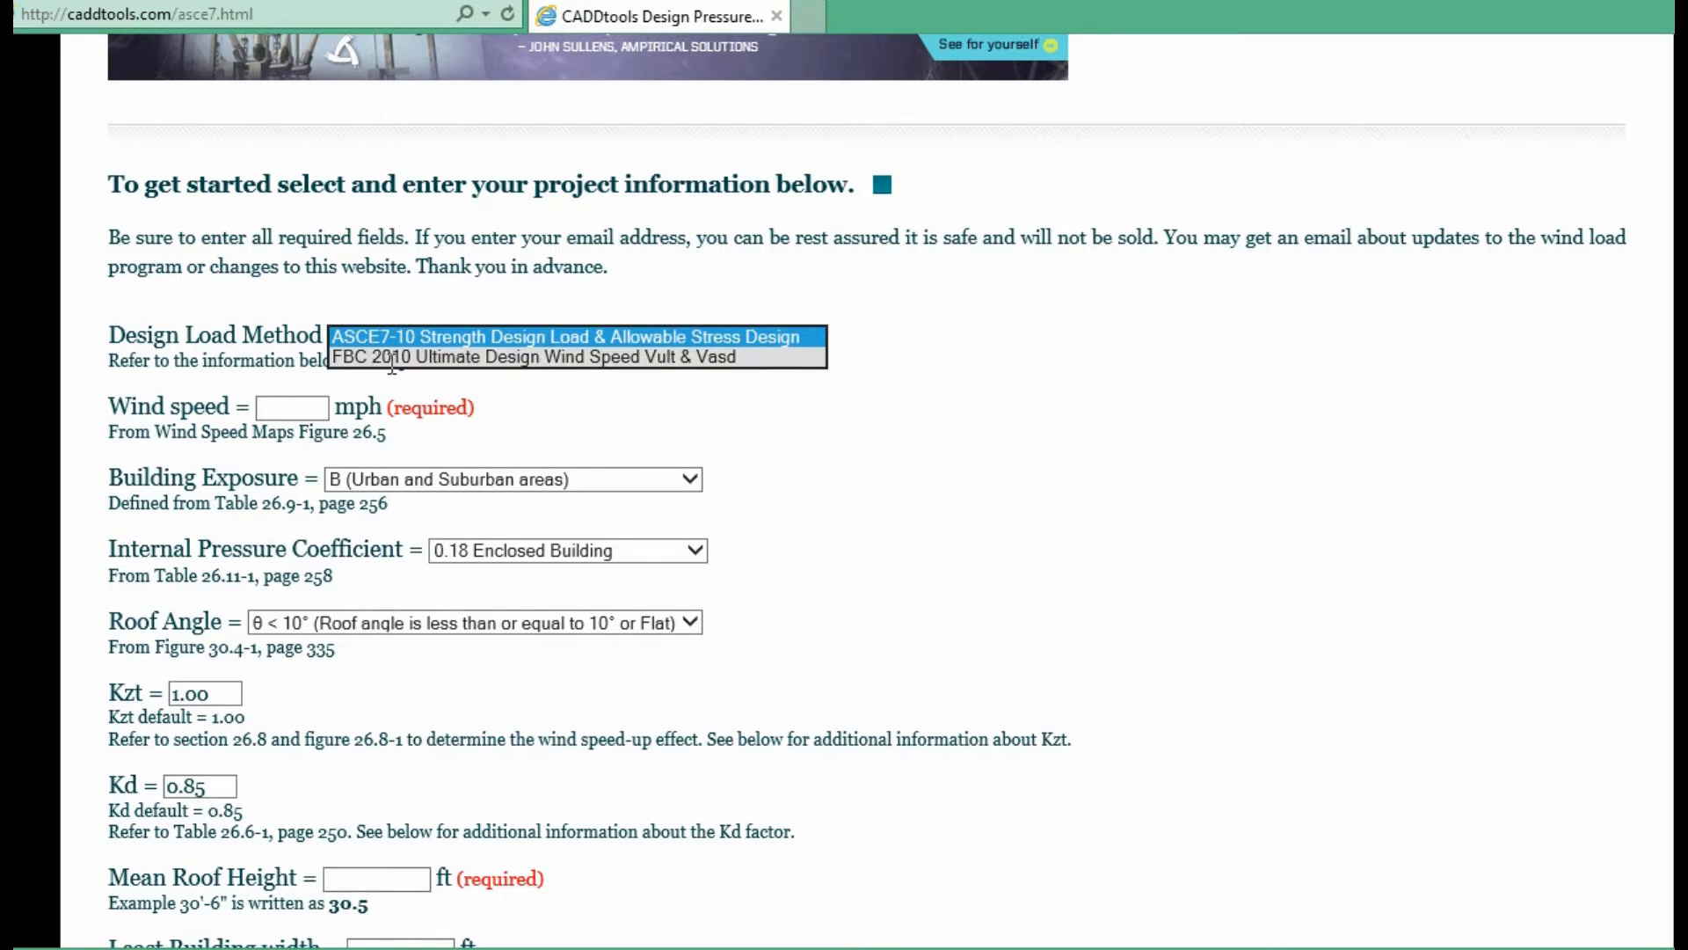
mouse_move(481, 371)
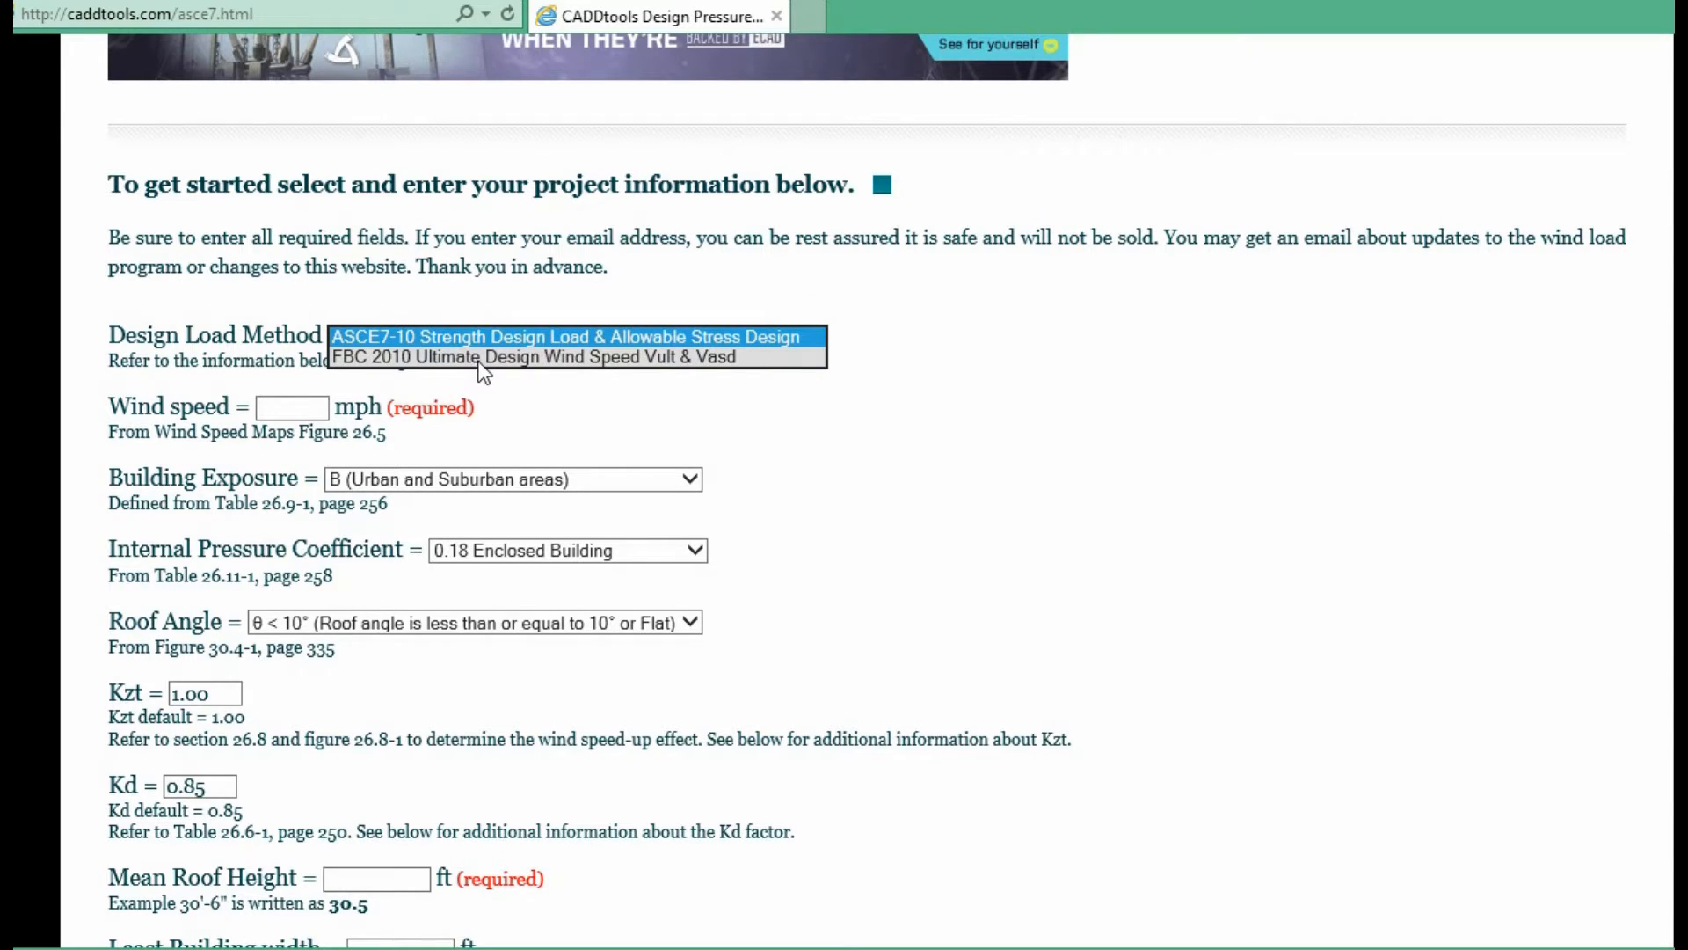
mouse_move(570, 401)
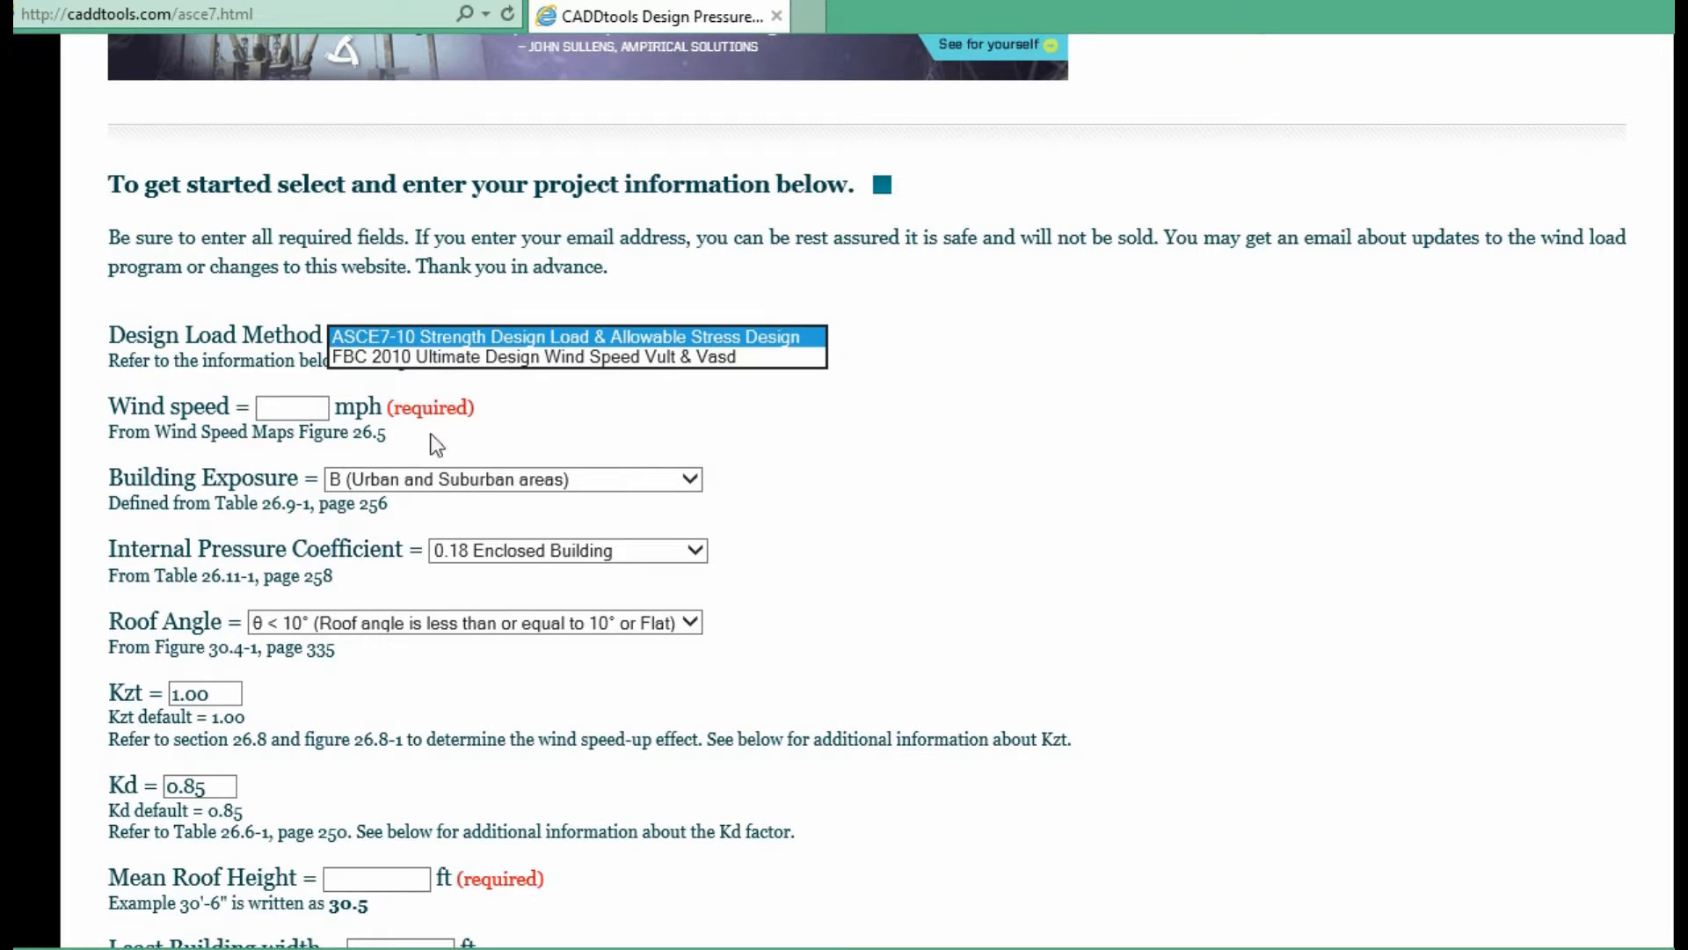
click(563, 335)
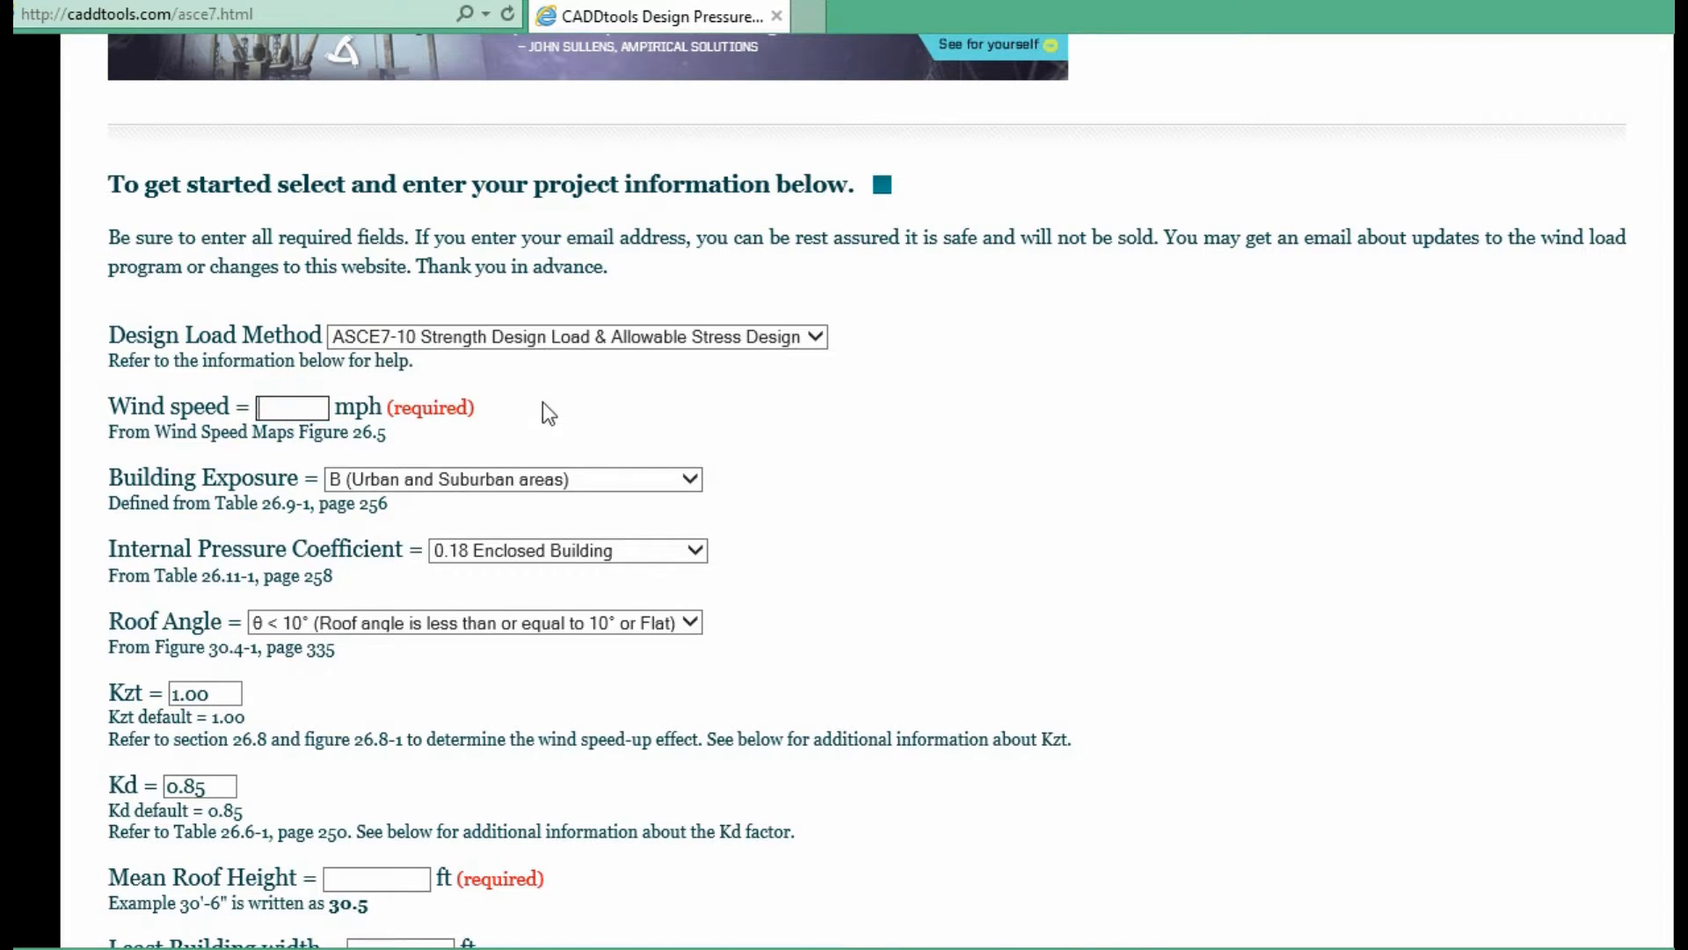
scroll(up, 3)
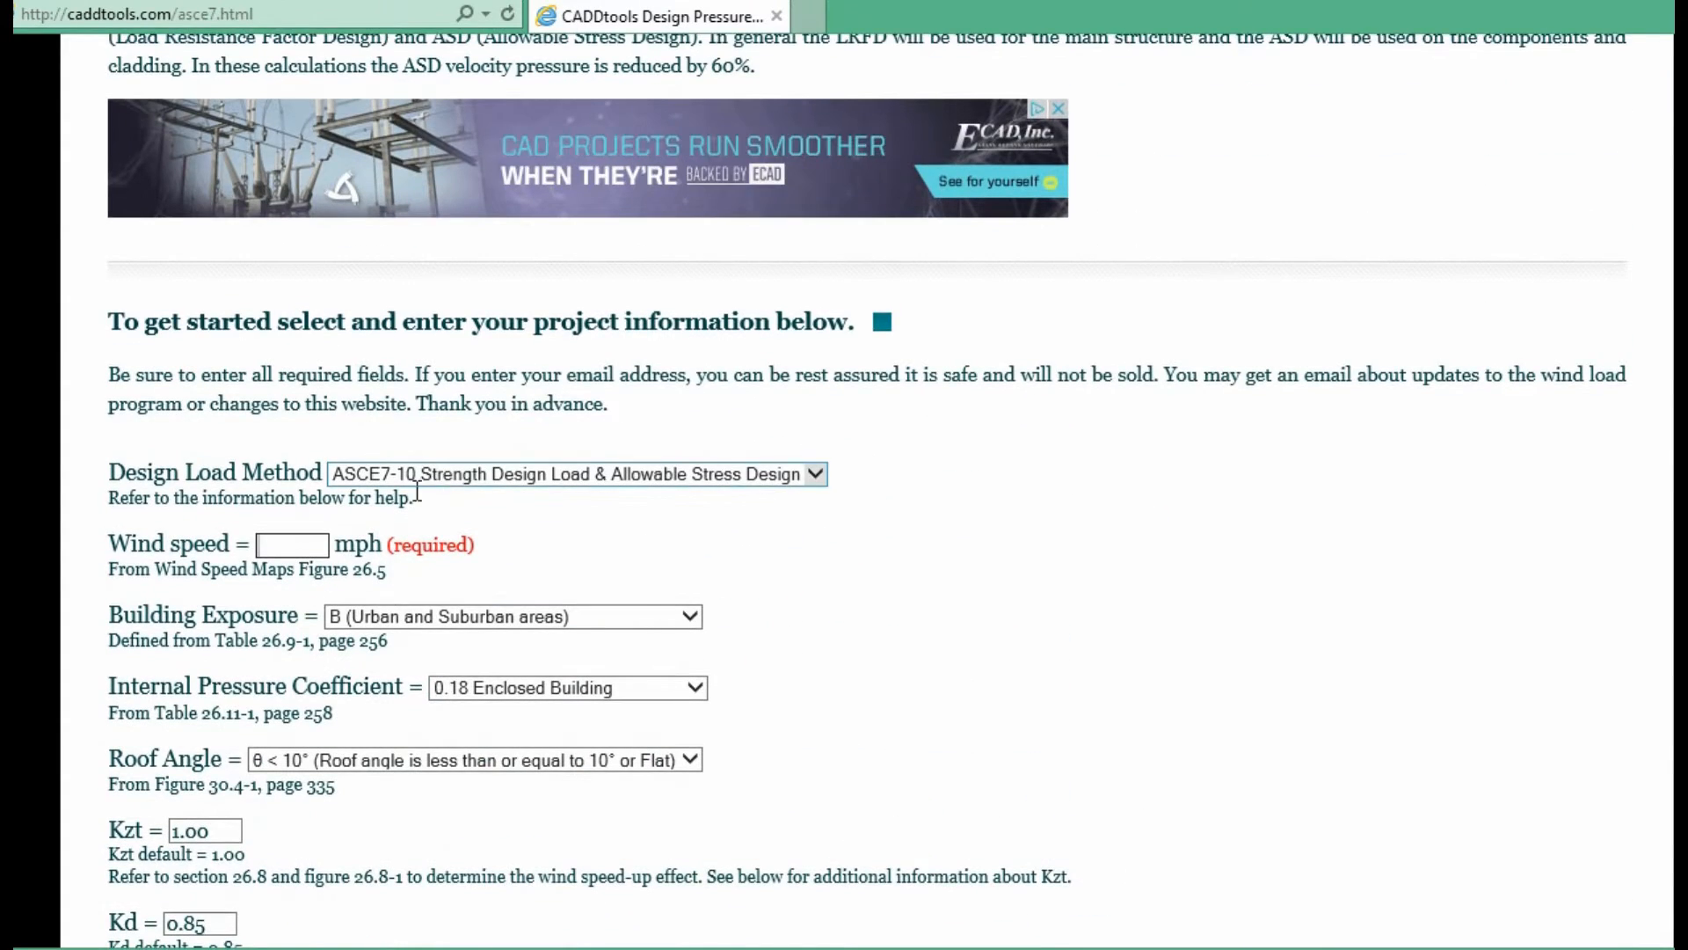
scroll(down, 3)
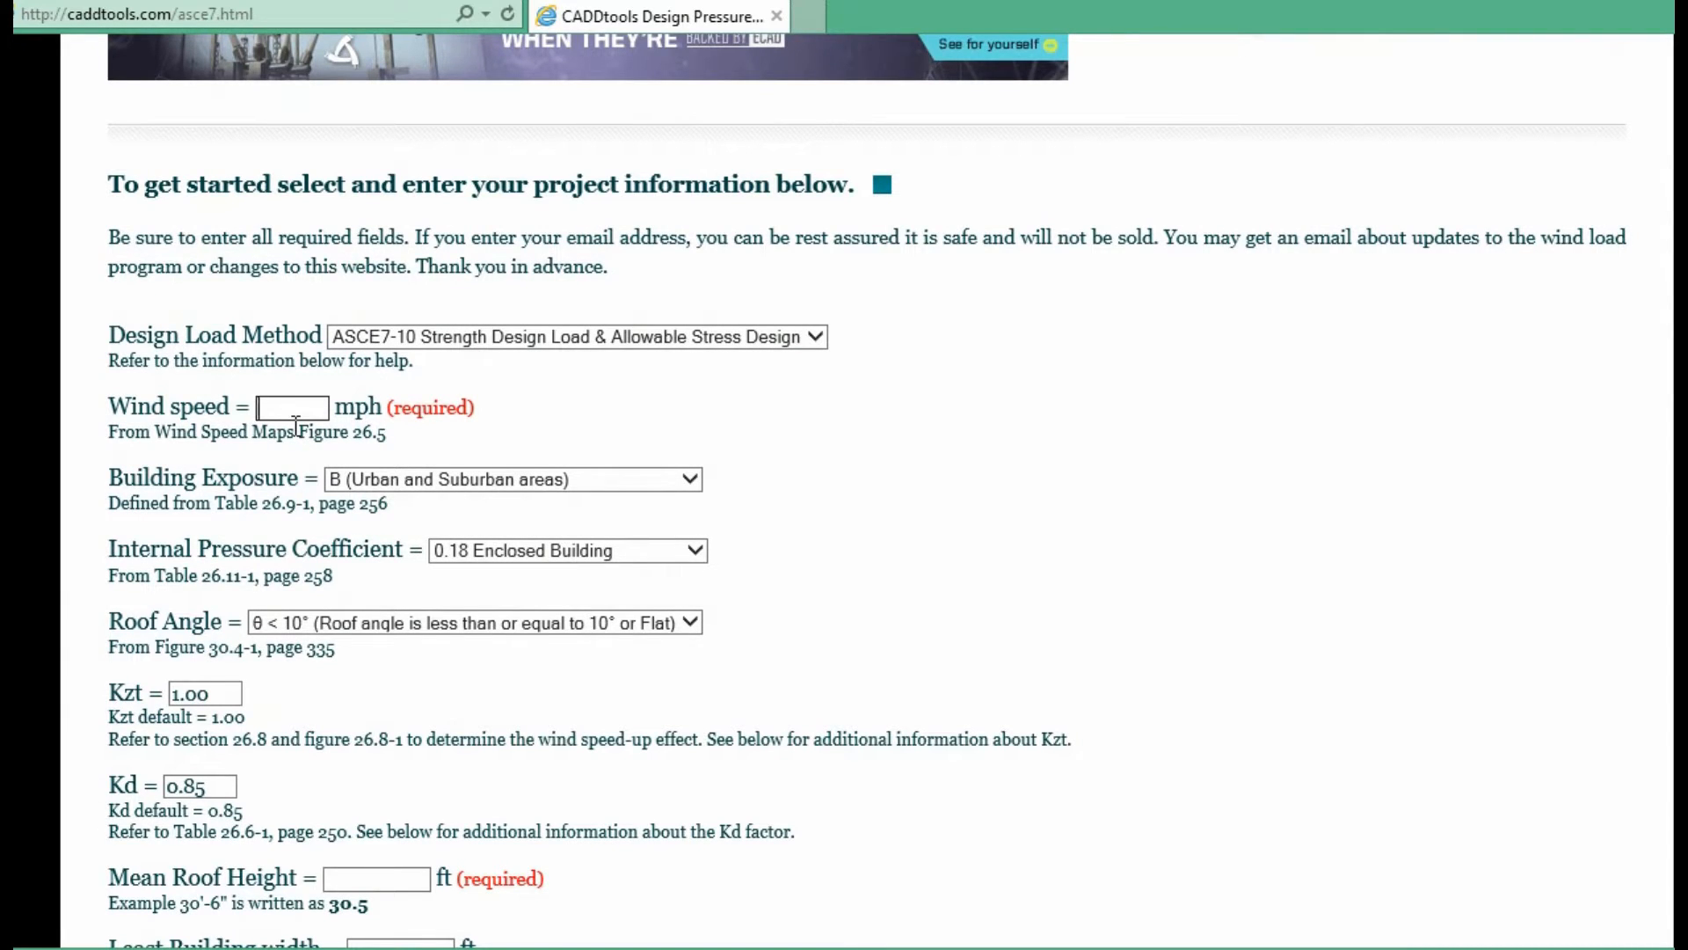
text(14)
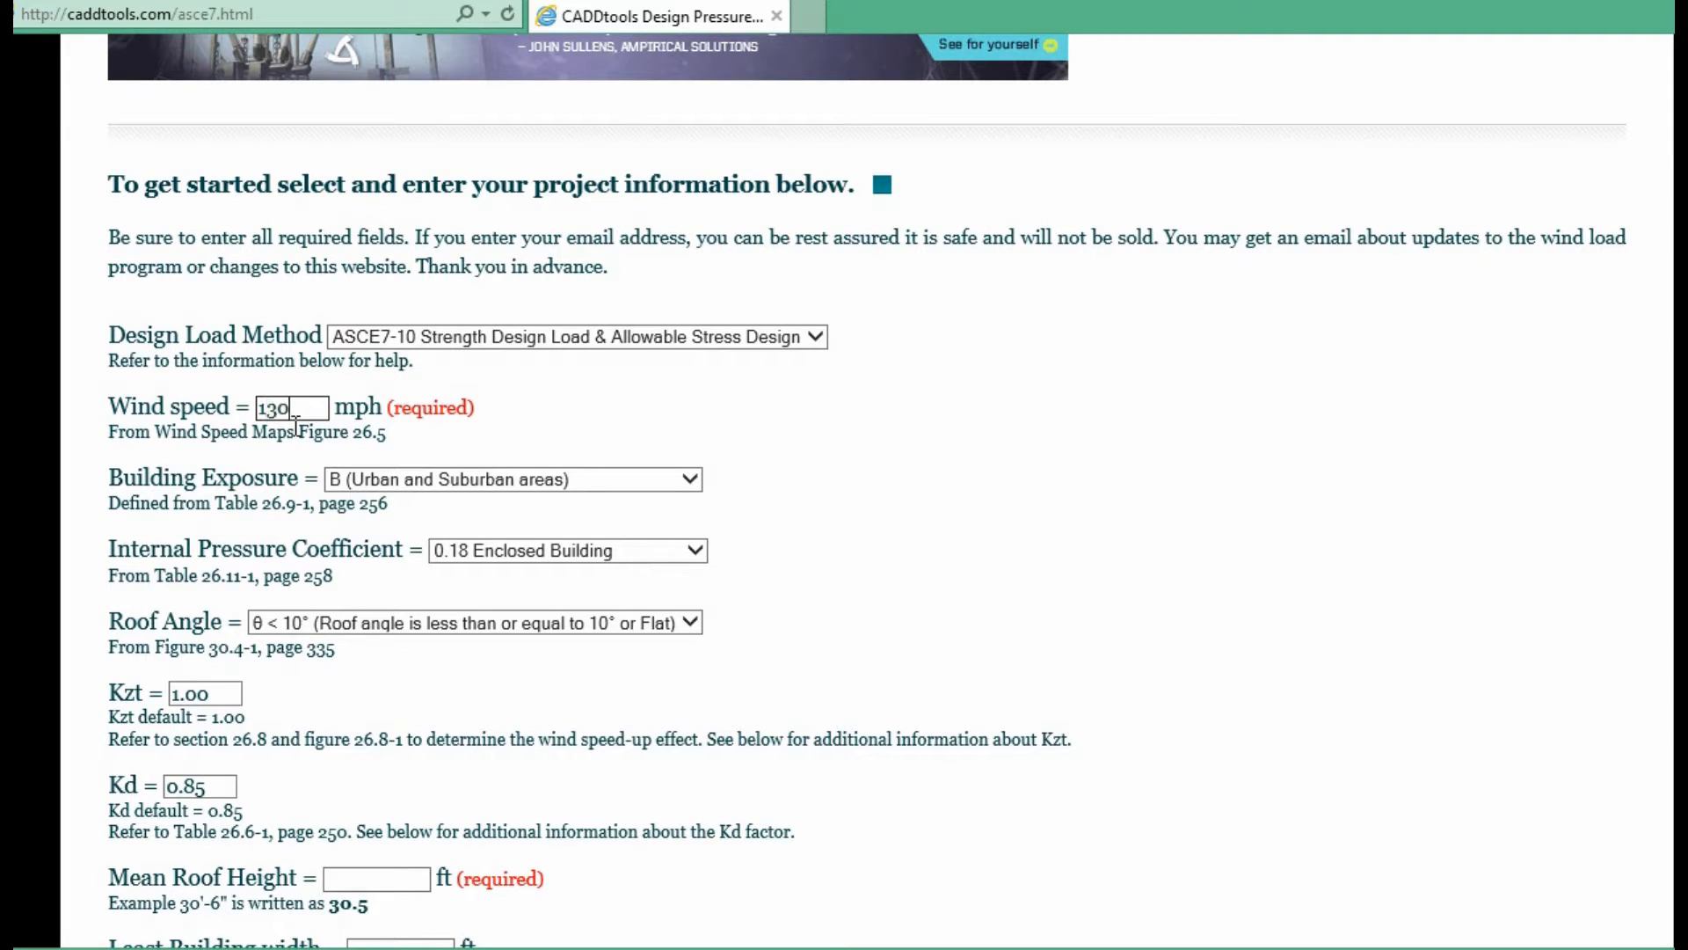
scroll(down, 3)
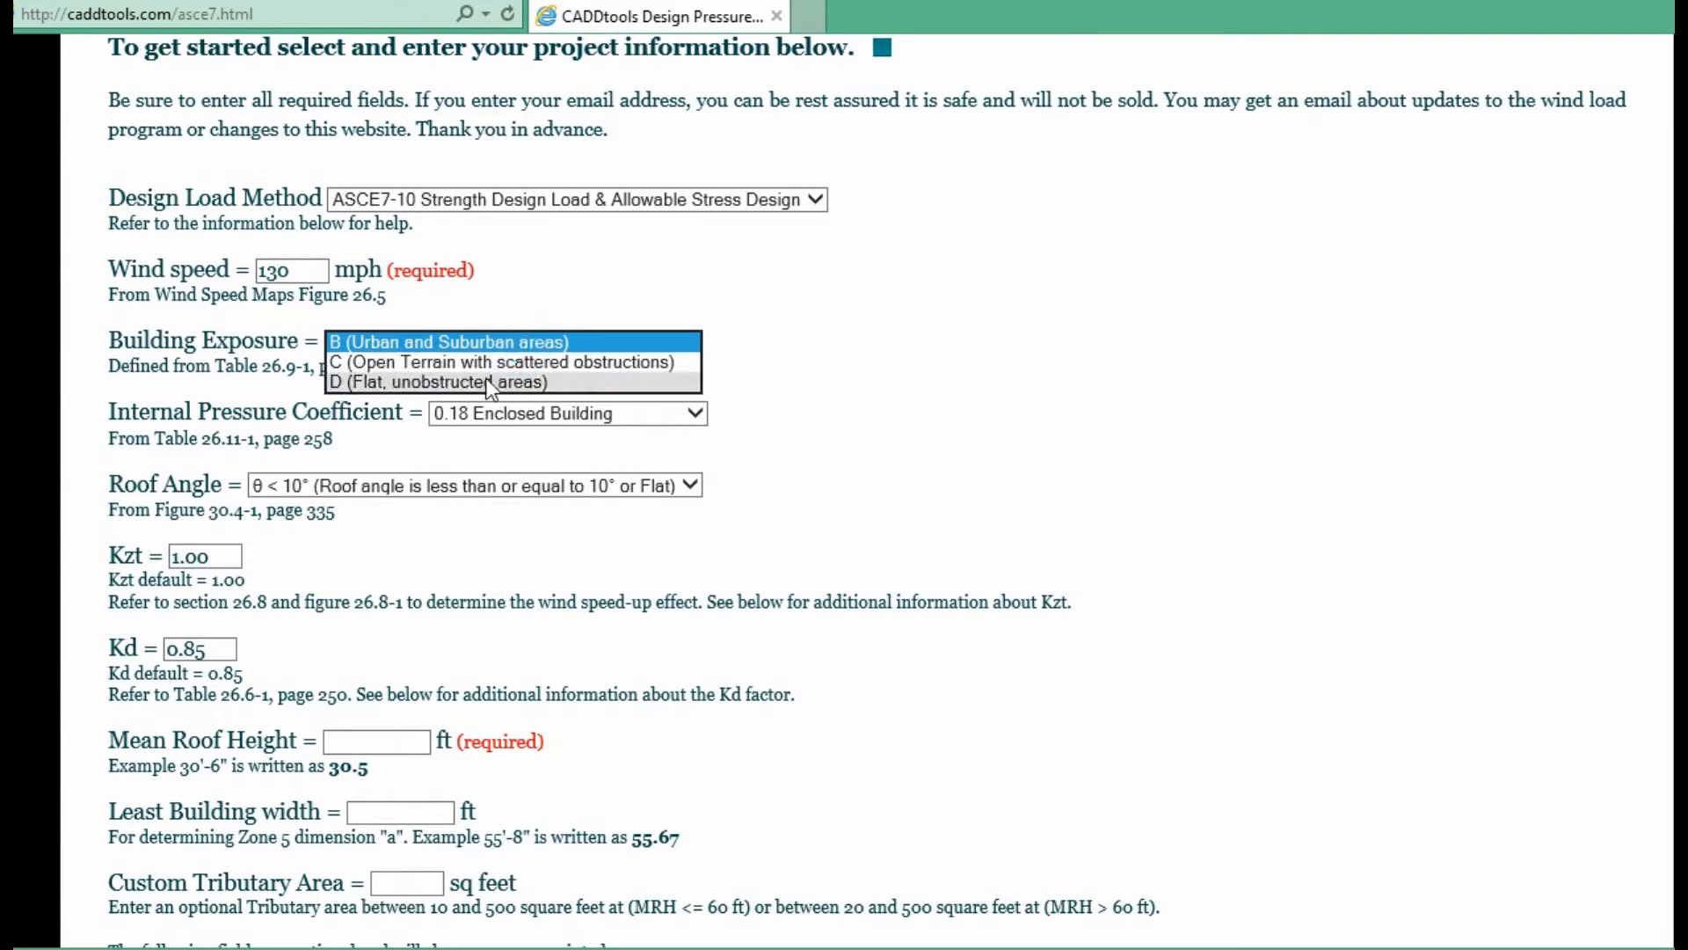
click(501, 362)
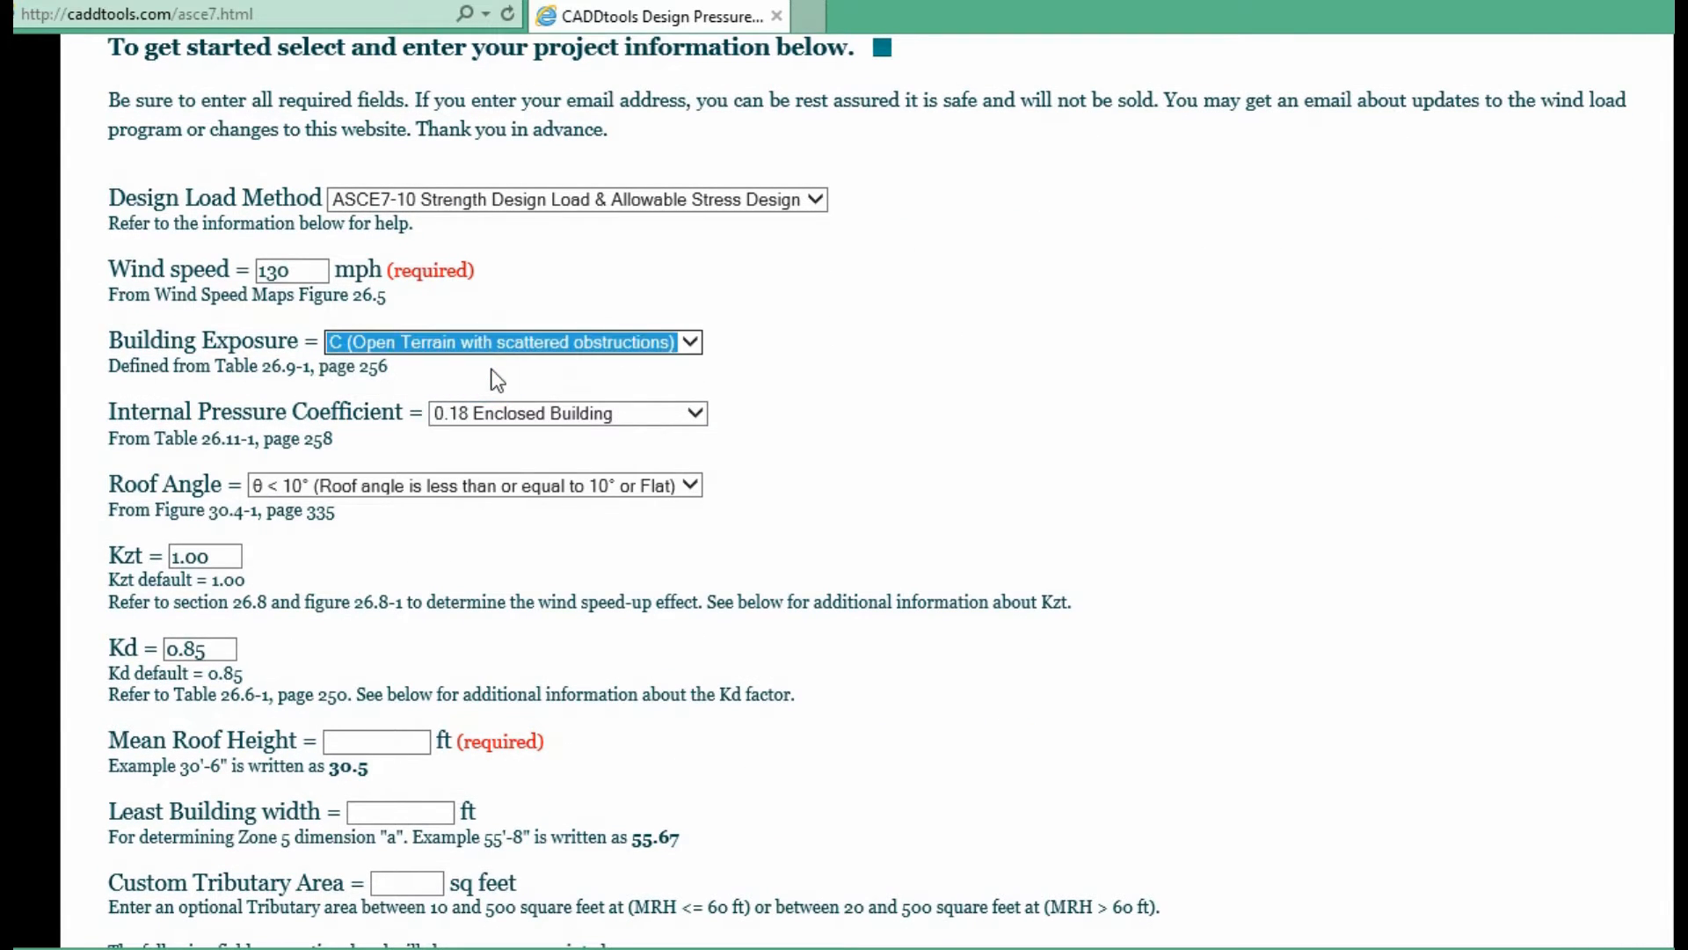
mouse_move(378, 464)
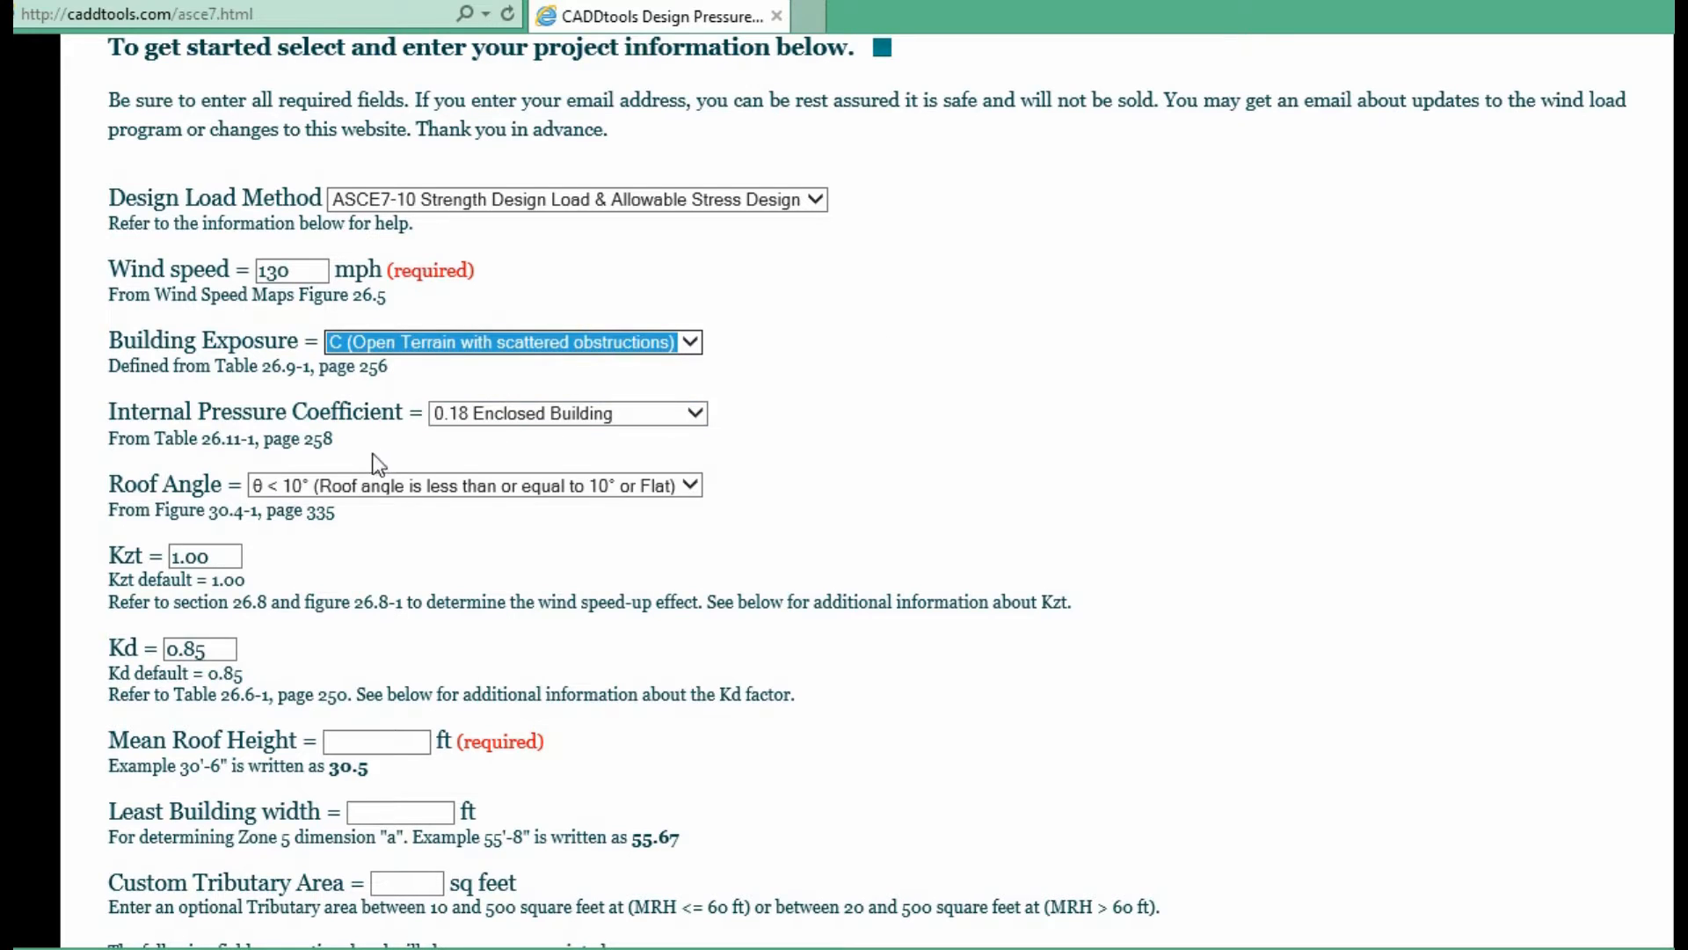
mouse_move(478, 478)
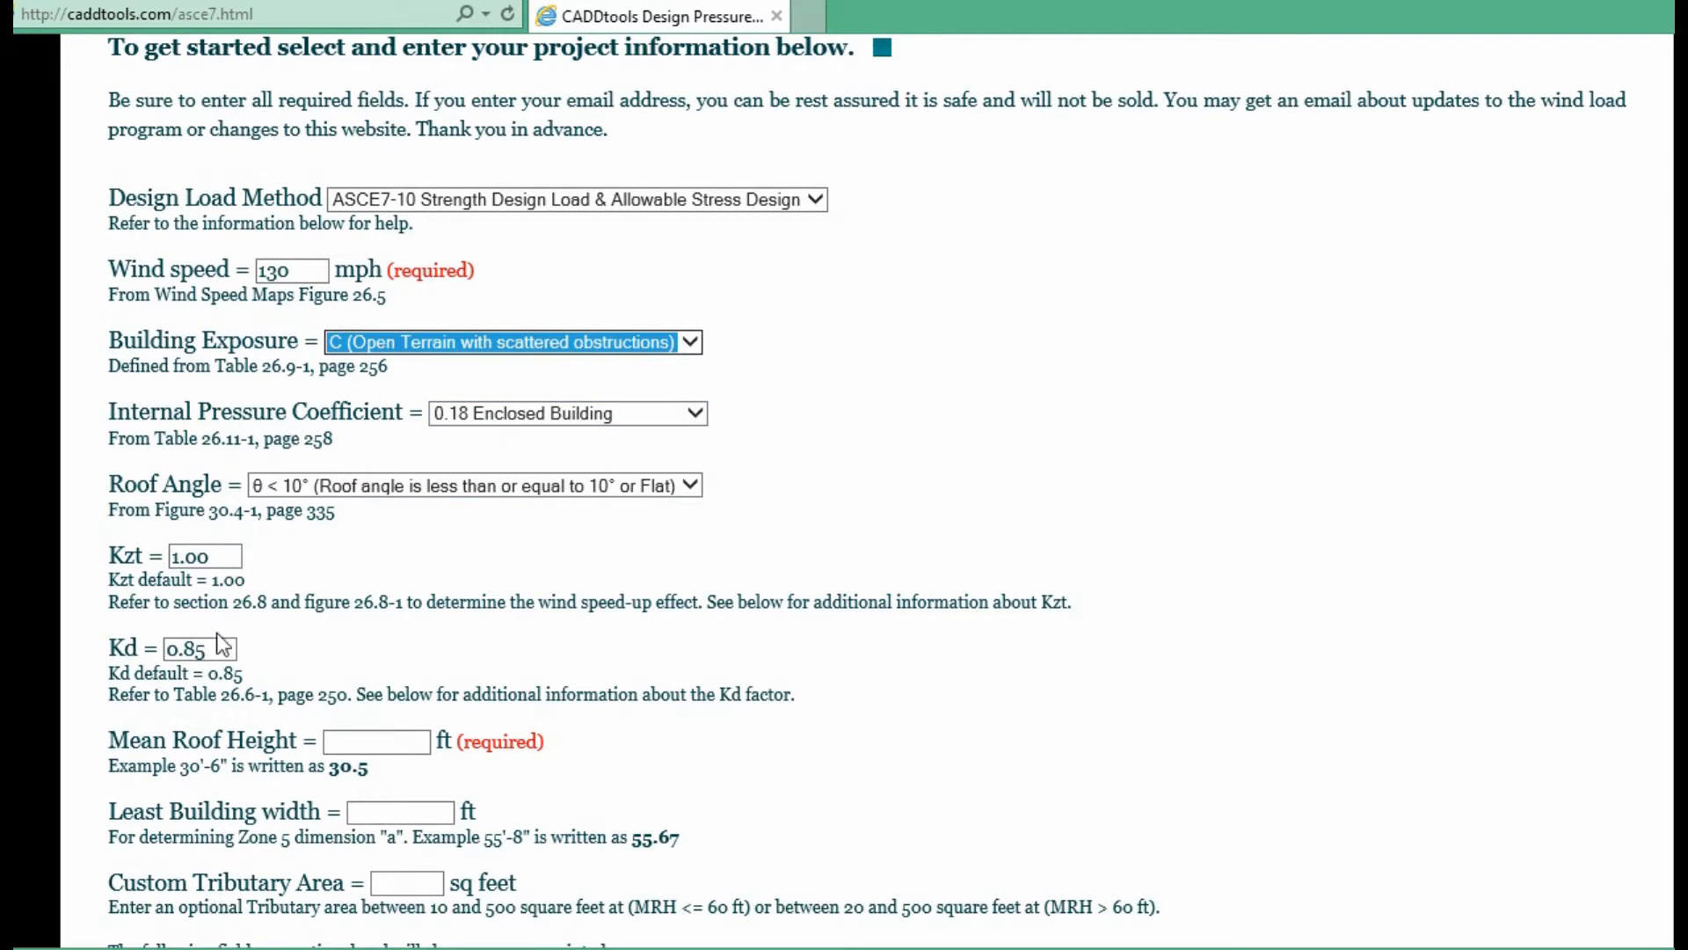
Step: Enter a 30.5 ft mean roof height and a 100 ft least building width
scroll(down, 3)
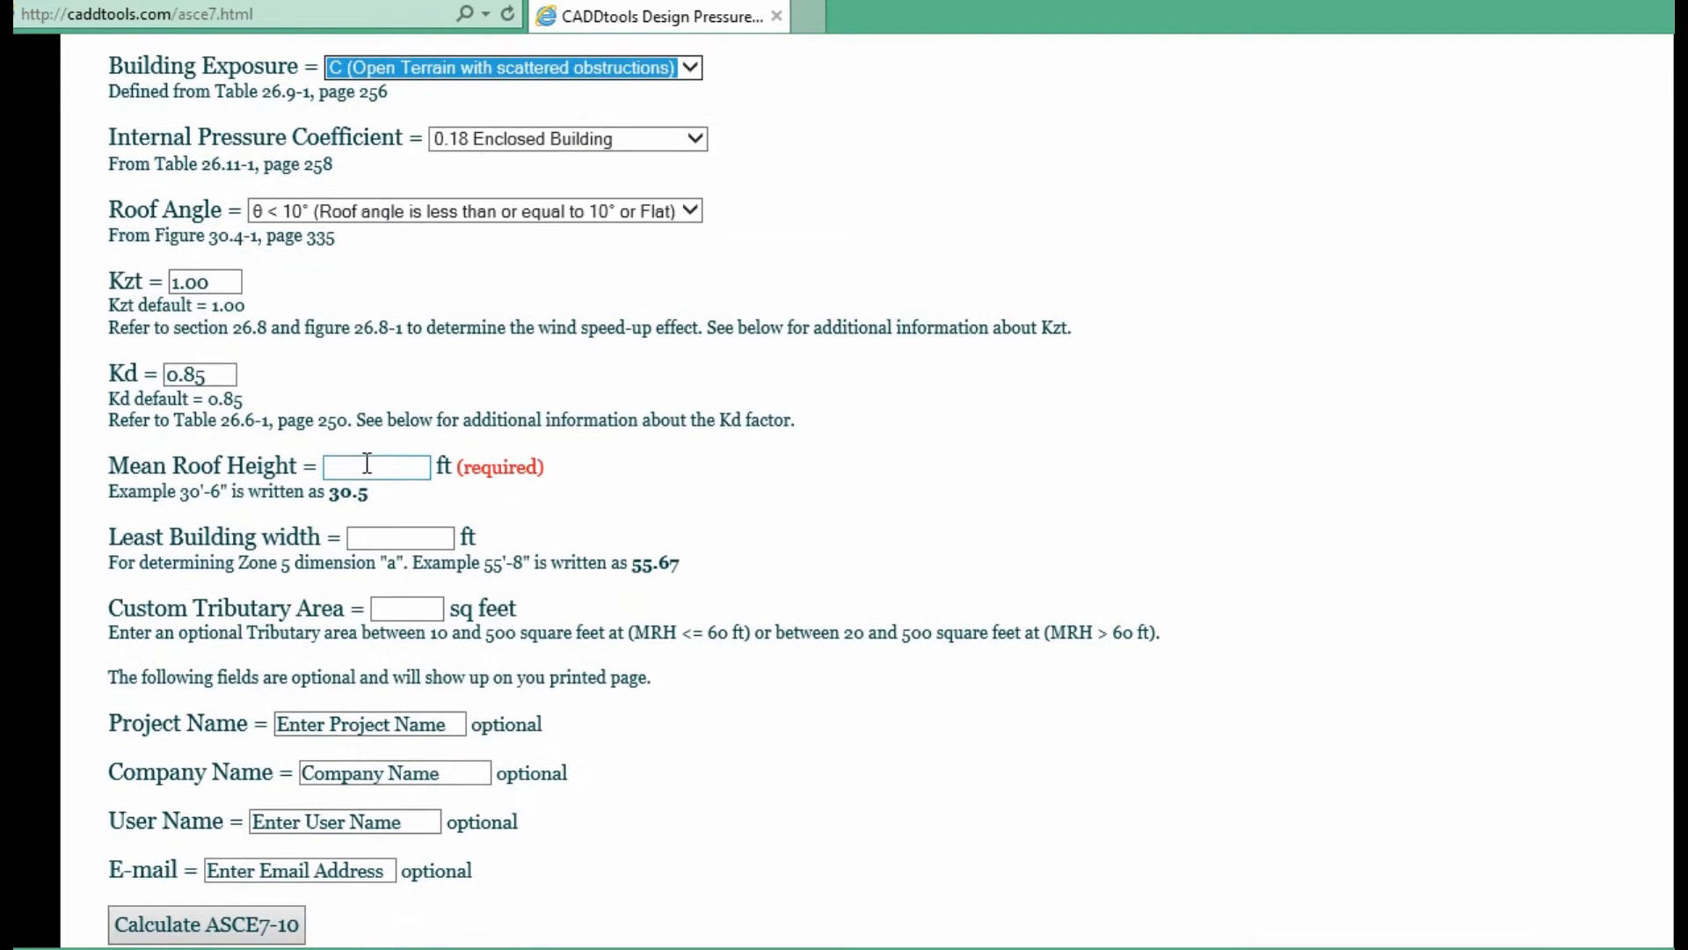
click(377, 465)
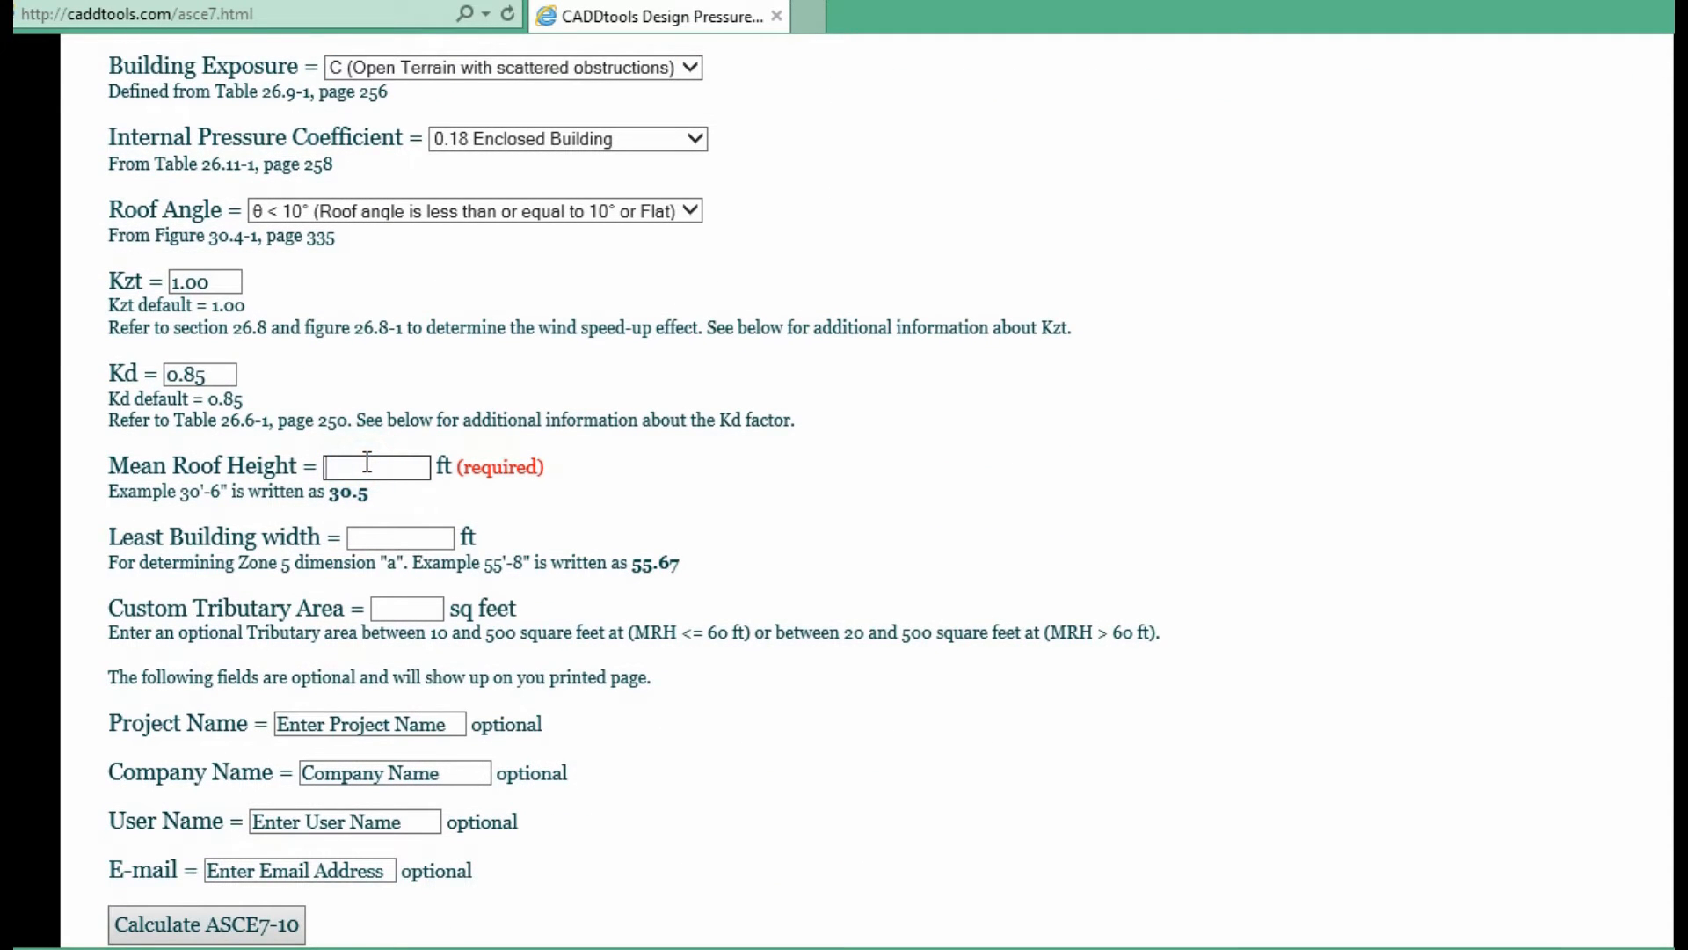
text(30.5)
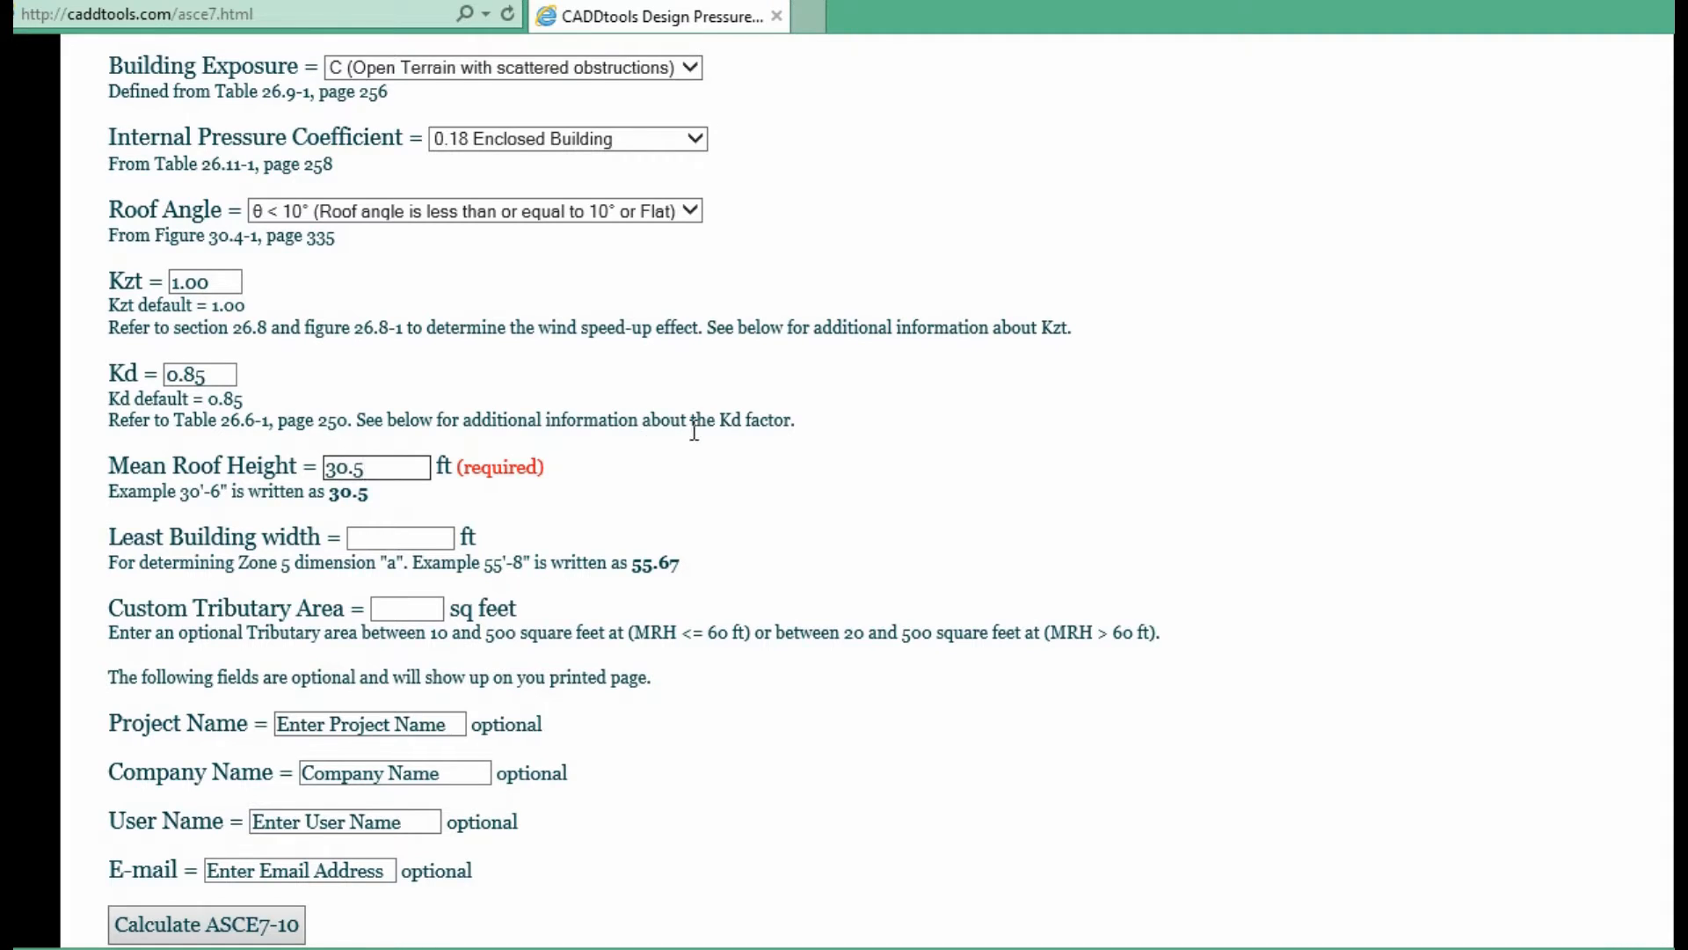
scroll(down, 3)
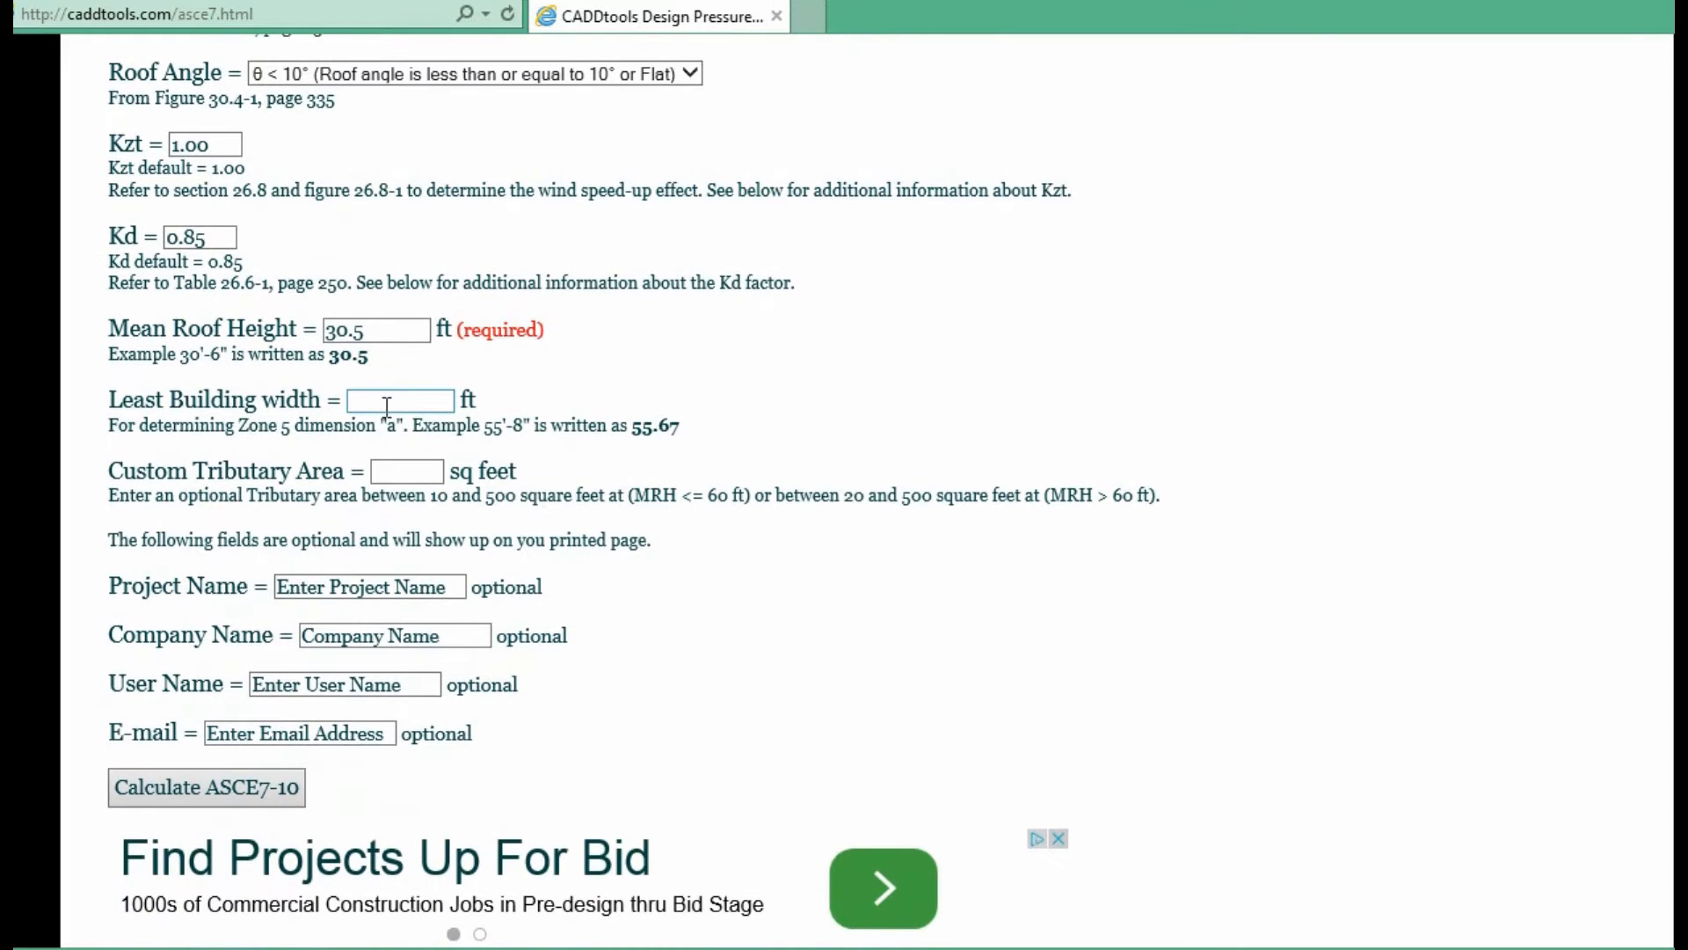
text(10)
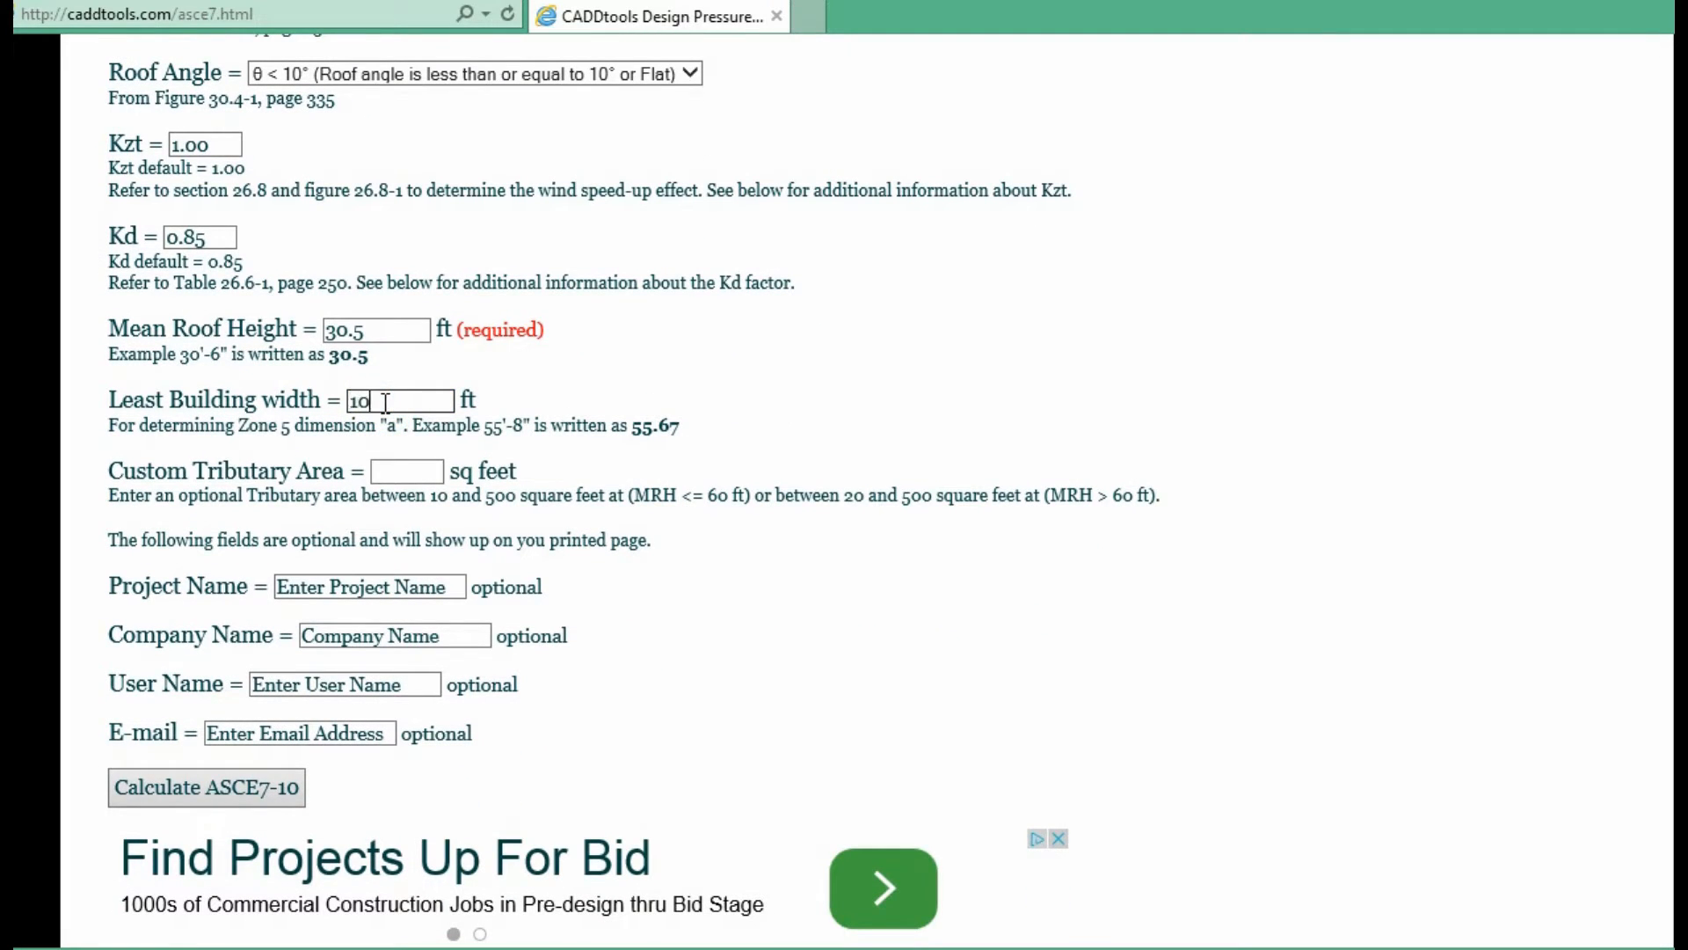
text(0)
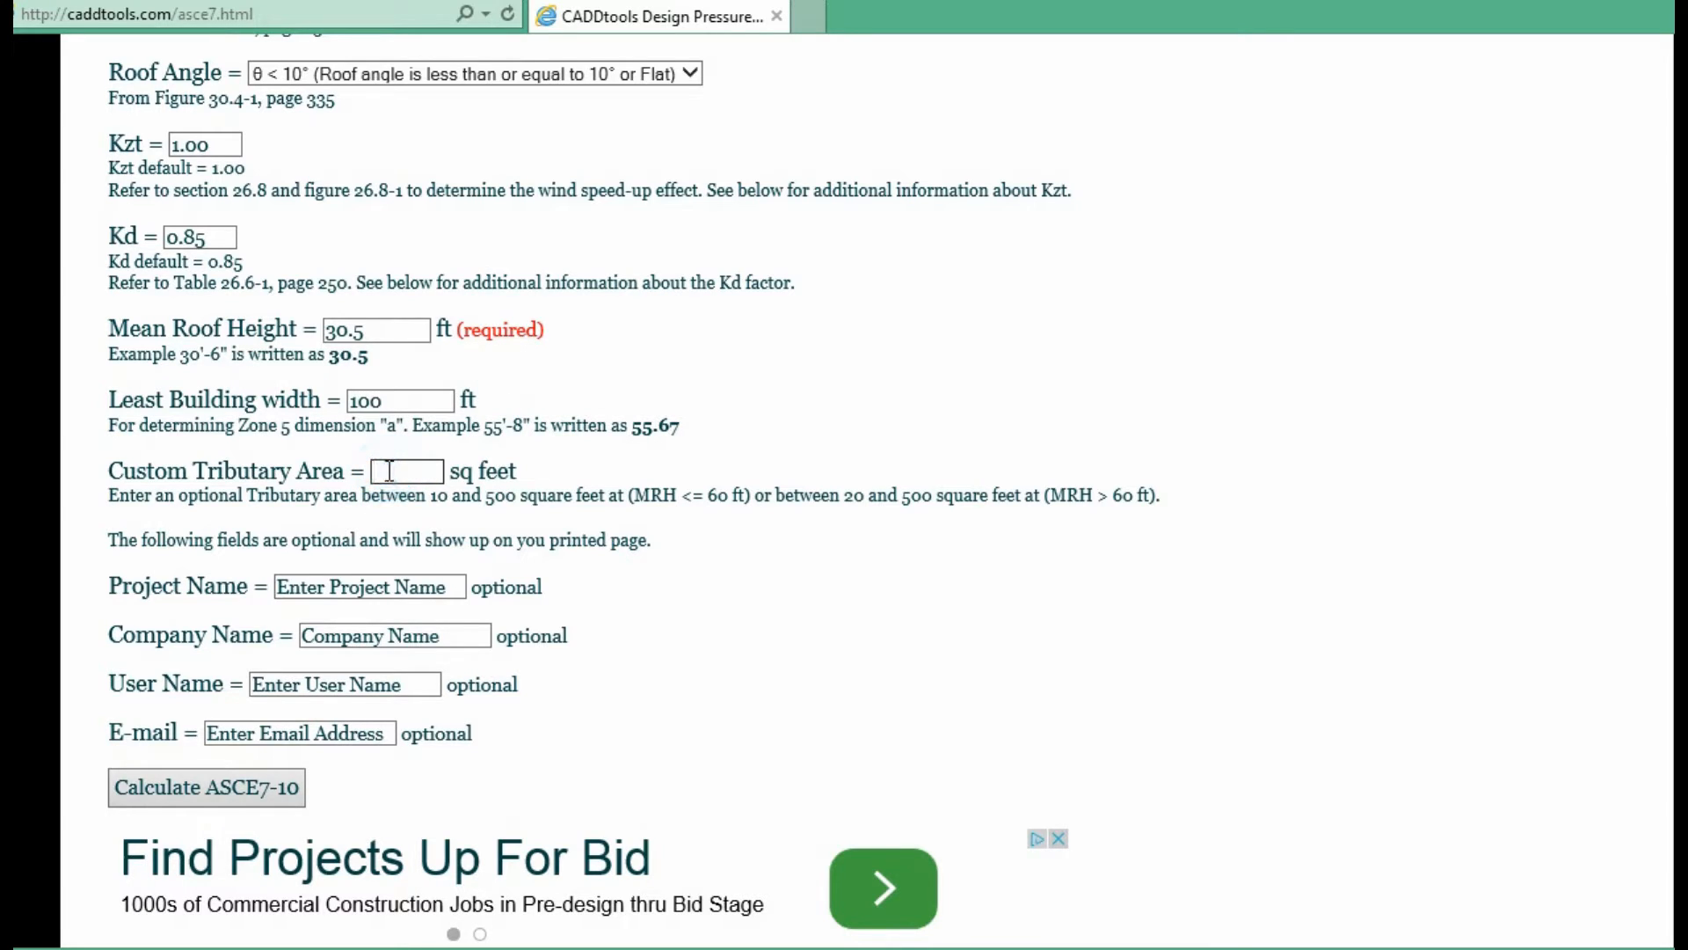
mouse_move(895, 404)
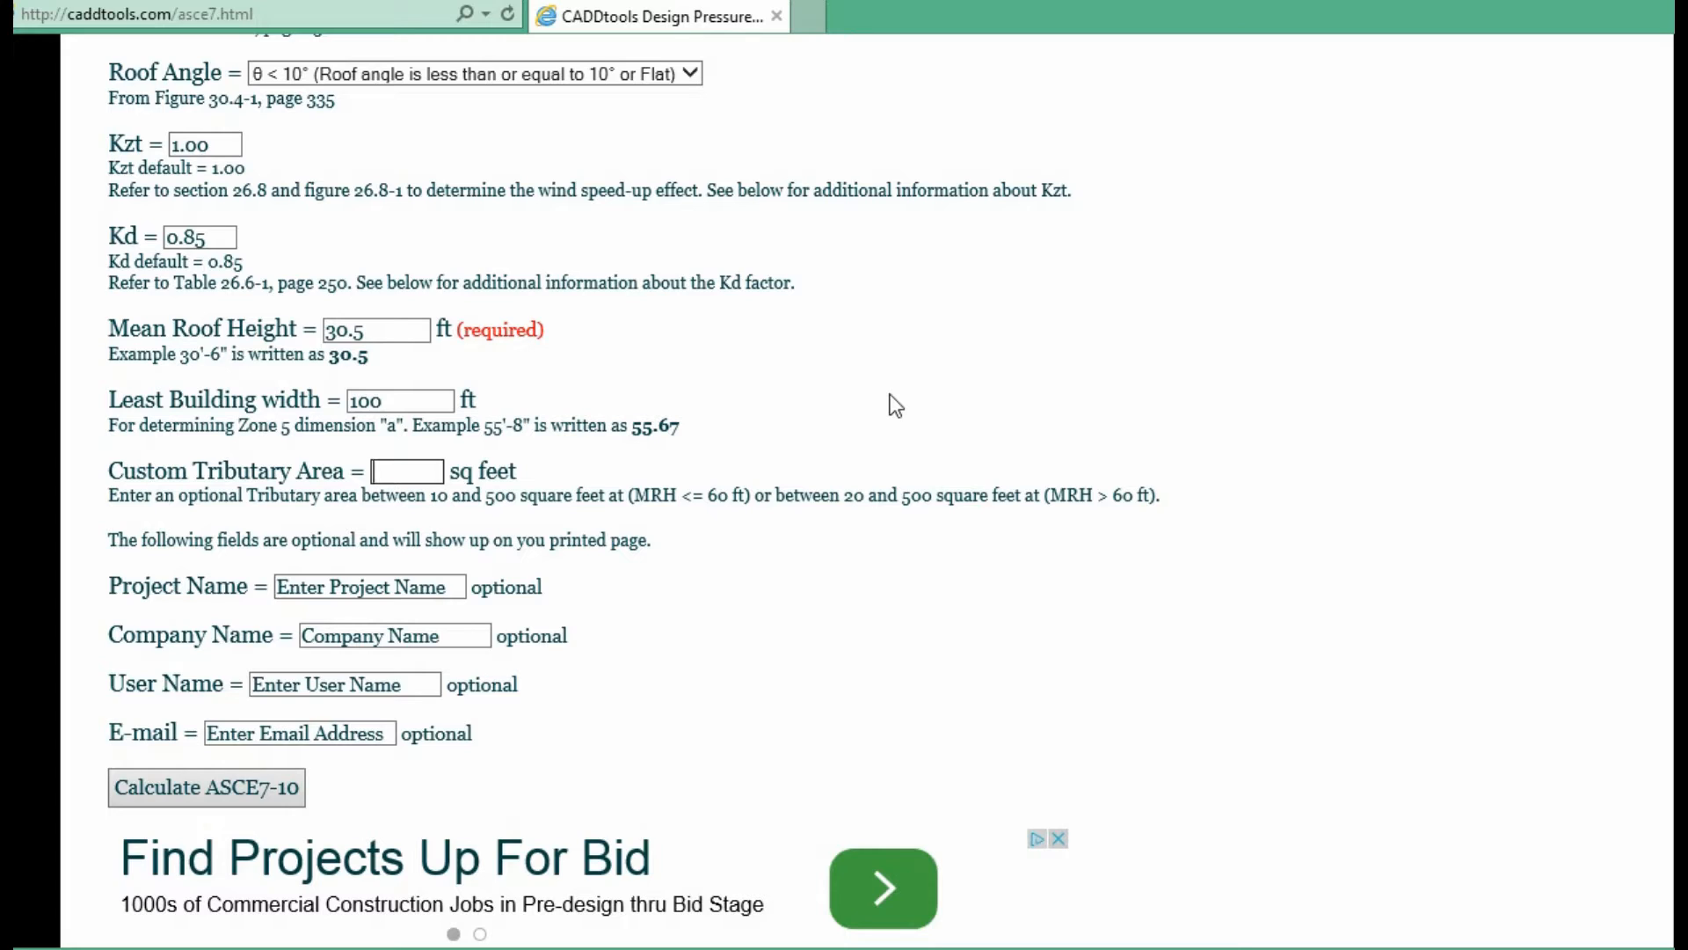
Step: Set the custom tributary area to 25.5 sq ft
text(25)
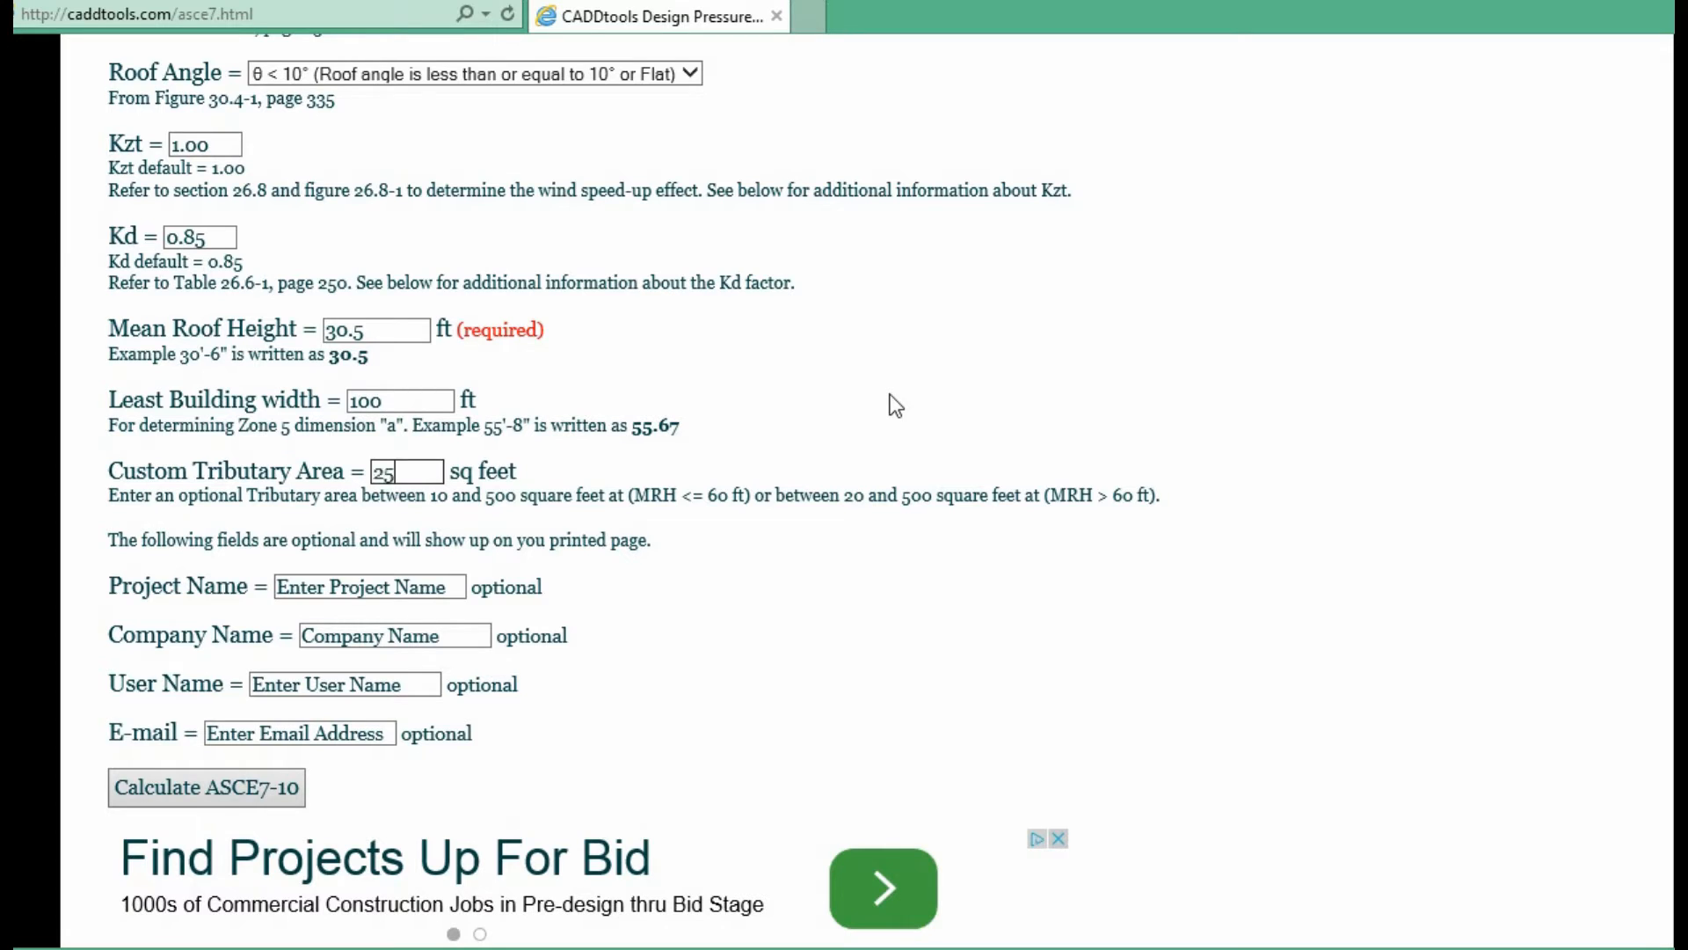
text(.5)
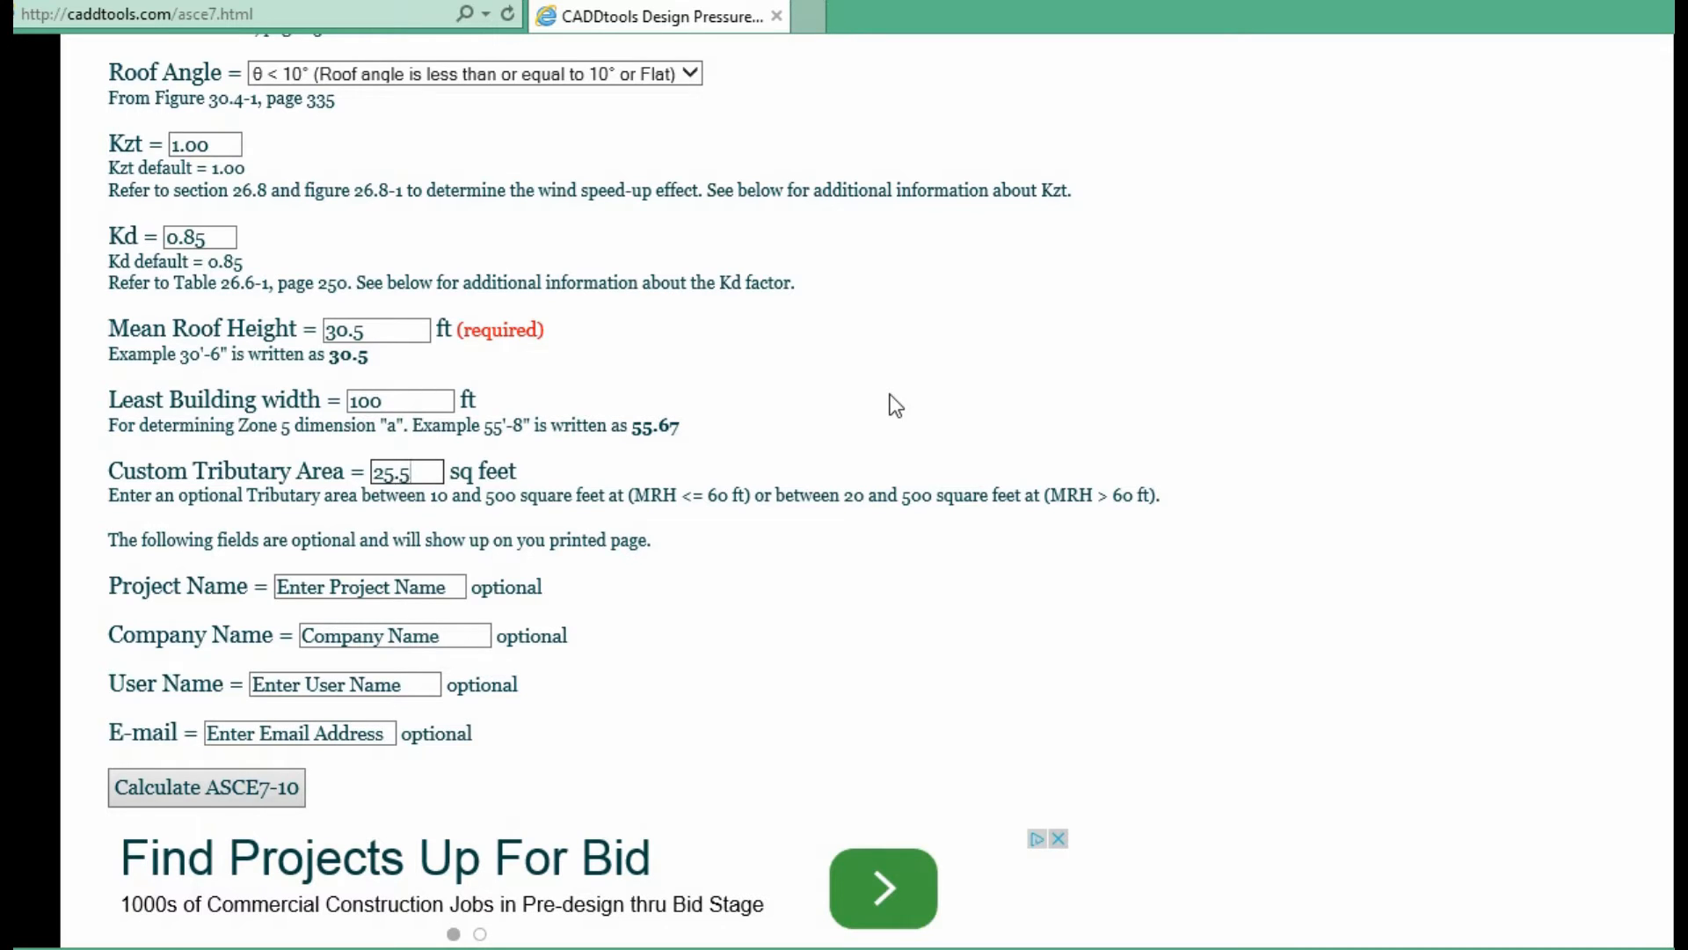
scroll(down, 3)
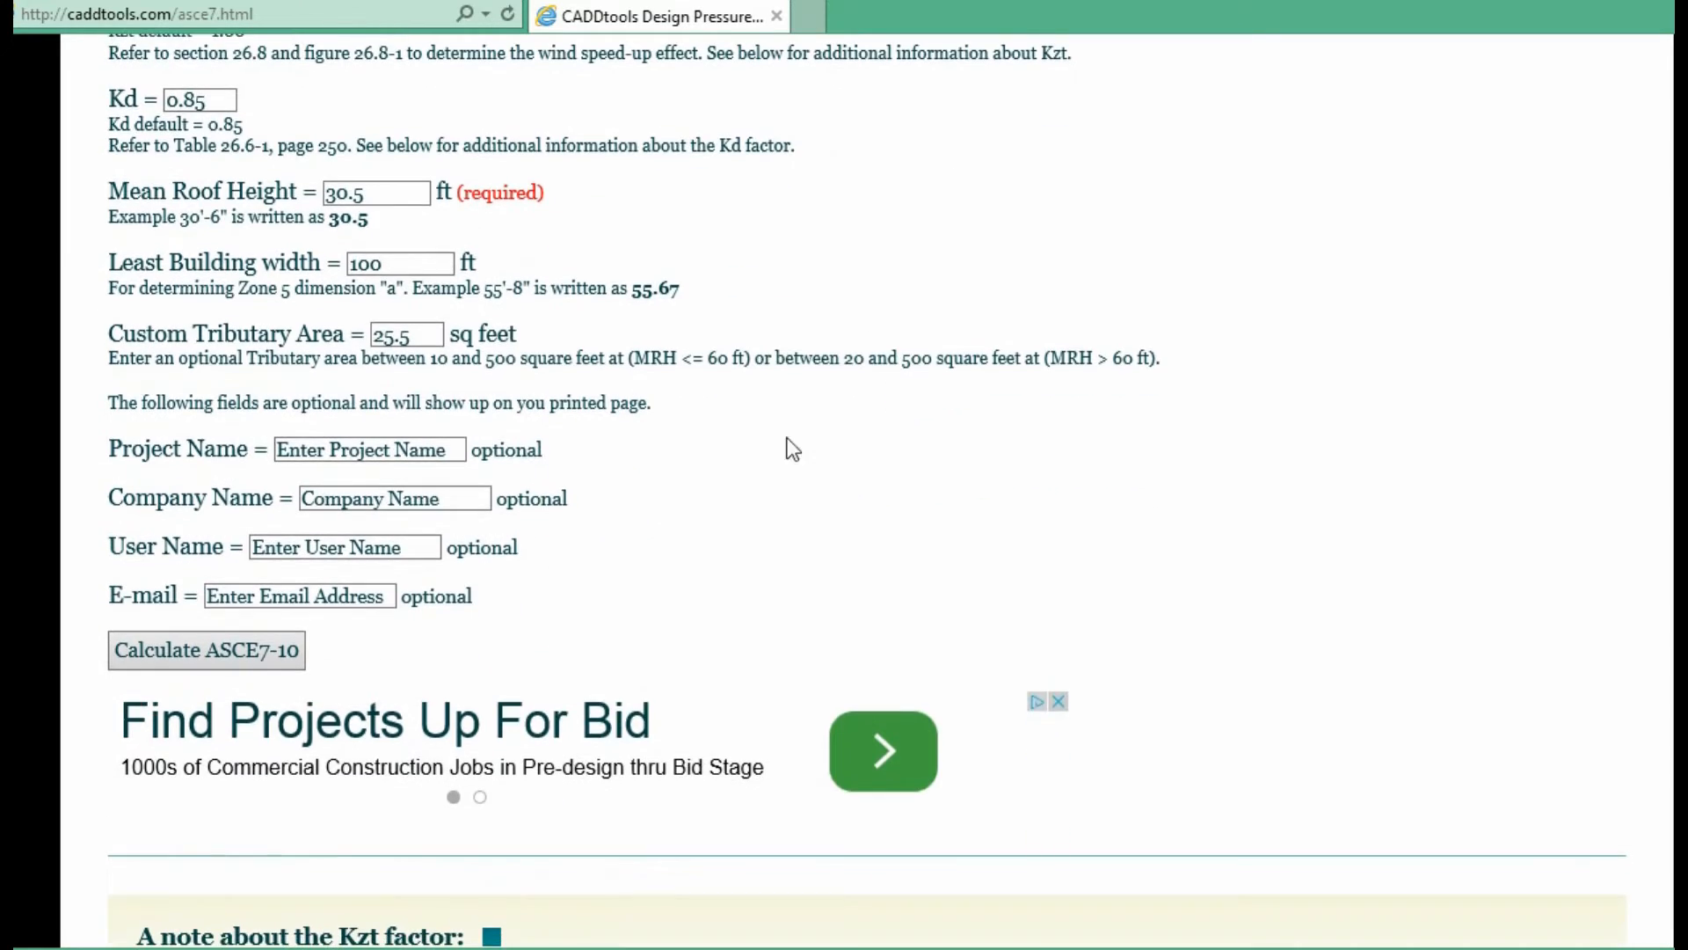
click(369, 448)
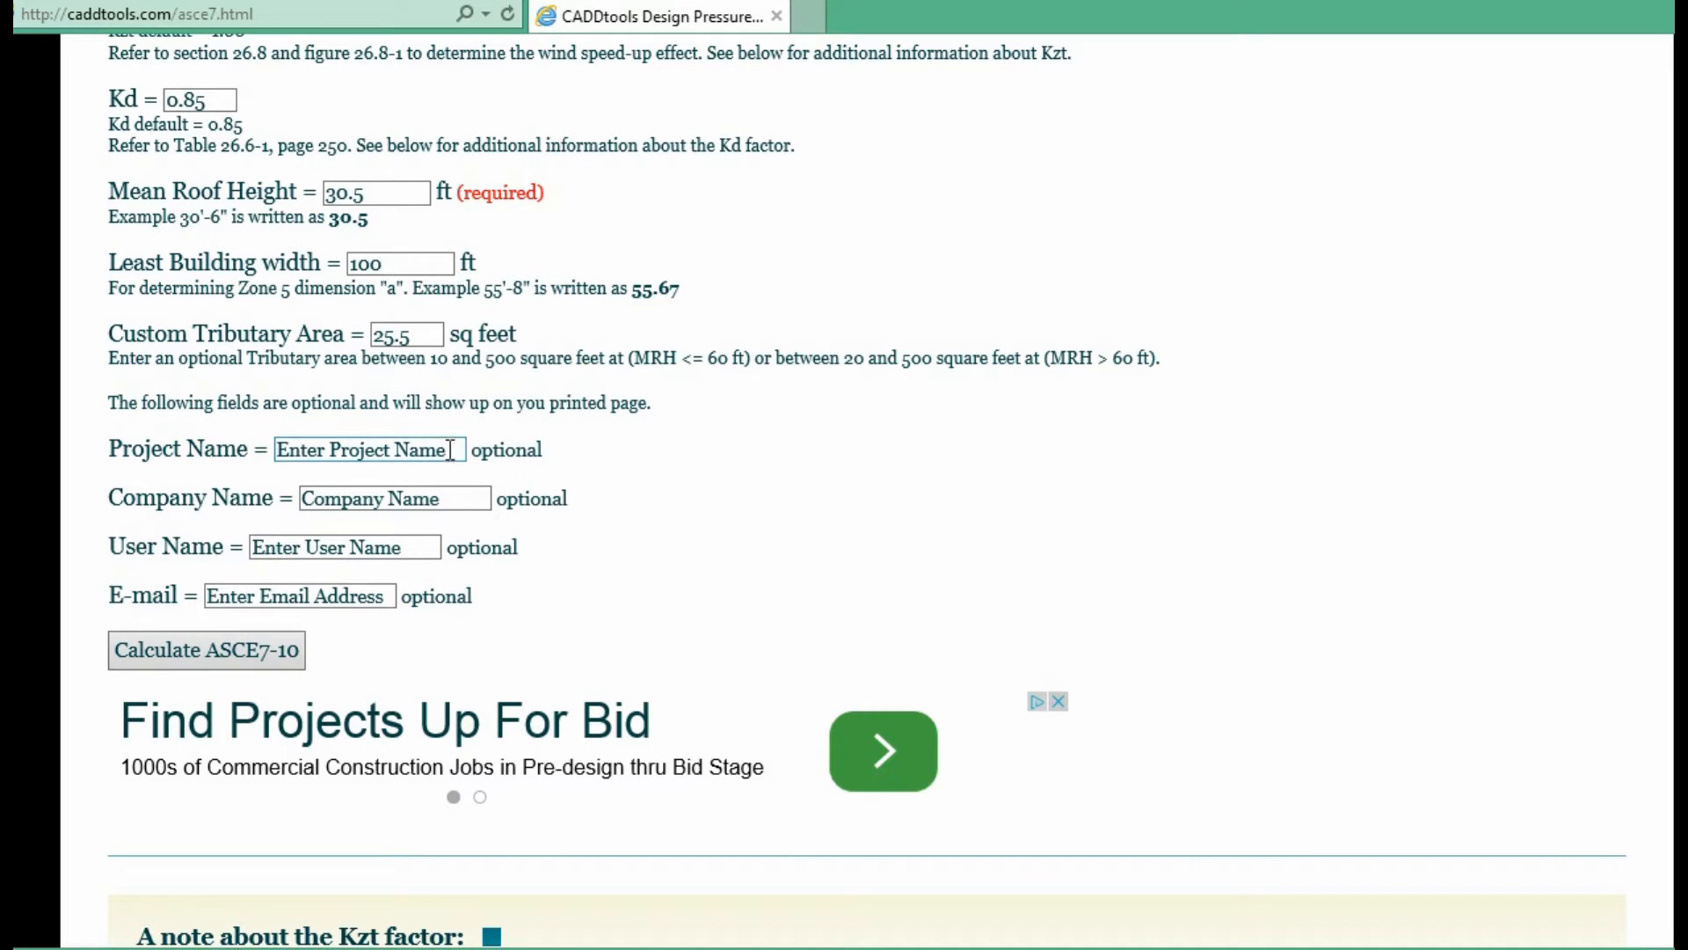
triple_click(366, 448)
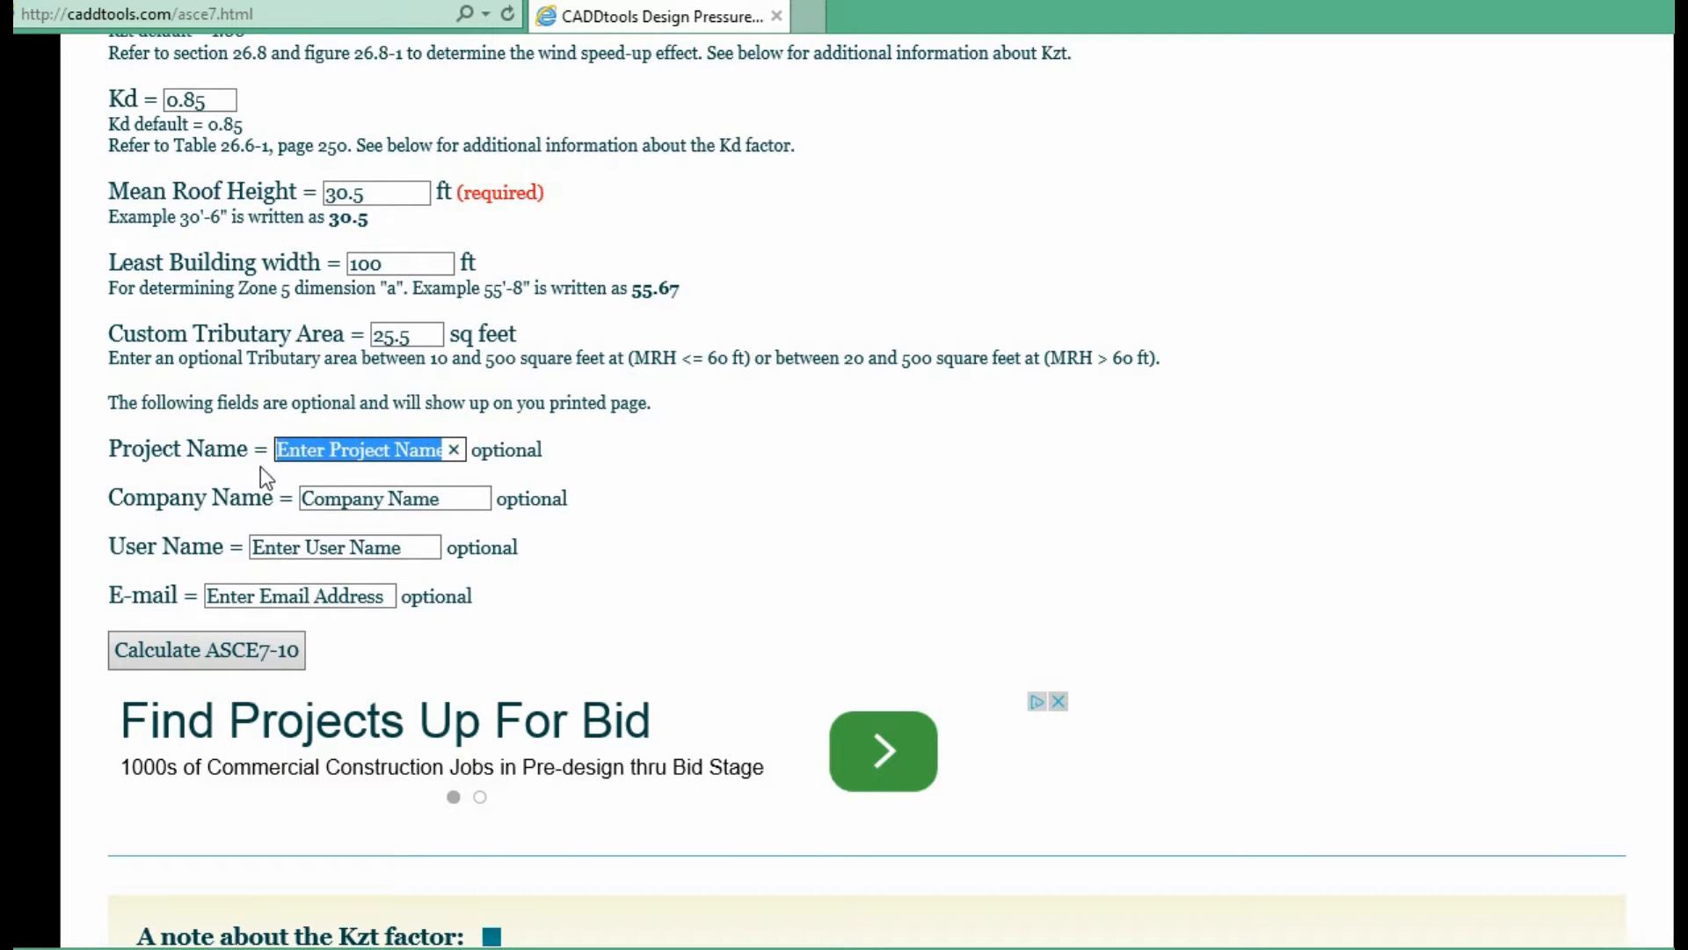
mouse_move(445, 476)
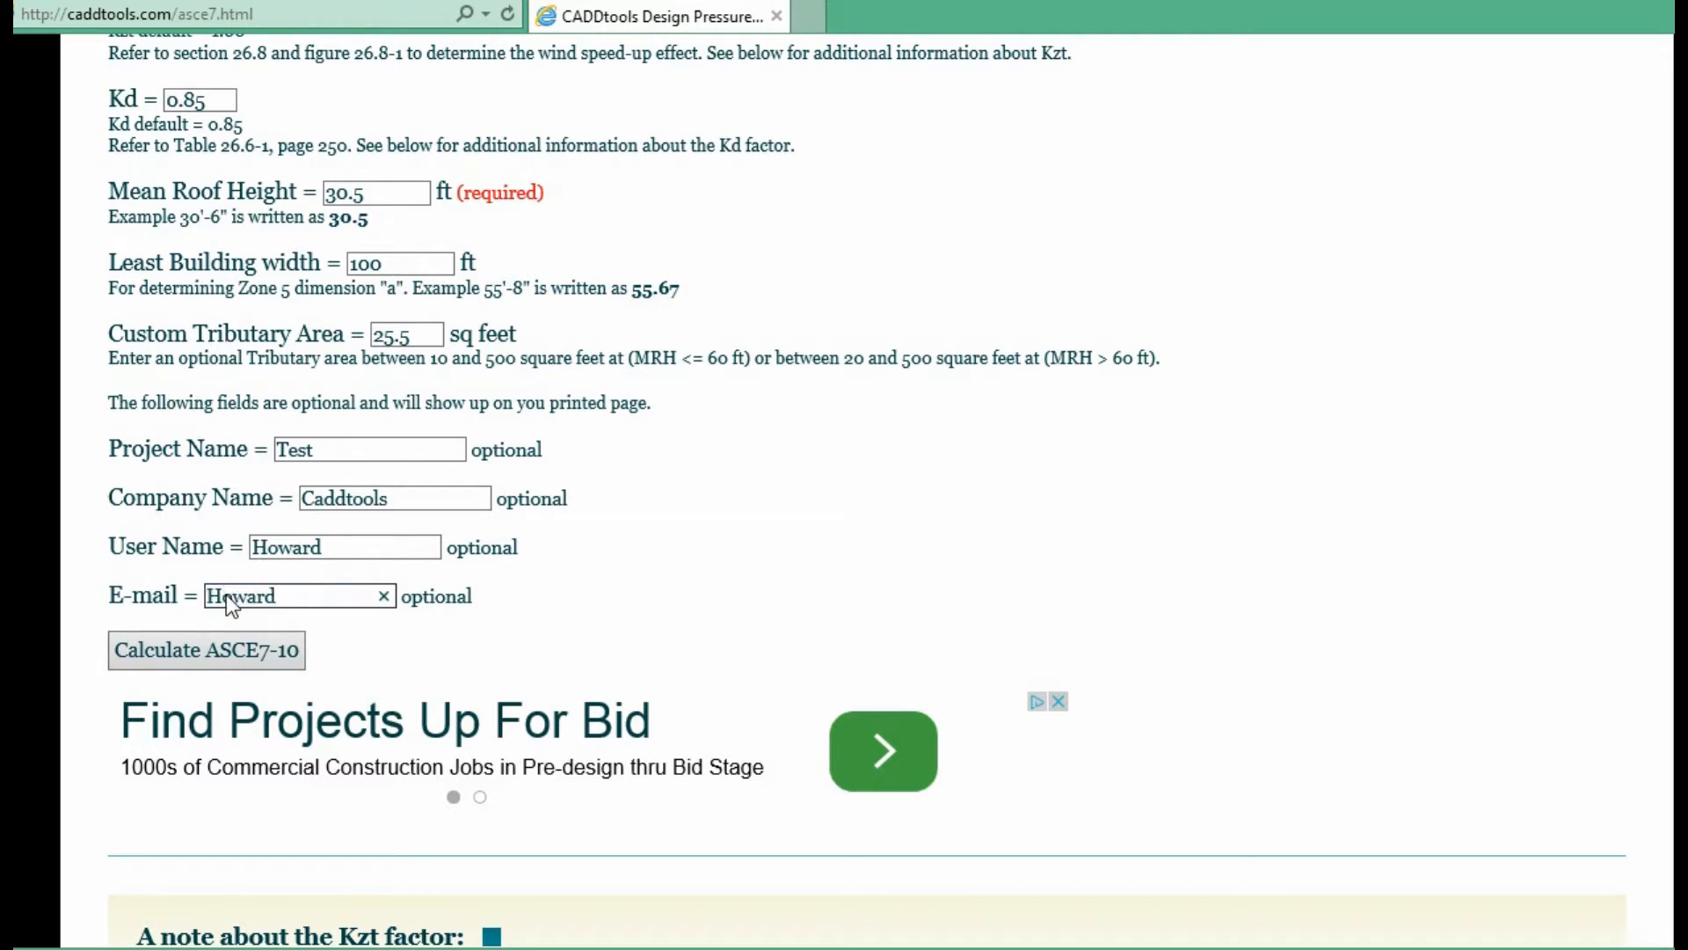
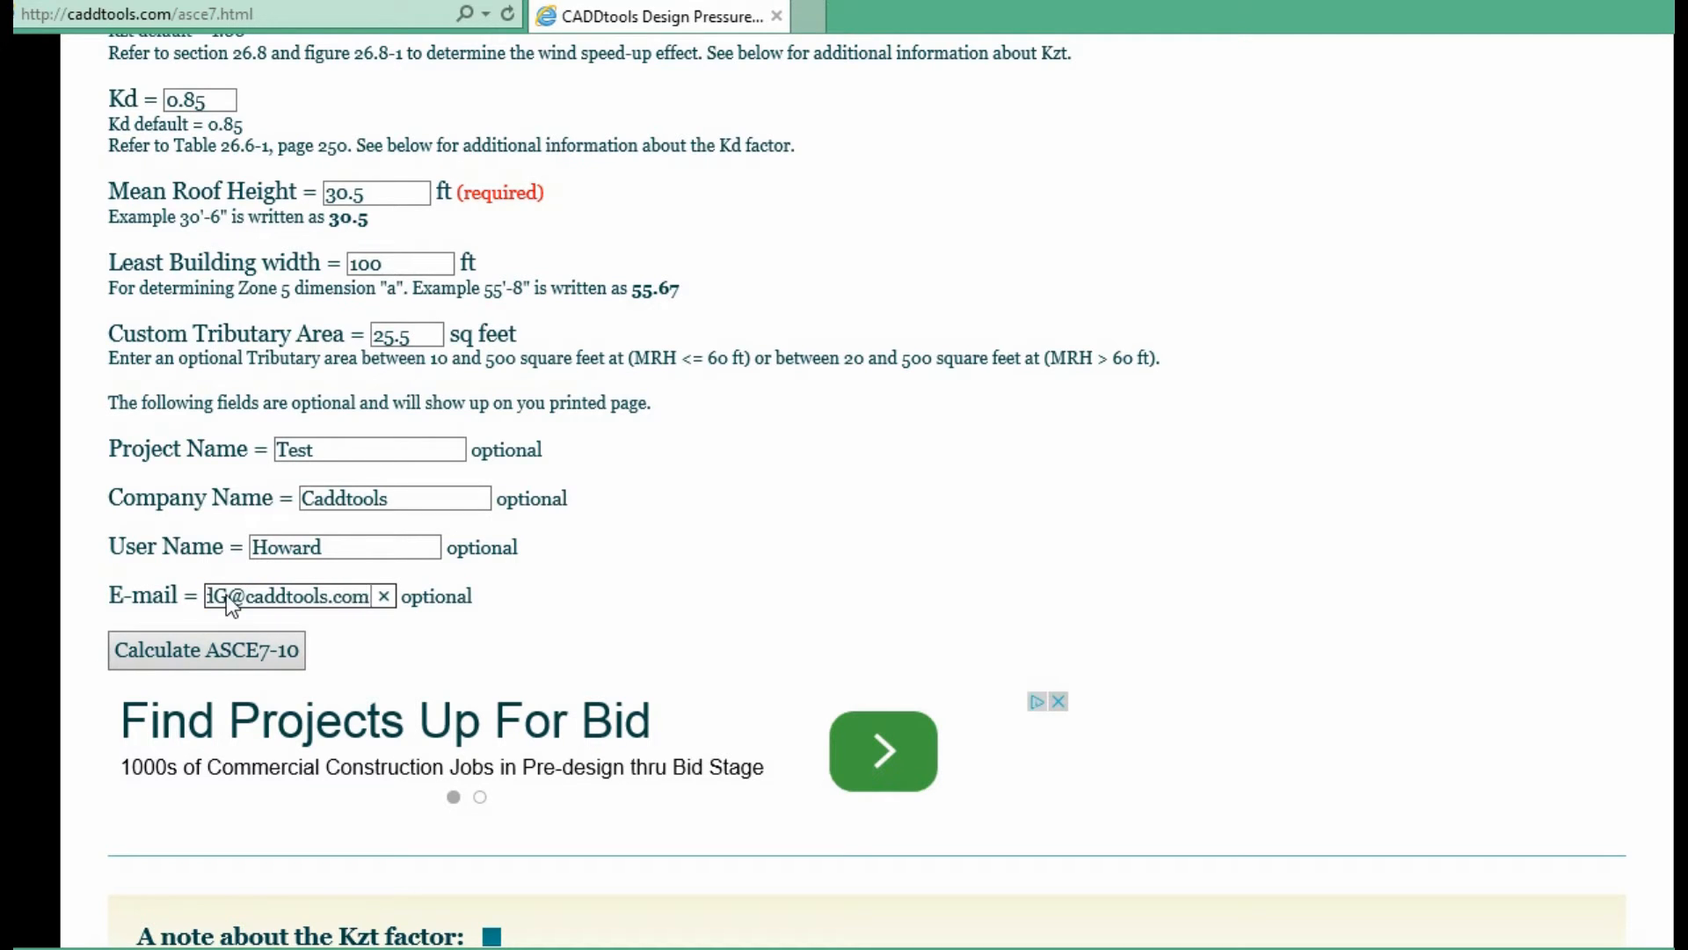
mouse_move(446, 662)
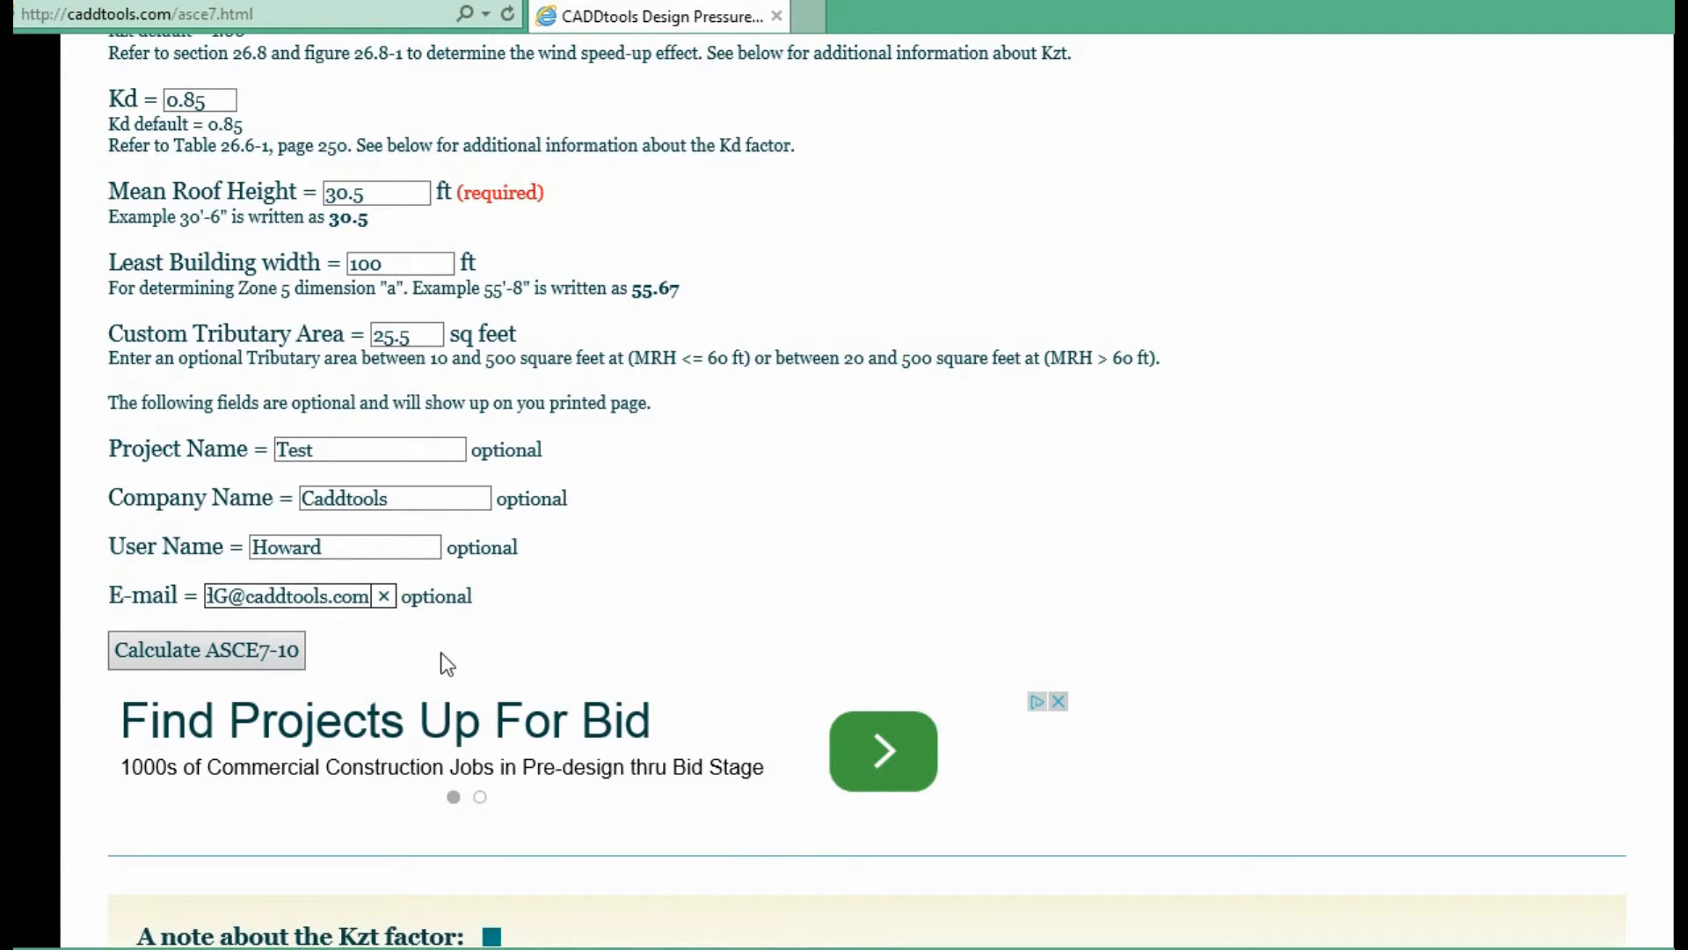
mouse_move(204, 649)
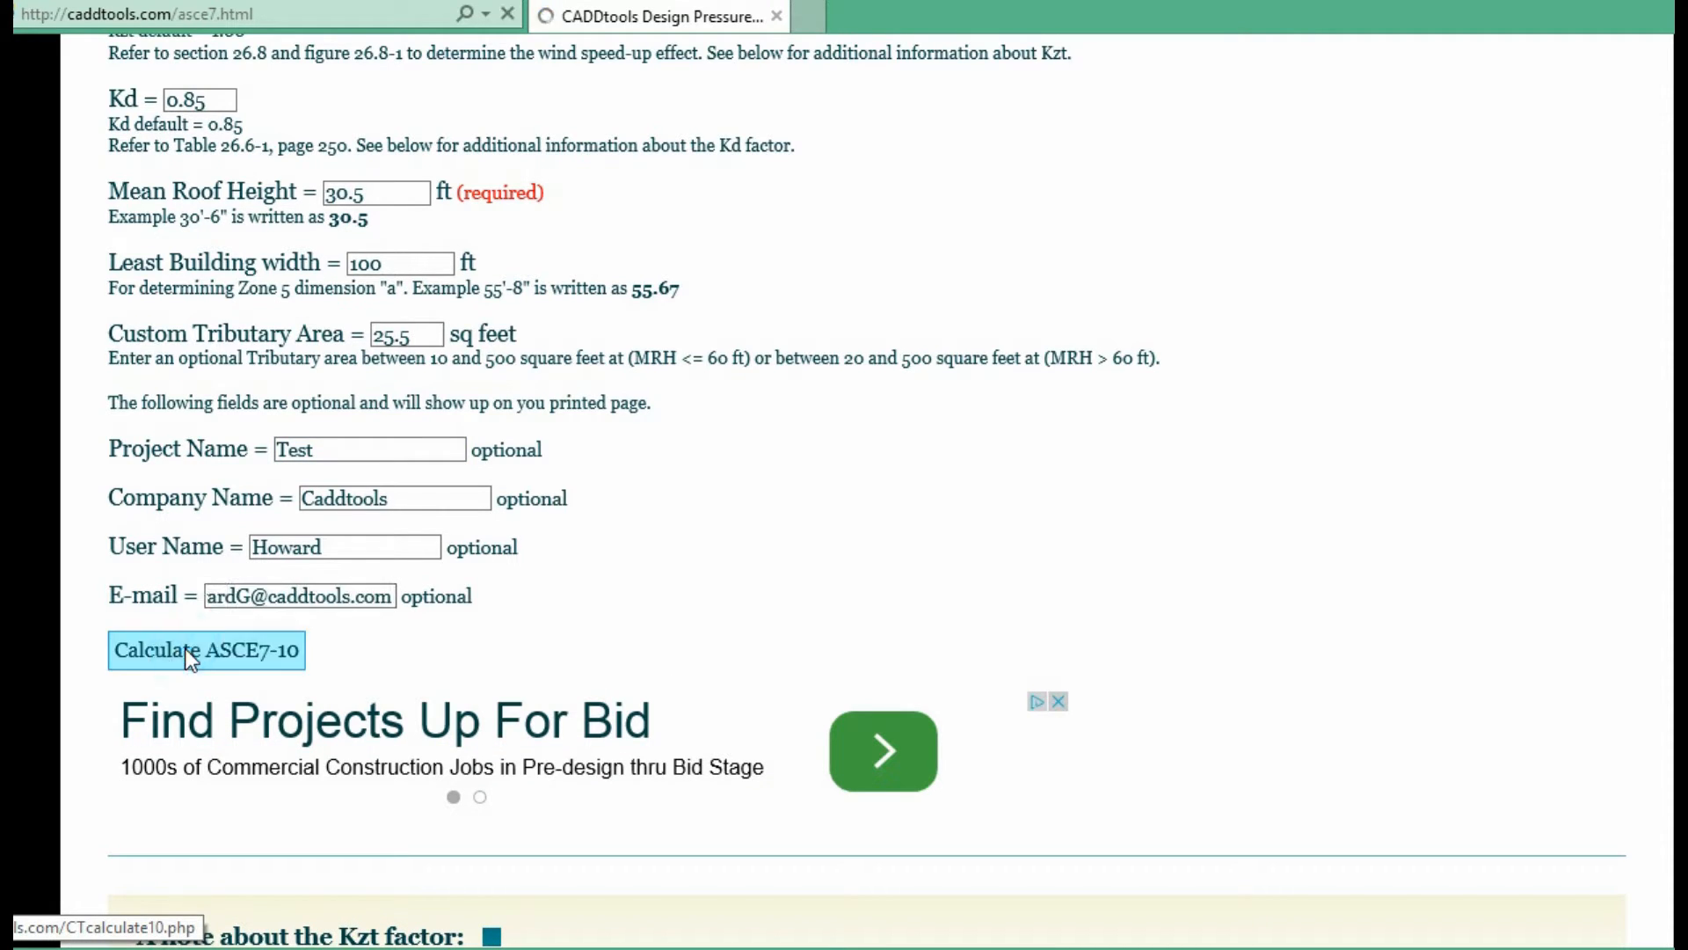
Step: Run the ASCE7-10 calculation and review the design pressure table with its 25.5 ft² row
click(205, 649)
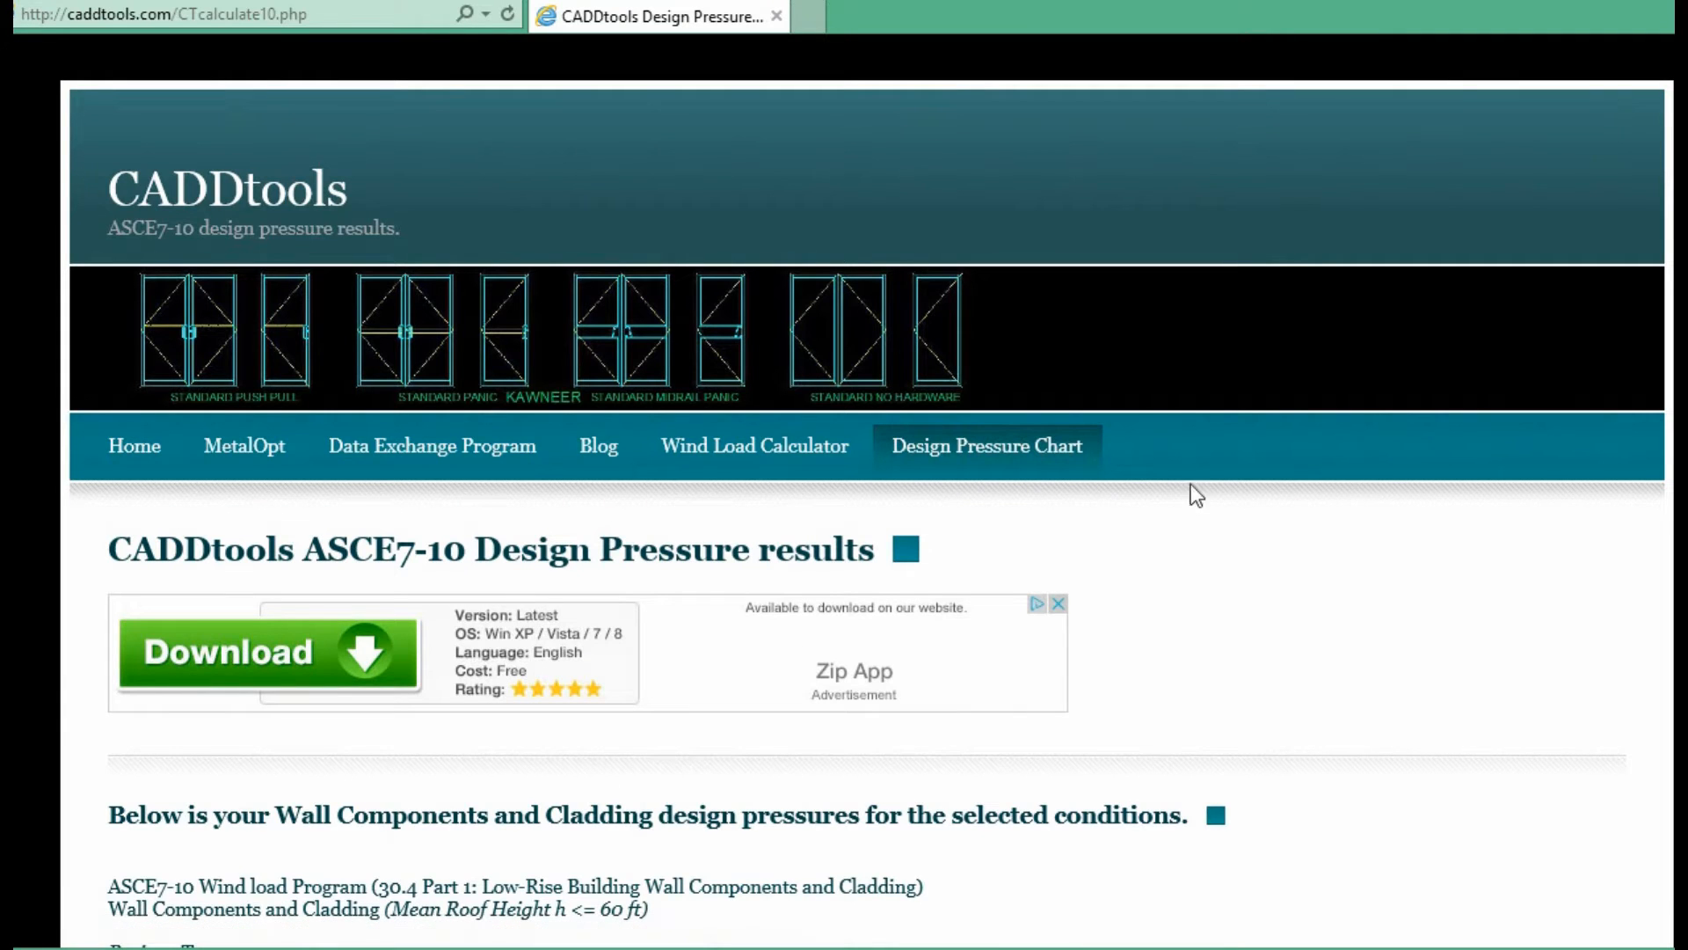
mouse_move(1109, 457)
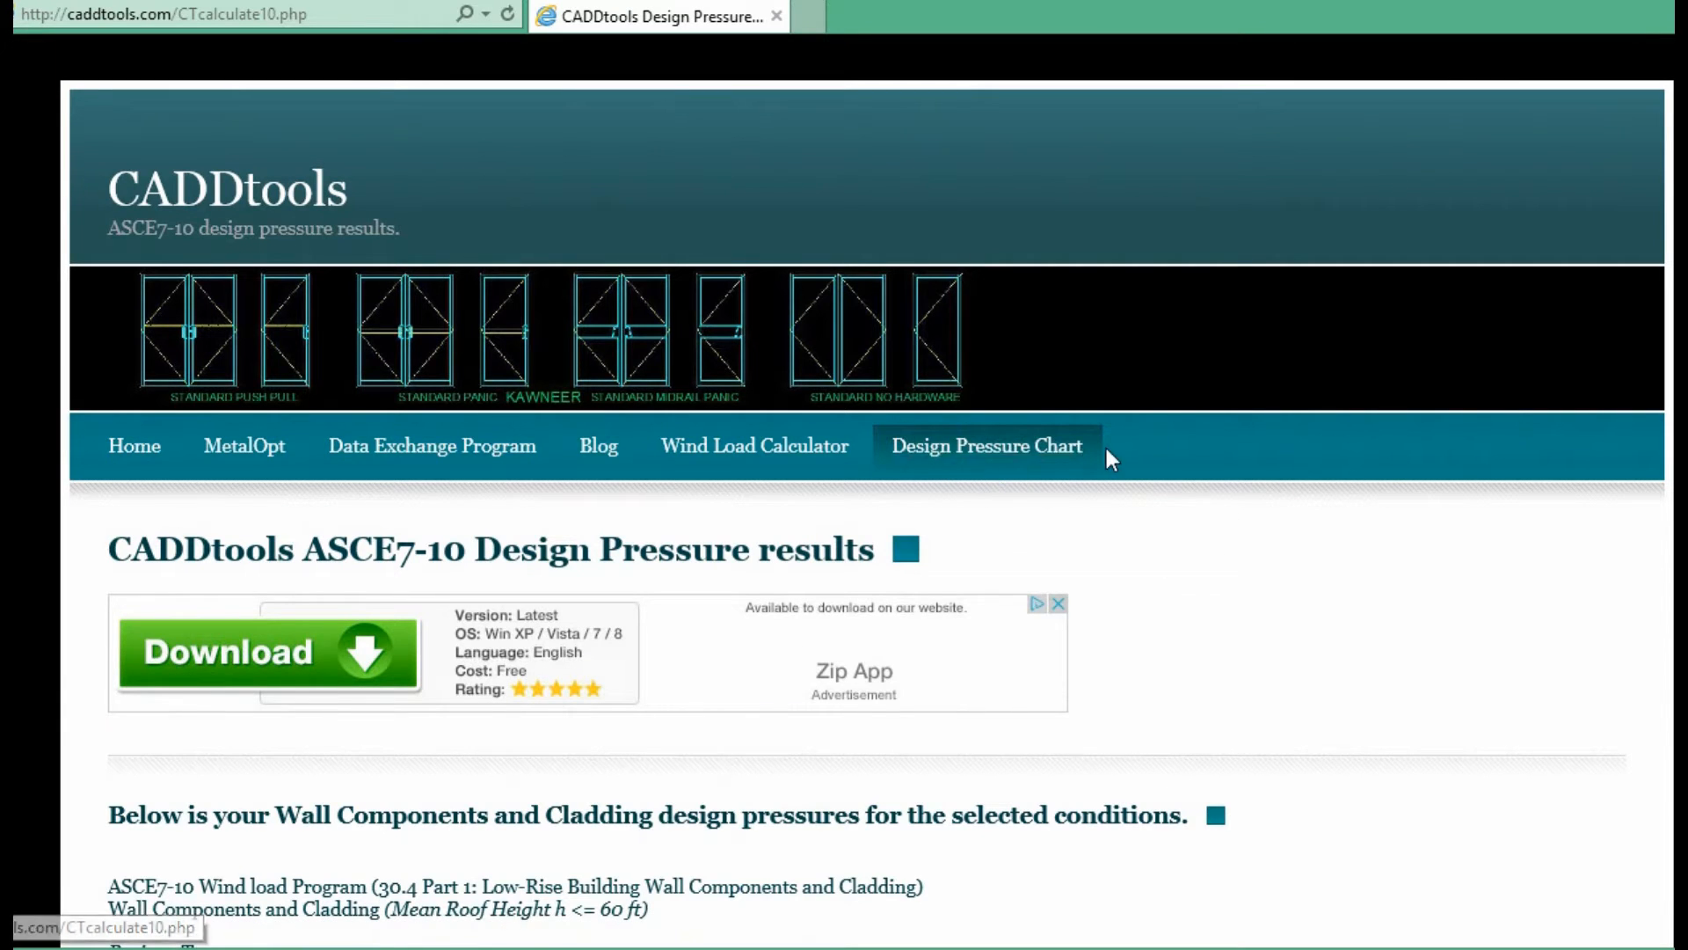
scroll(down, 3)
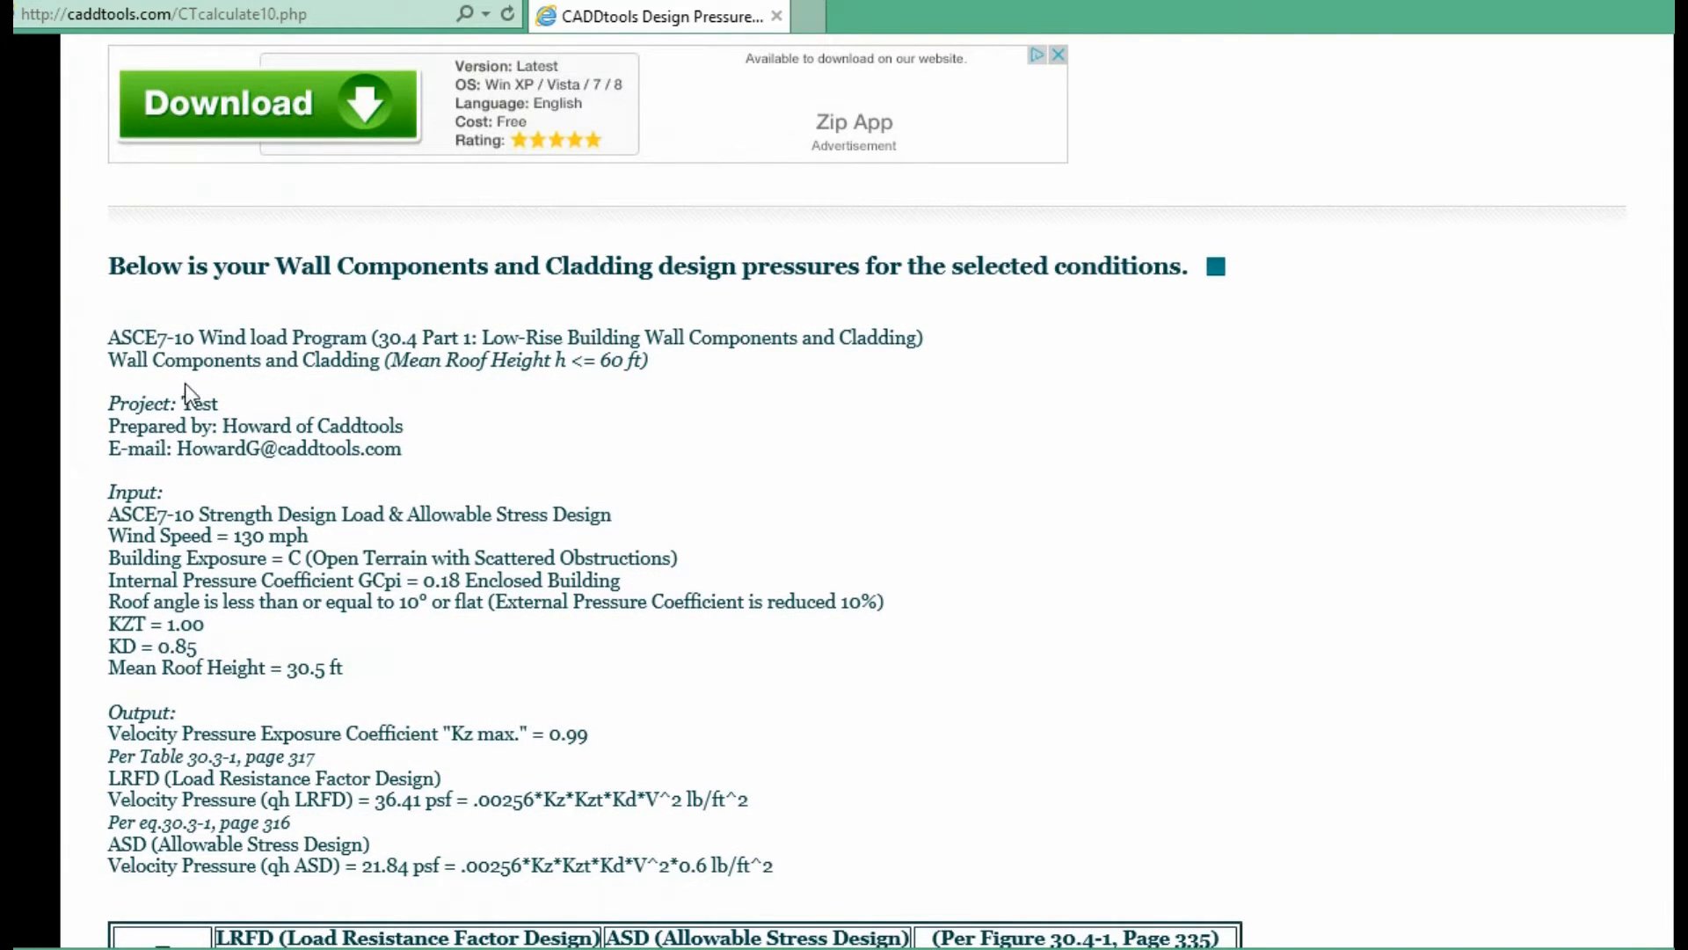
mouse_move(279, 472)
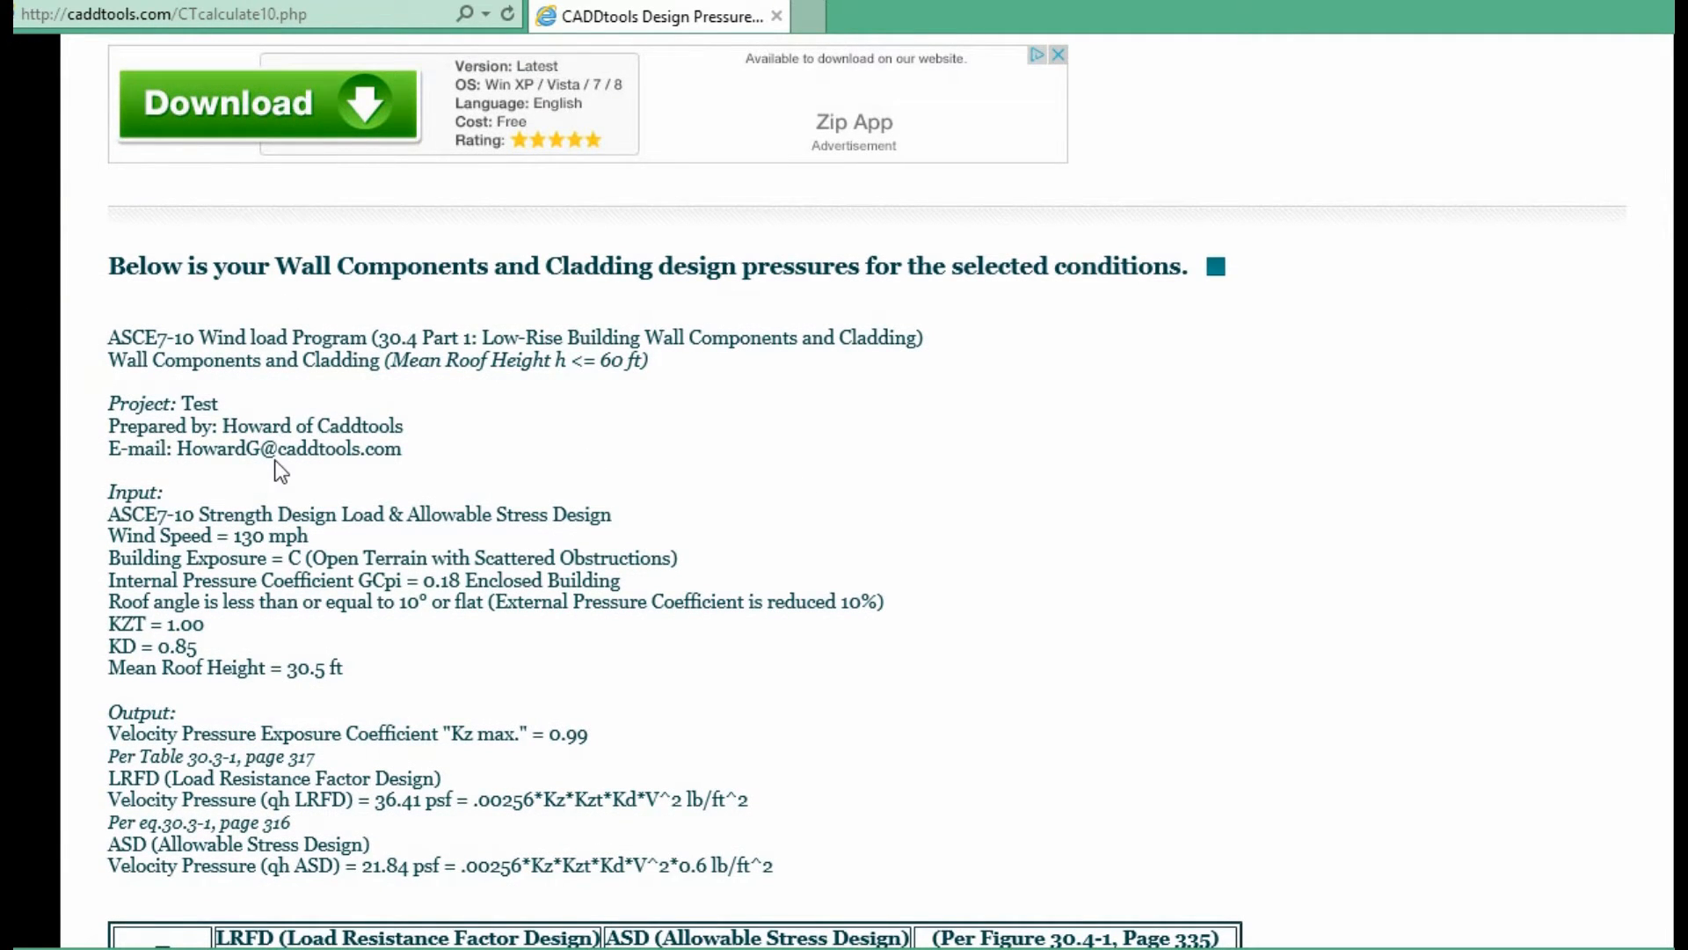
scroll(down, 3)
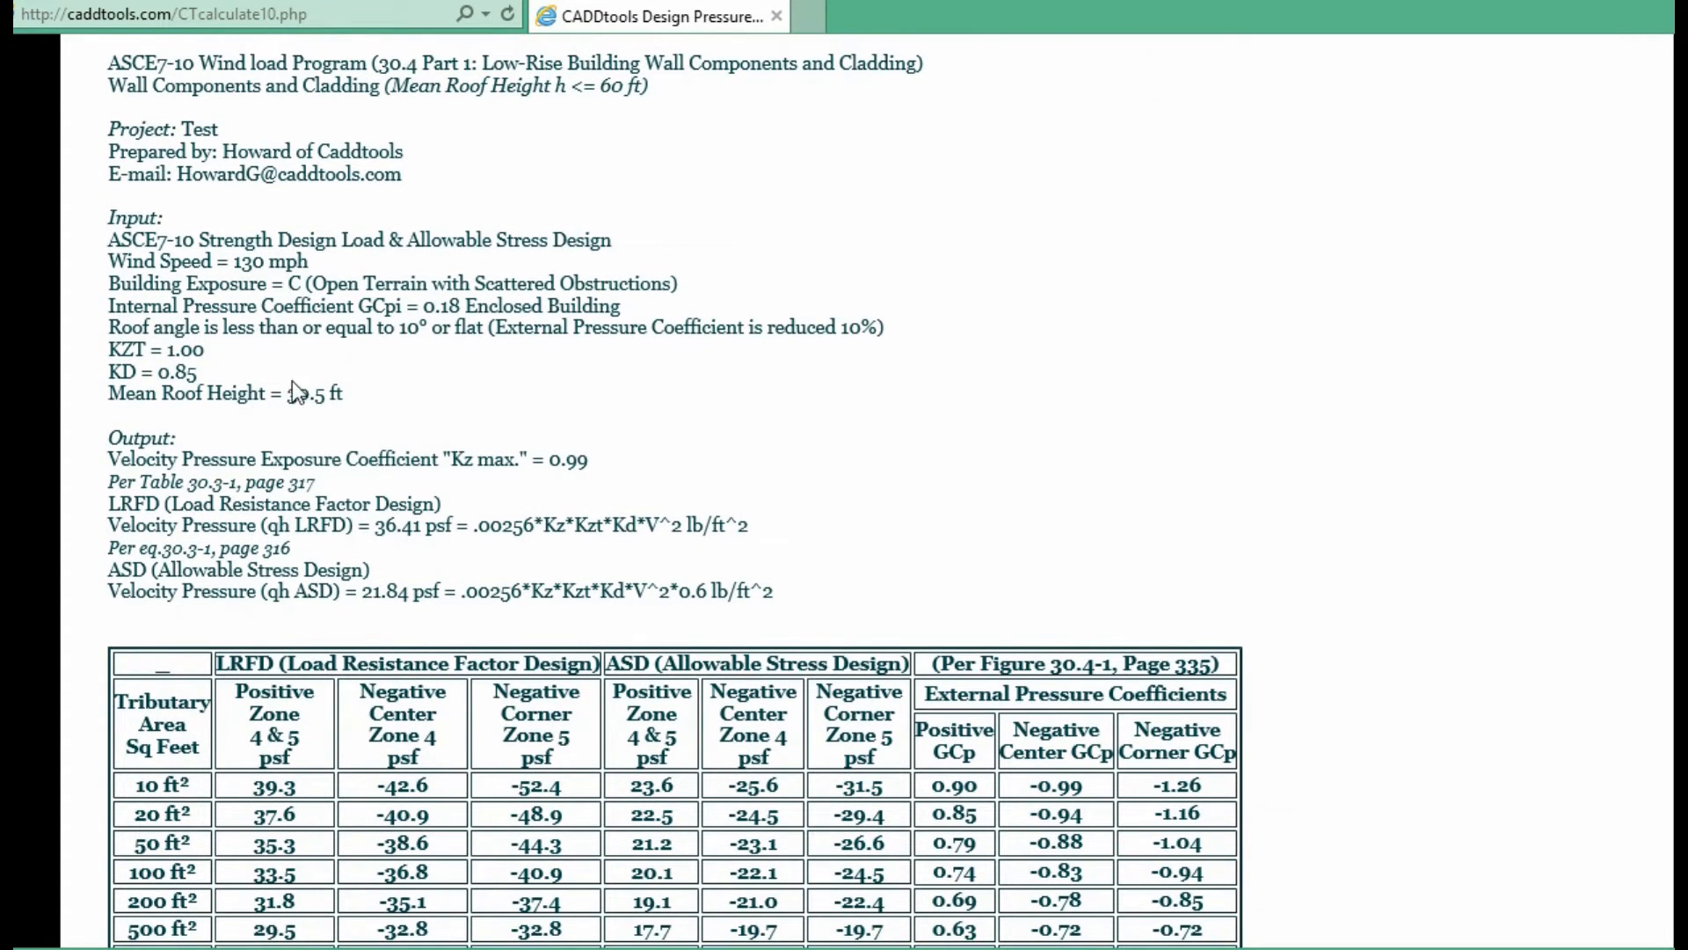
scroll(down, 3)
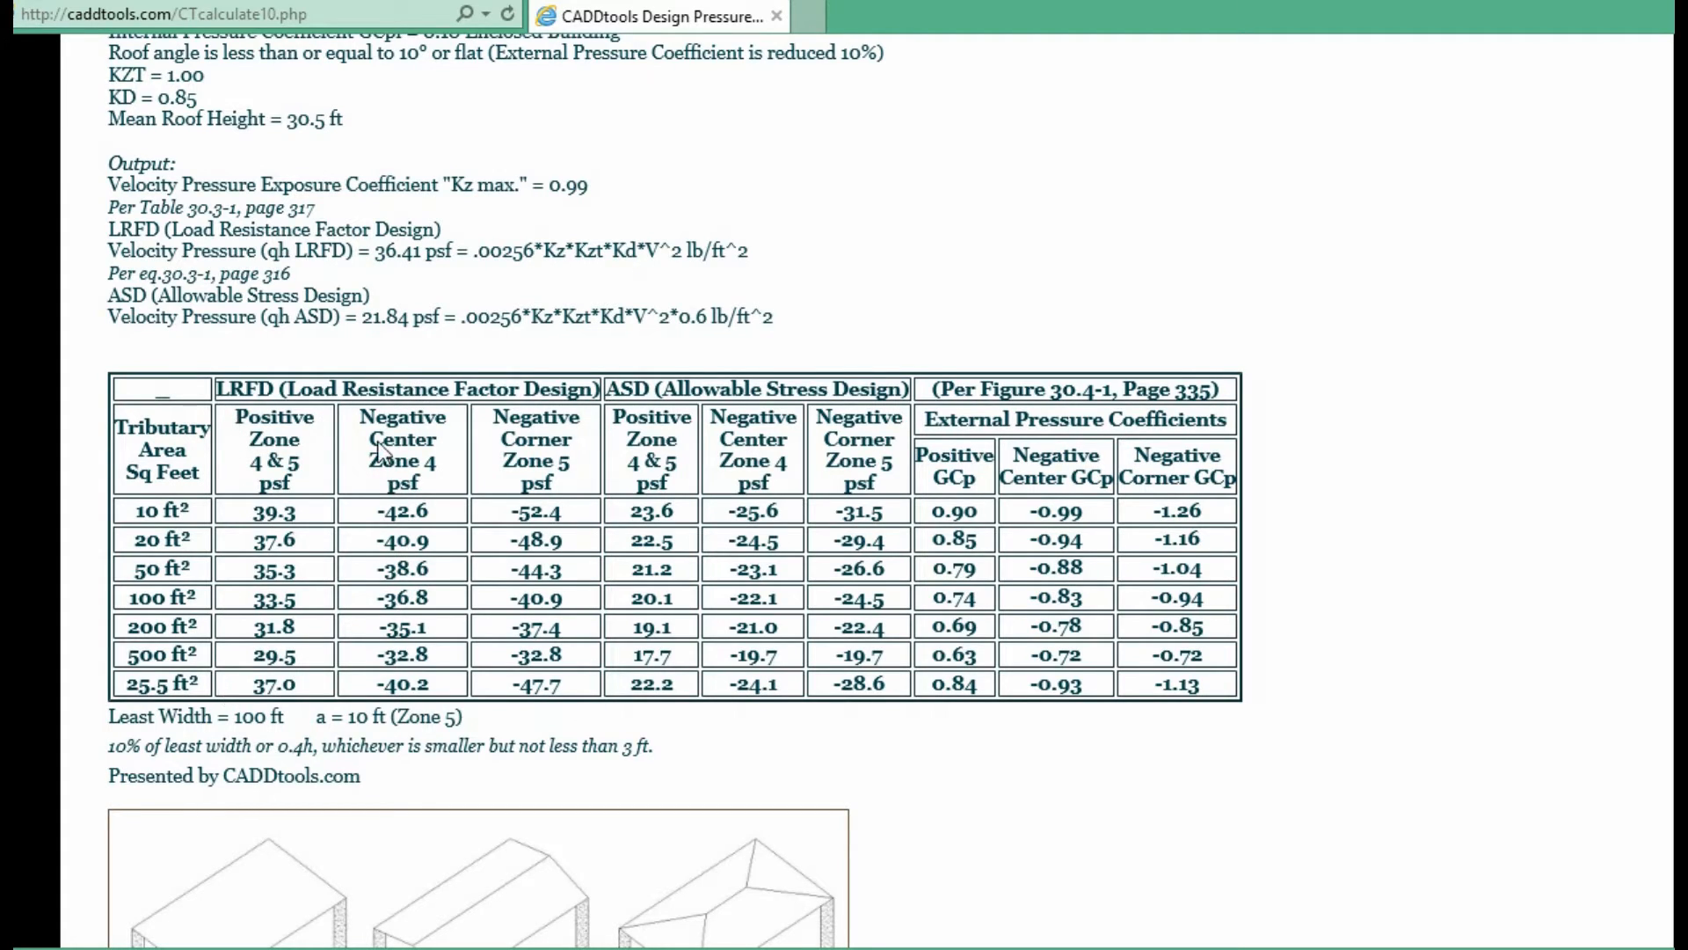
mouse_move(617, 386)
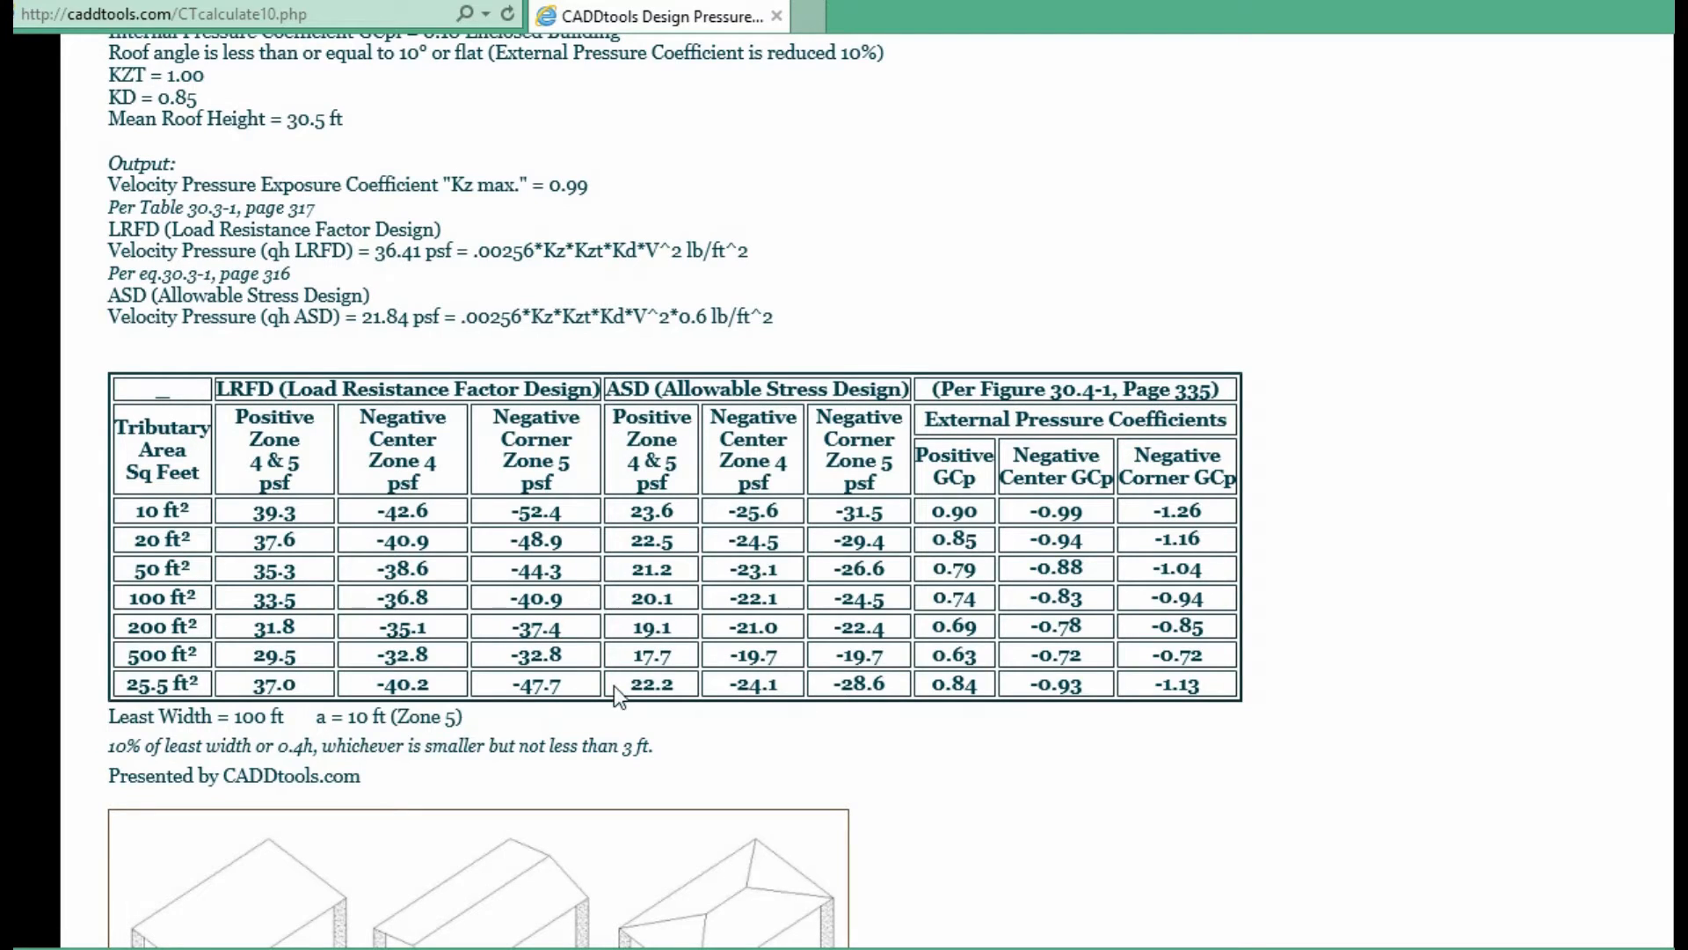
mouse_move(618, 705)
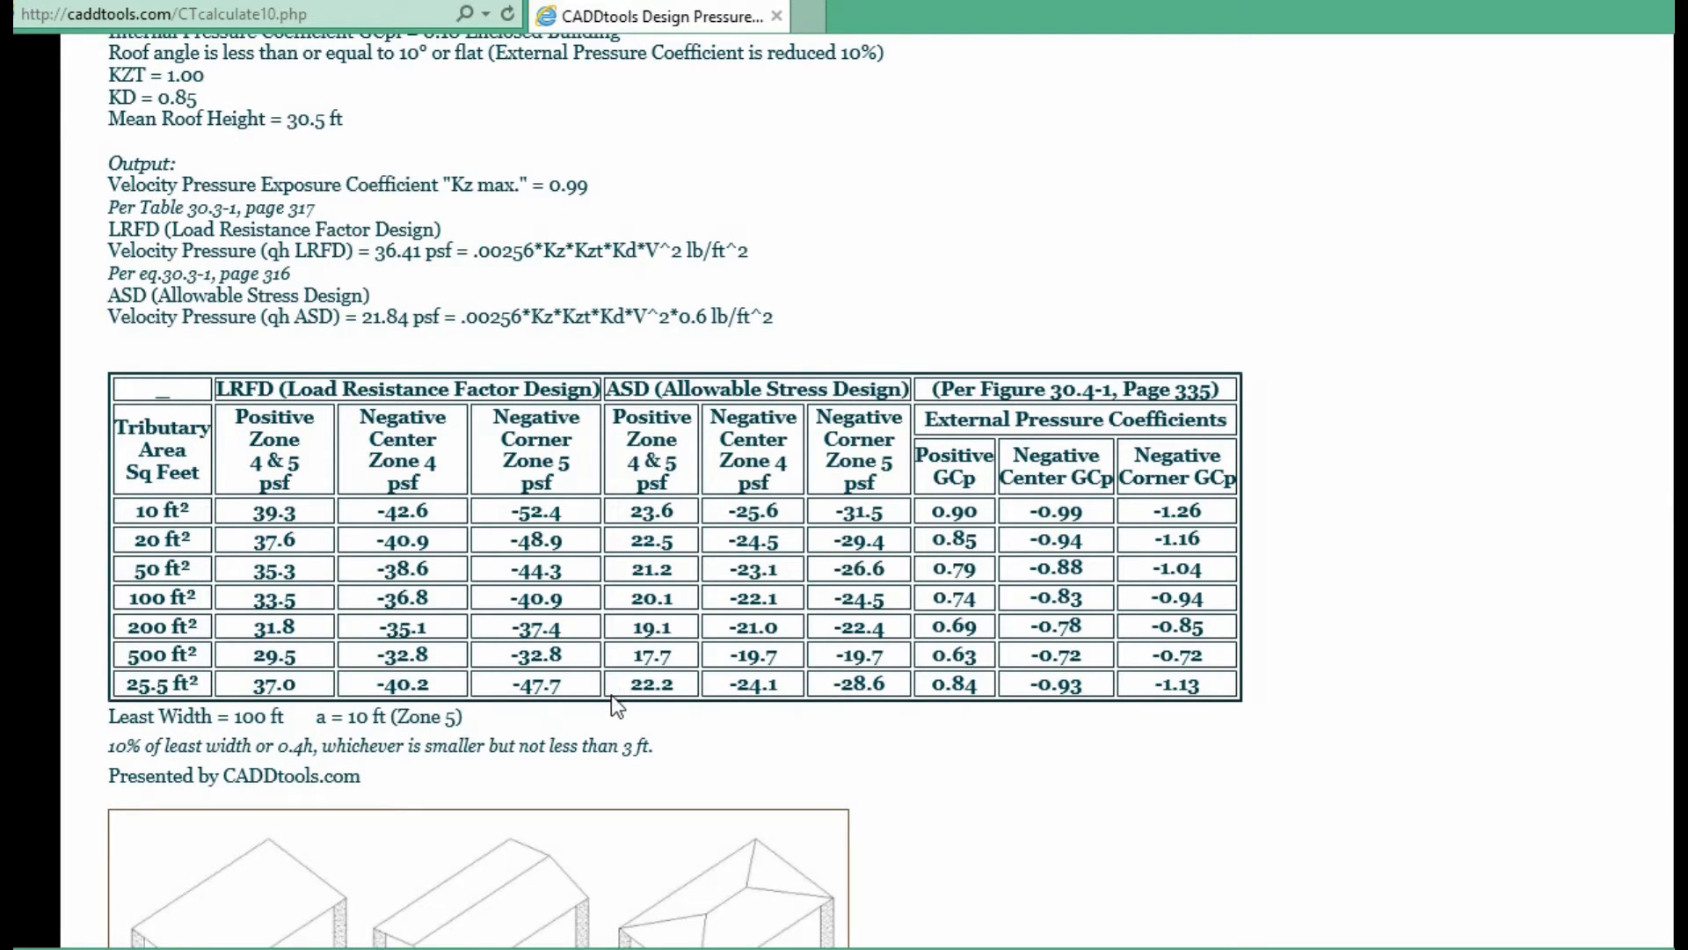
mouse_move(904, 700)
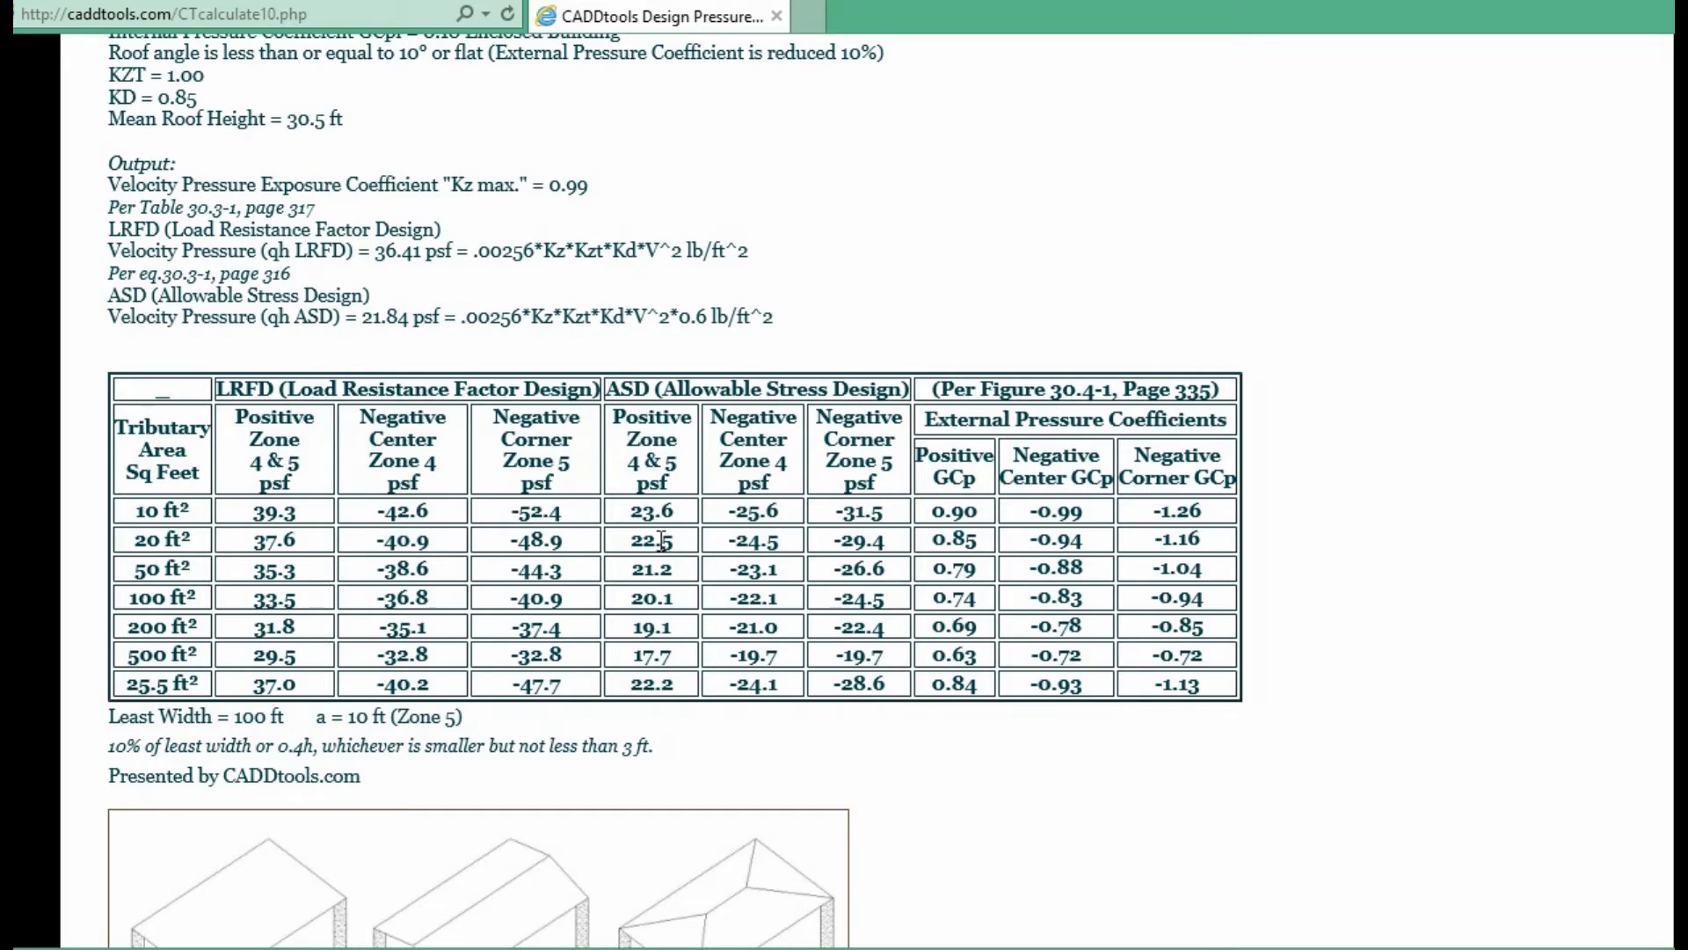
mouse_move(209, 716)
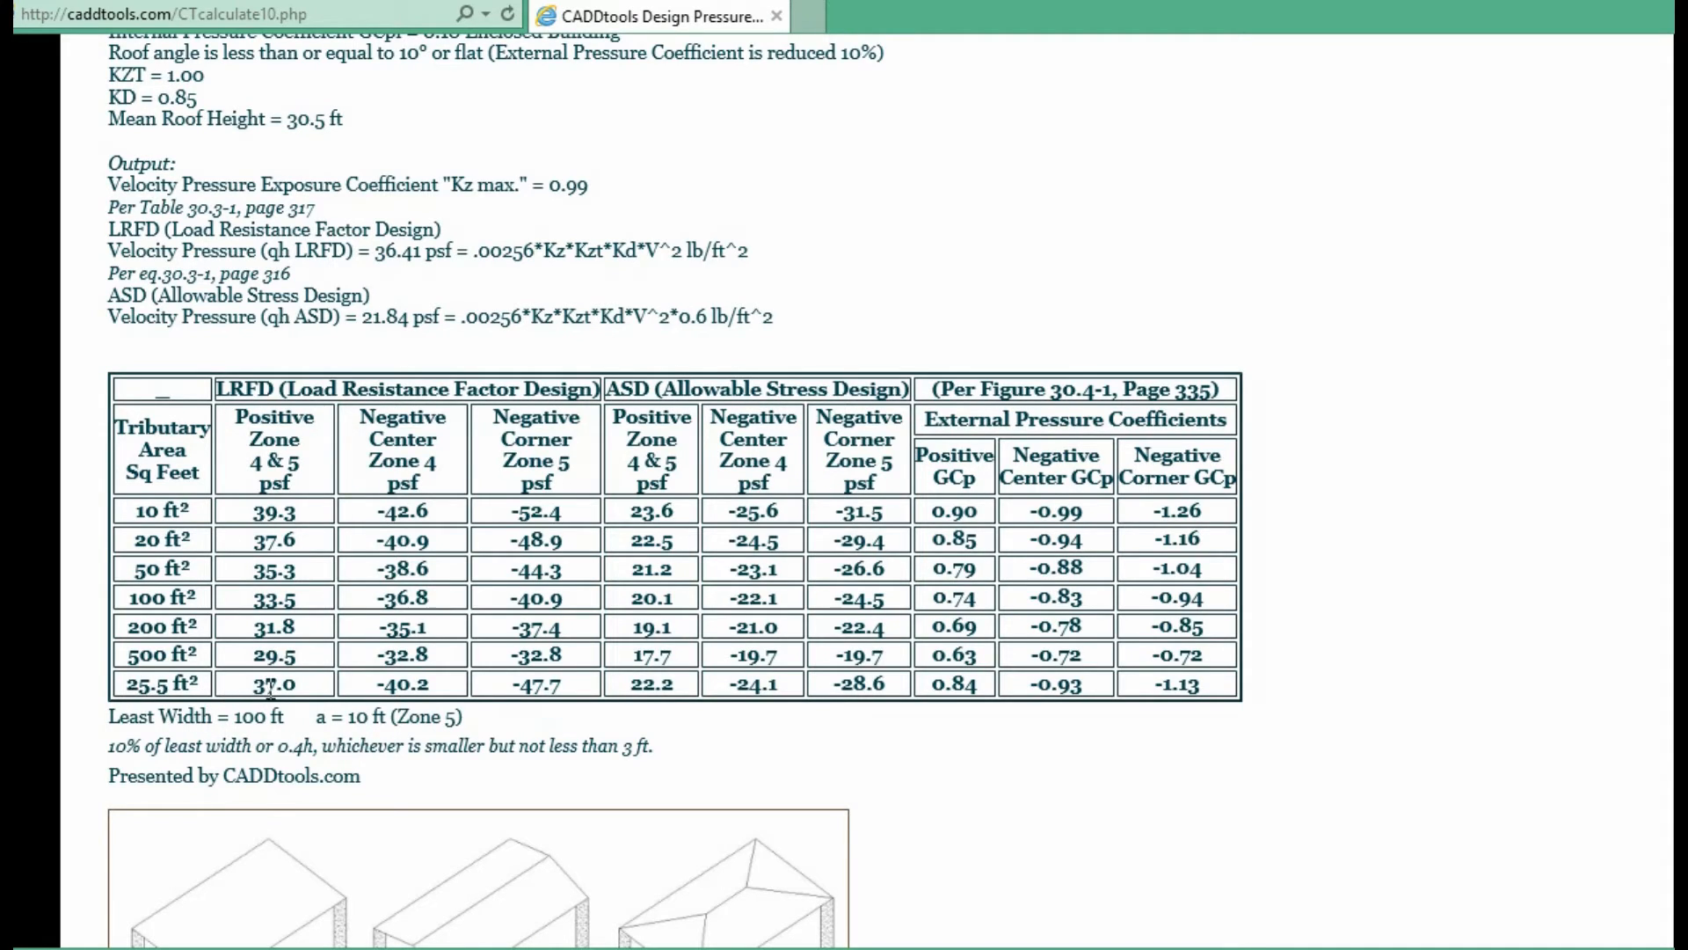
mouse_move(1196, 684)
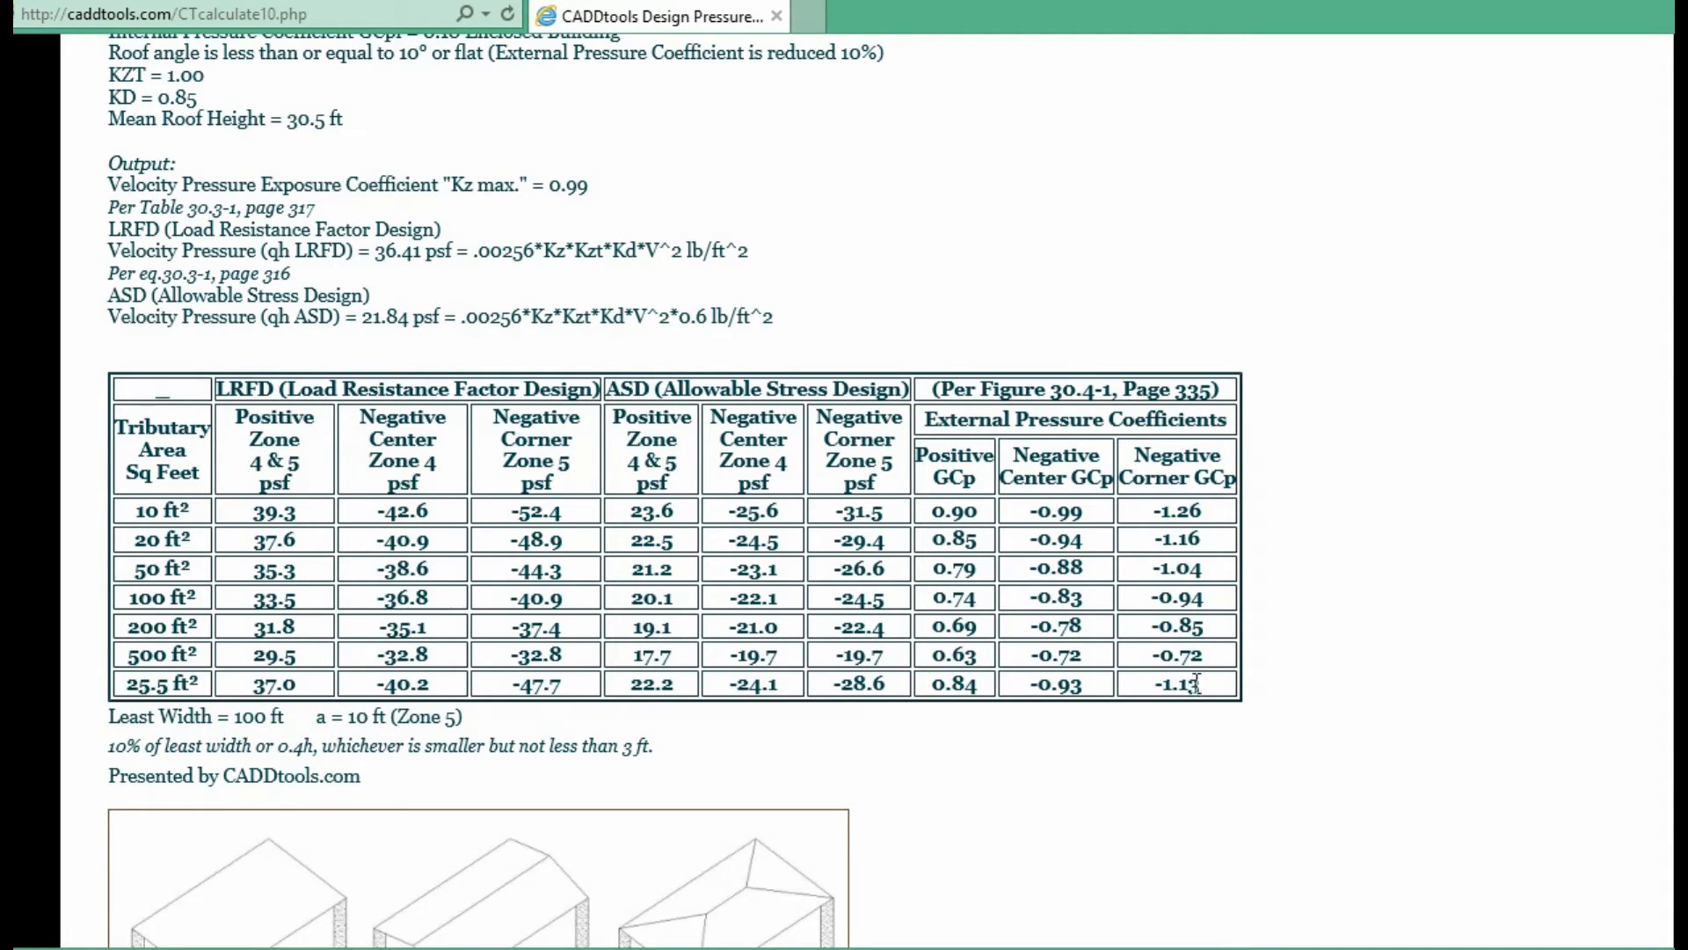
Step: Scroll through the zone diagrams down to the results page's closing Start Over links
scroll(up, 3)
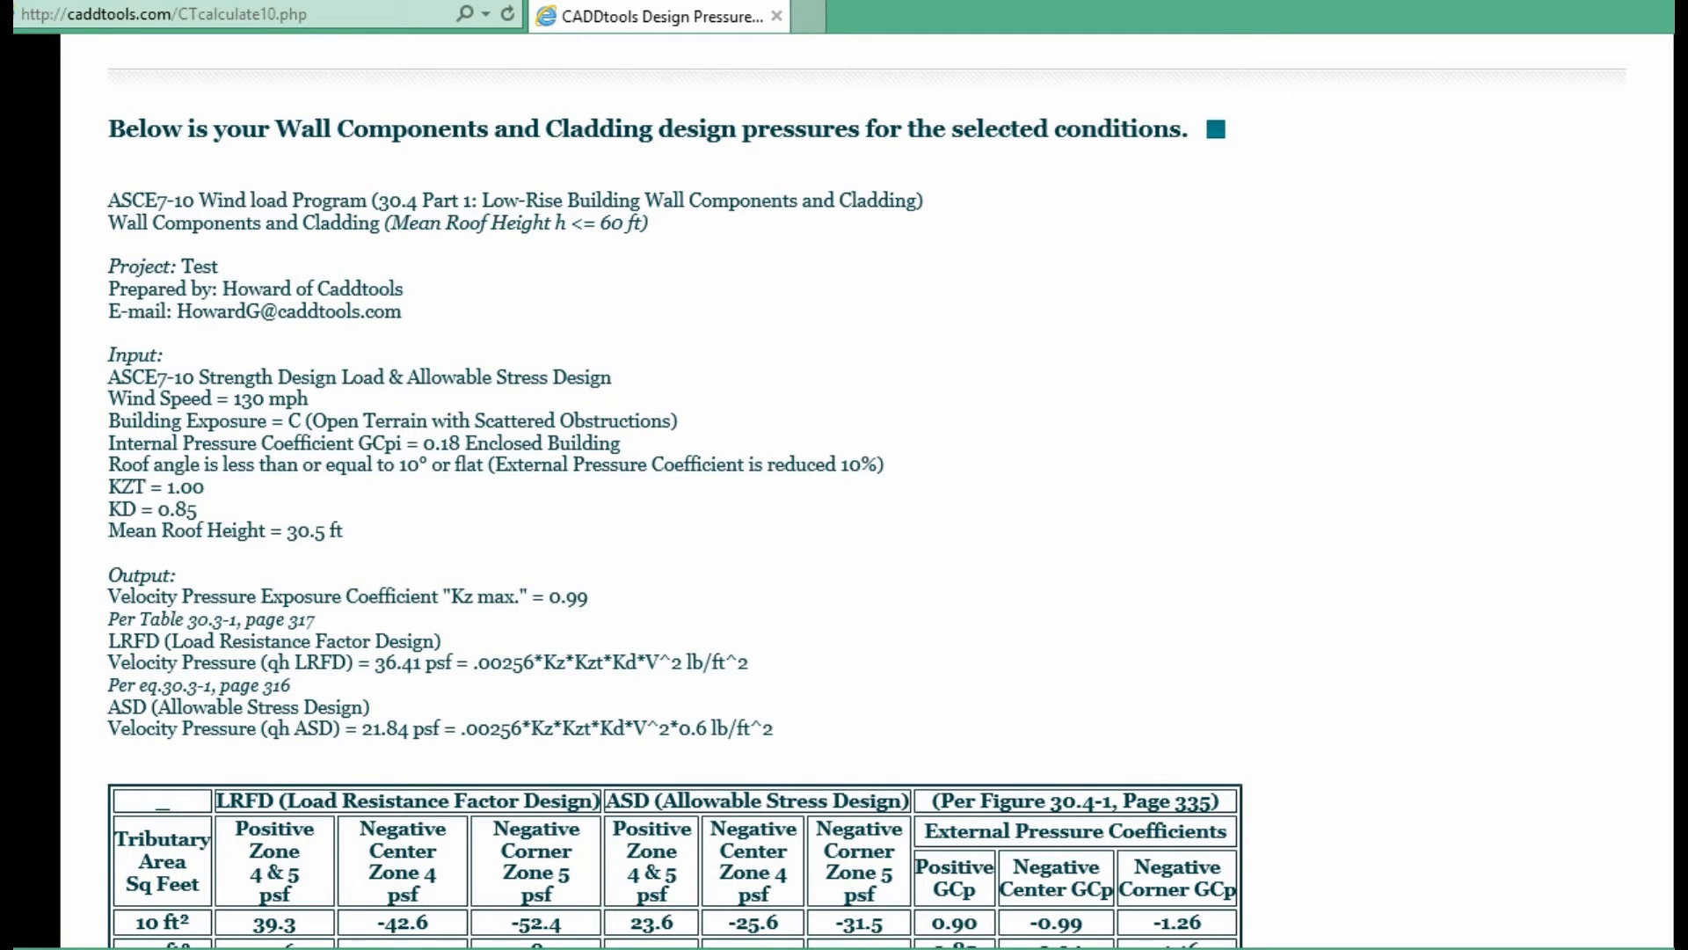
scroll(down, 3)
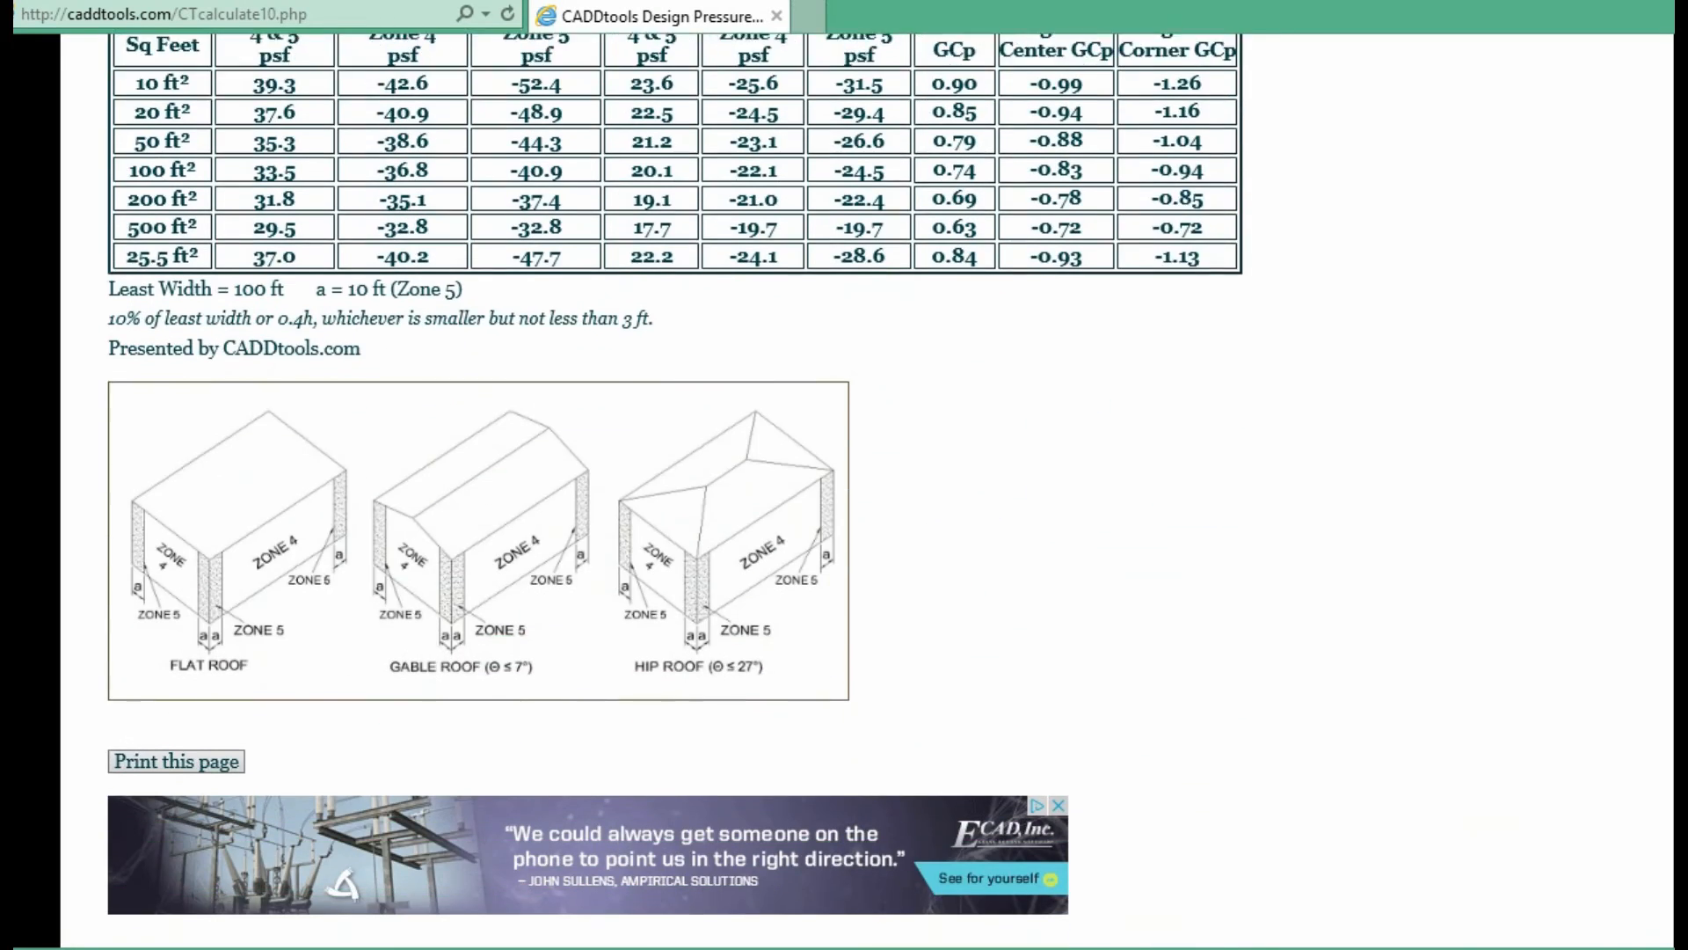
scroll(down, 3)
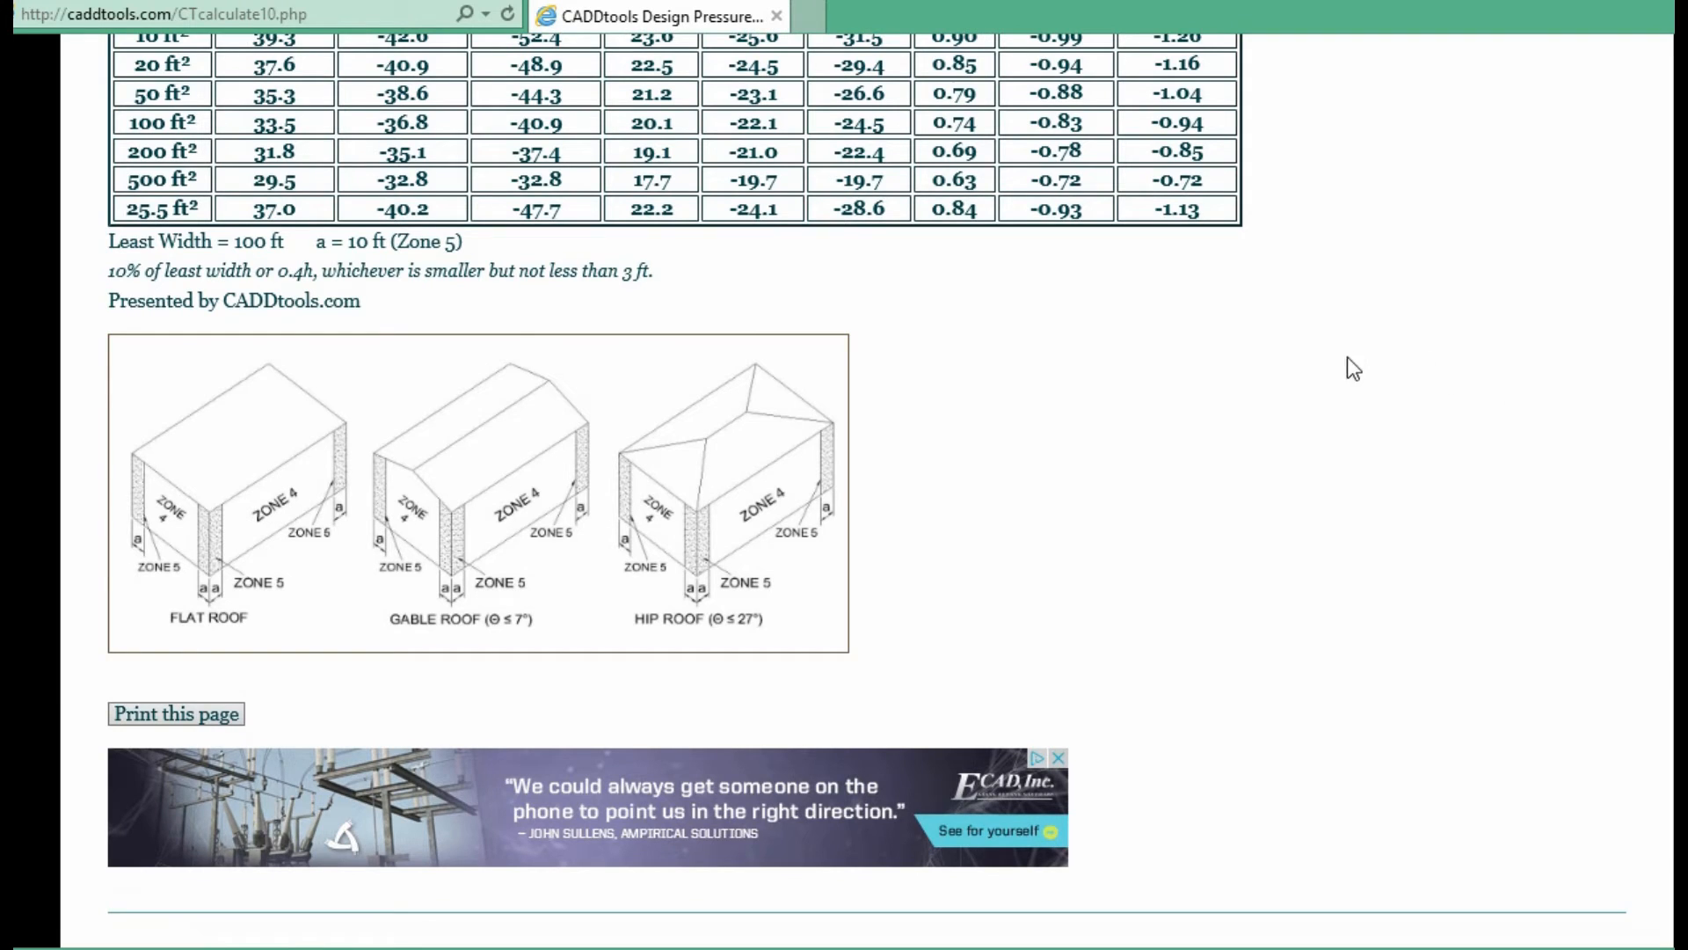
mouse_move(288, 250)
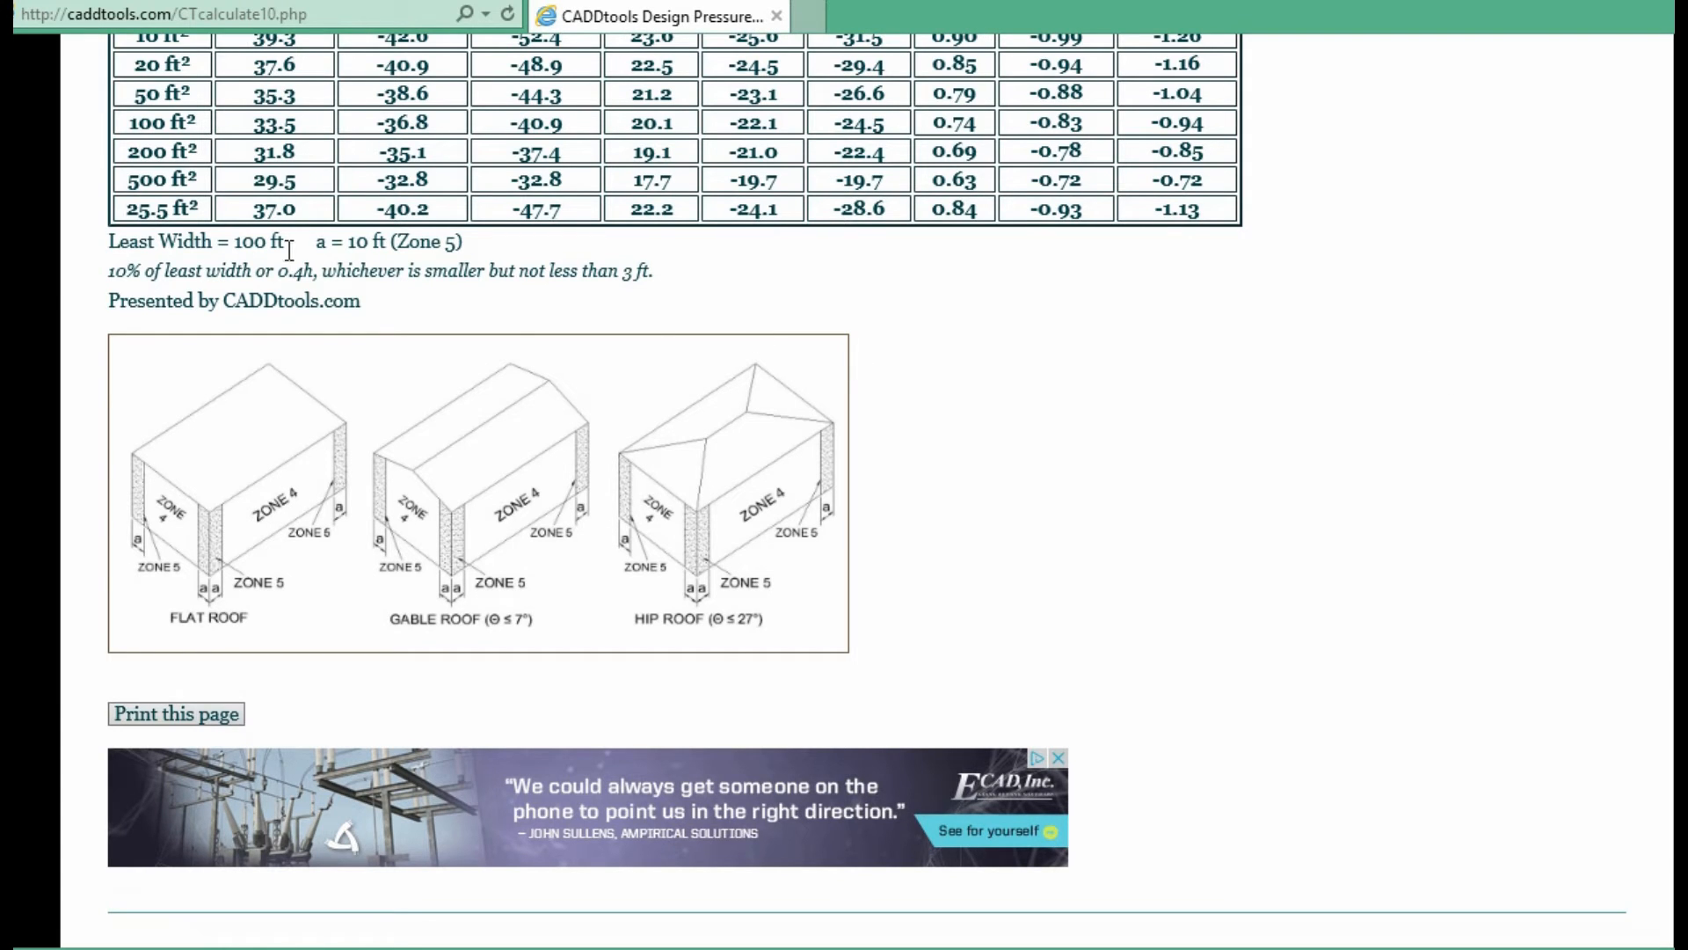
scroll(down, 3)
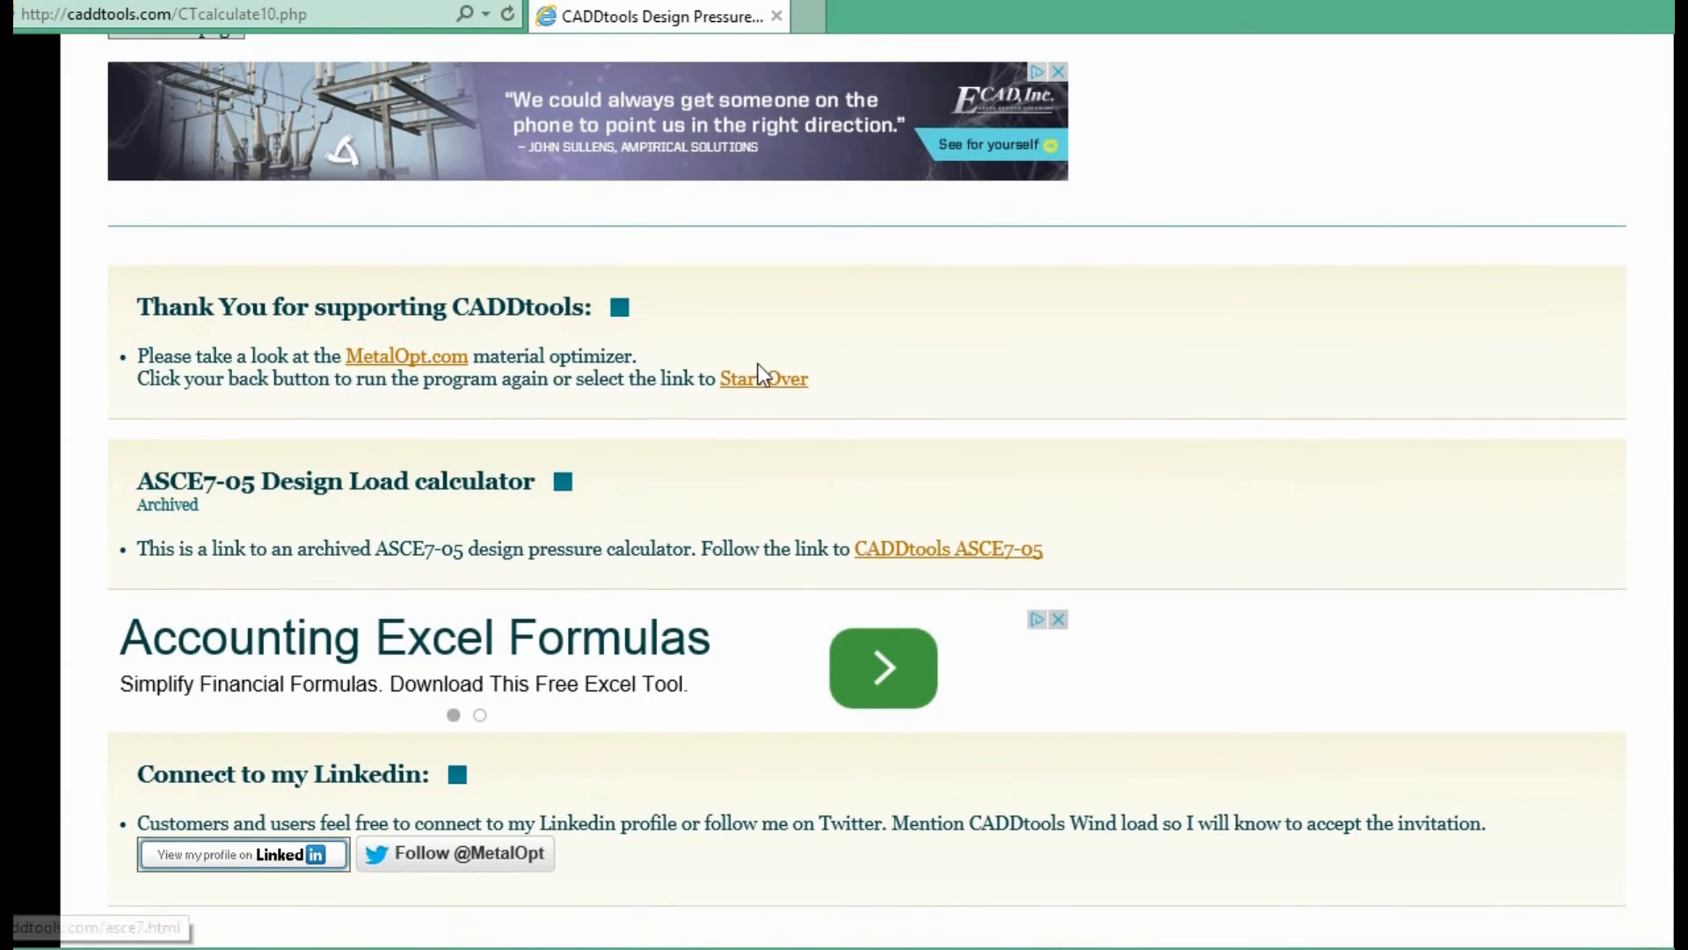
mouse_move(783, 387)
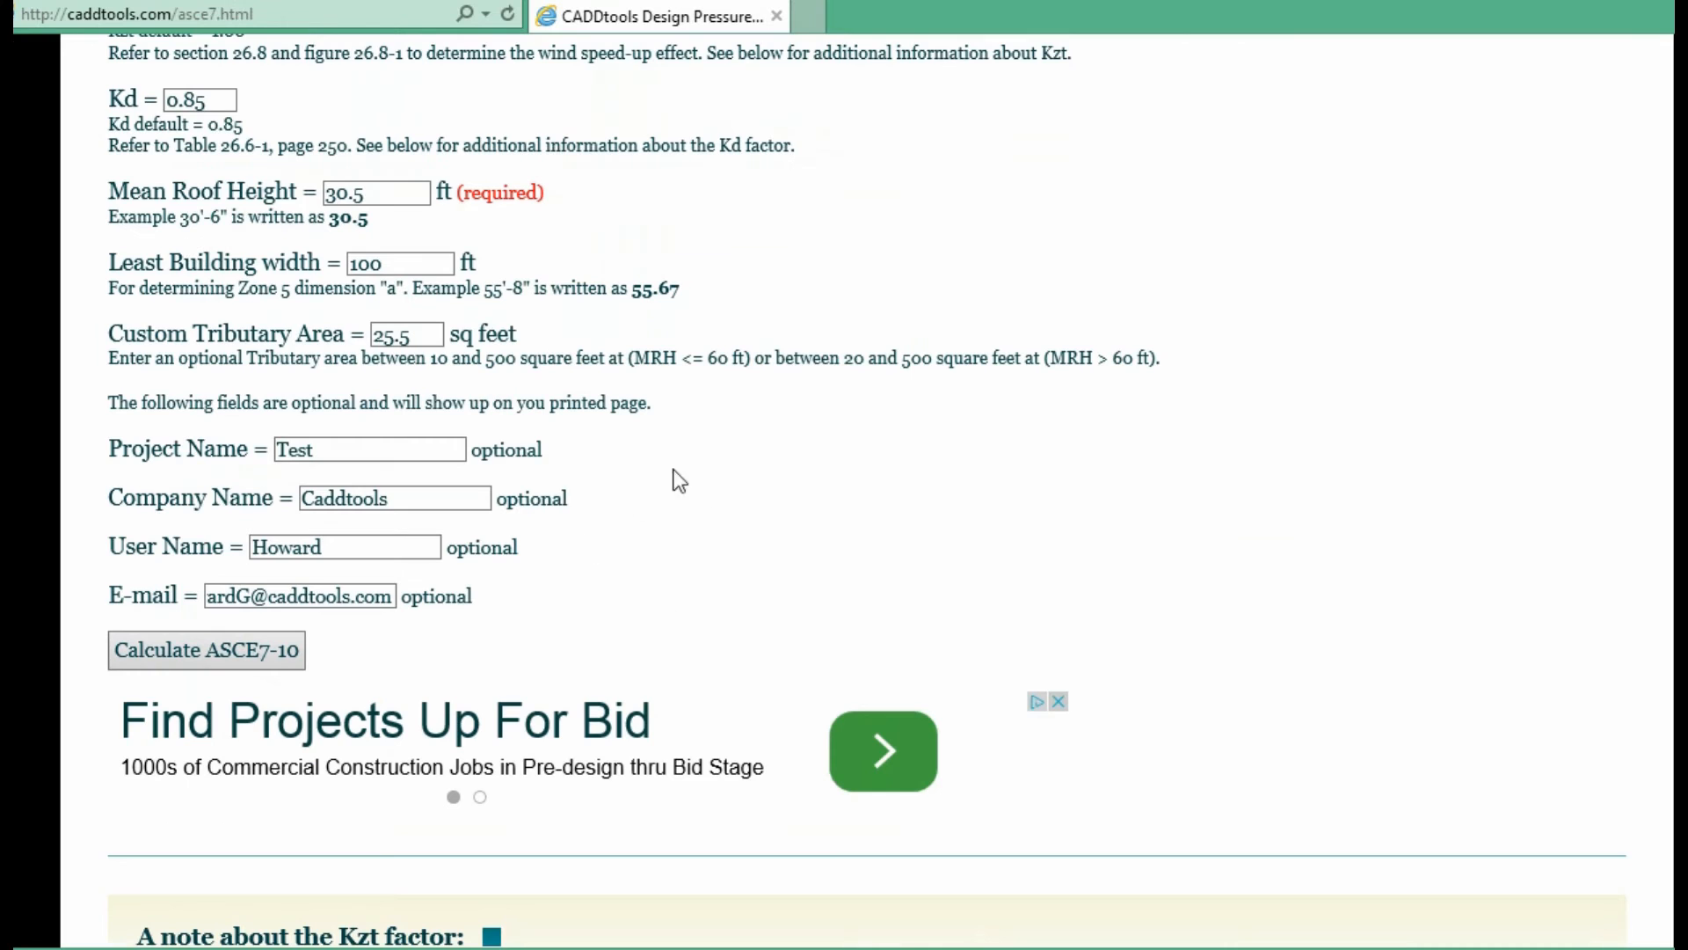
Step: Back on the input form, overwrite the tributary area with 37.75 sq ft
scroll(up, 3)
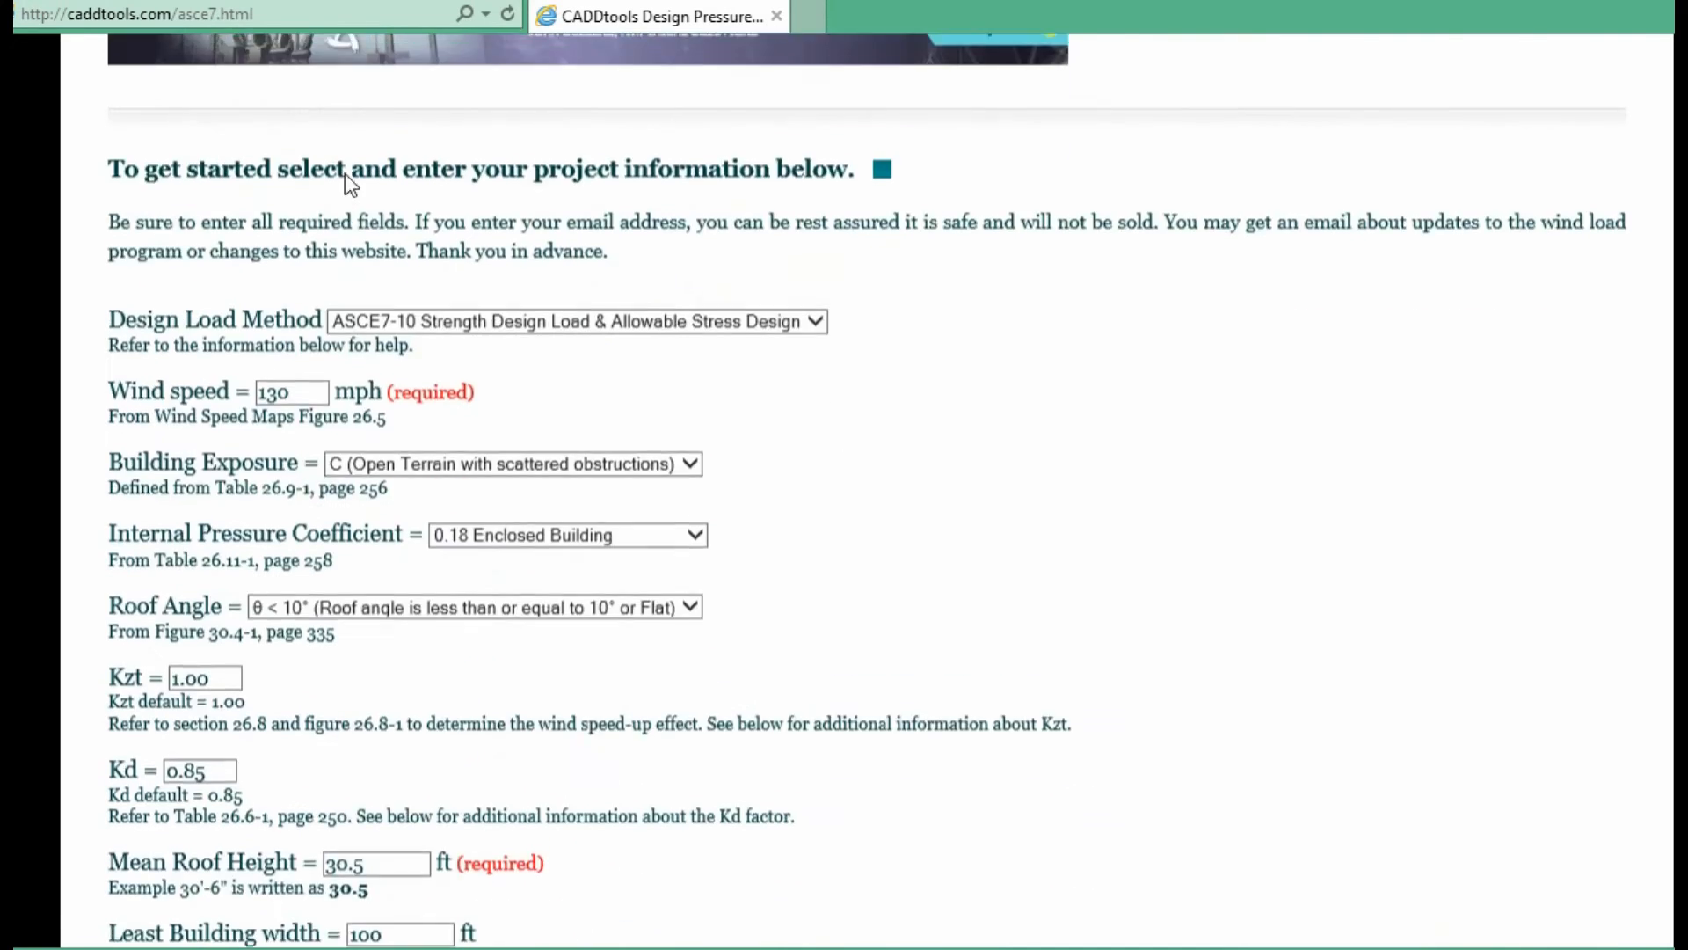
scroll(down, 3)
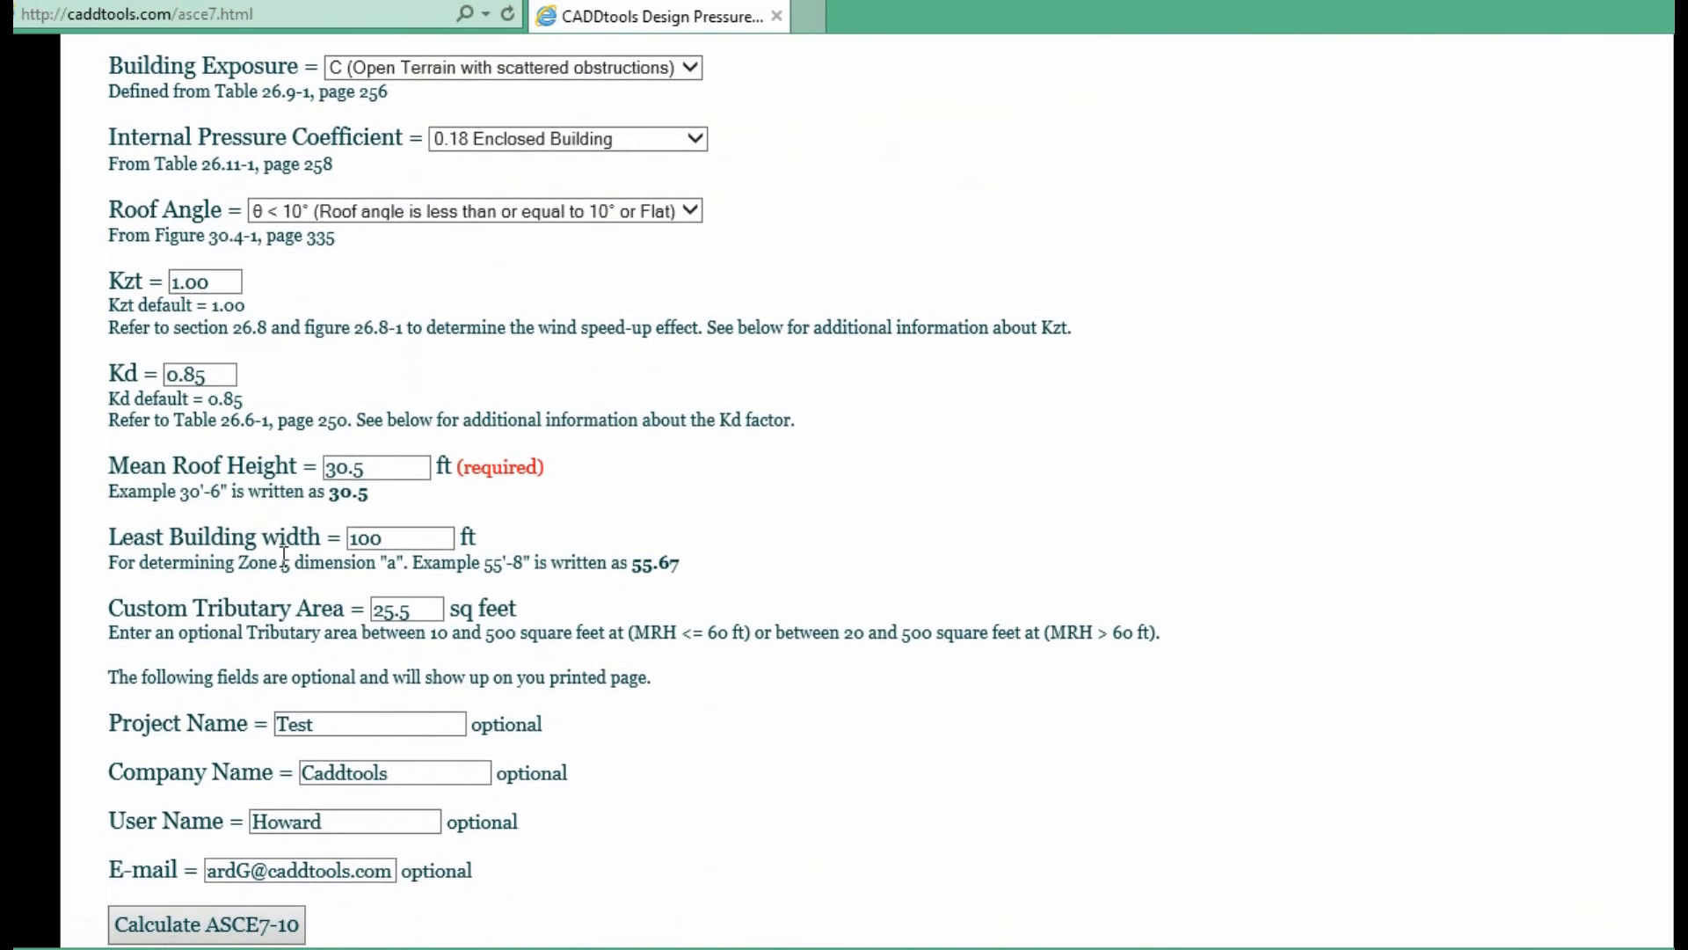
scroll(down, 3)
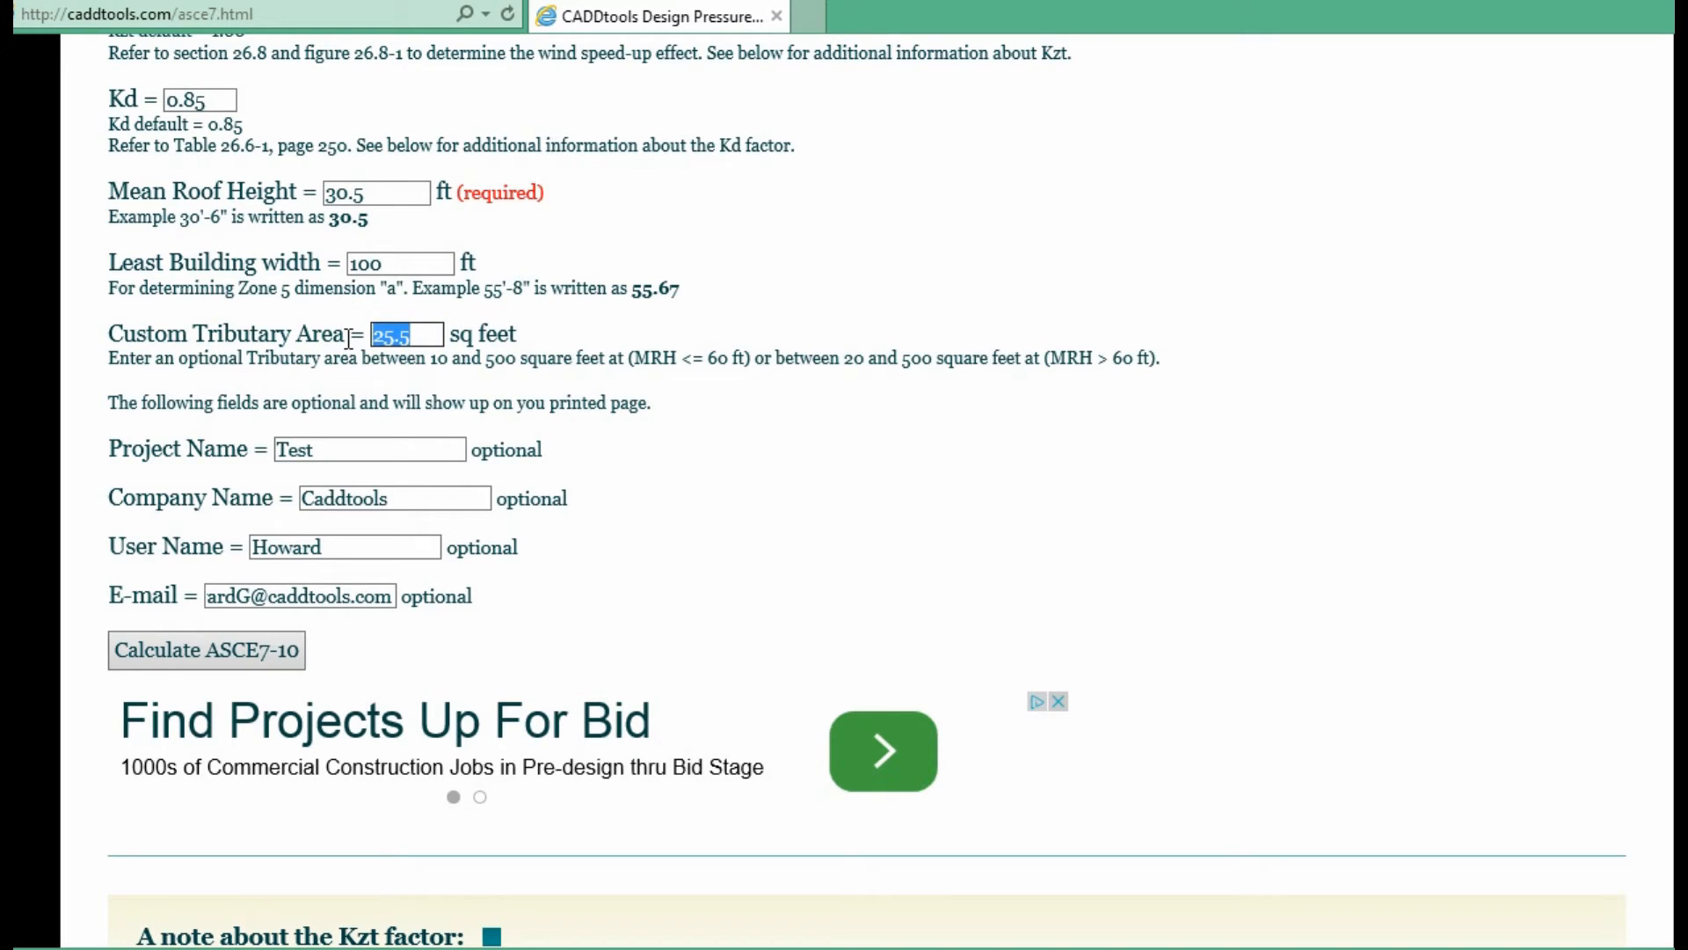
text(37.75)
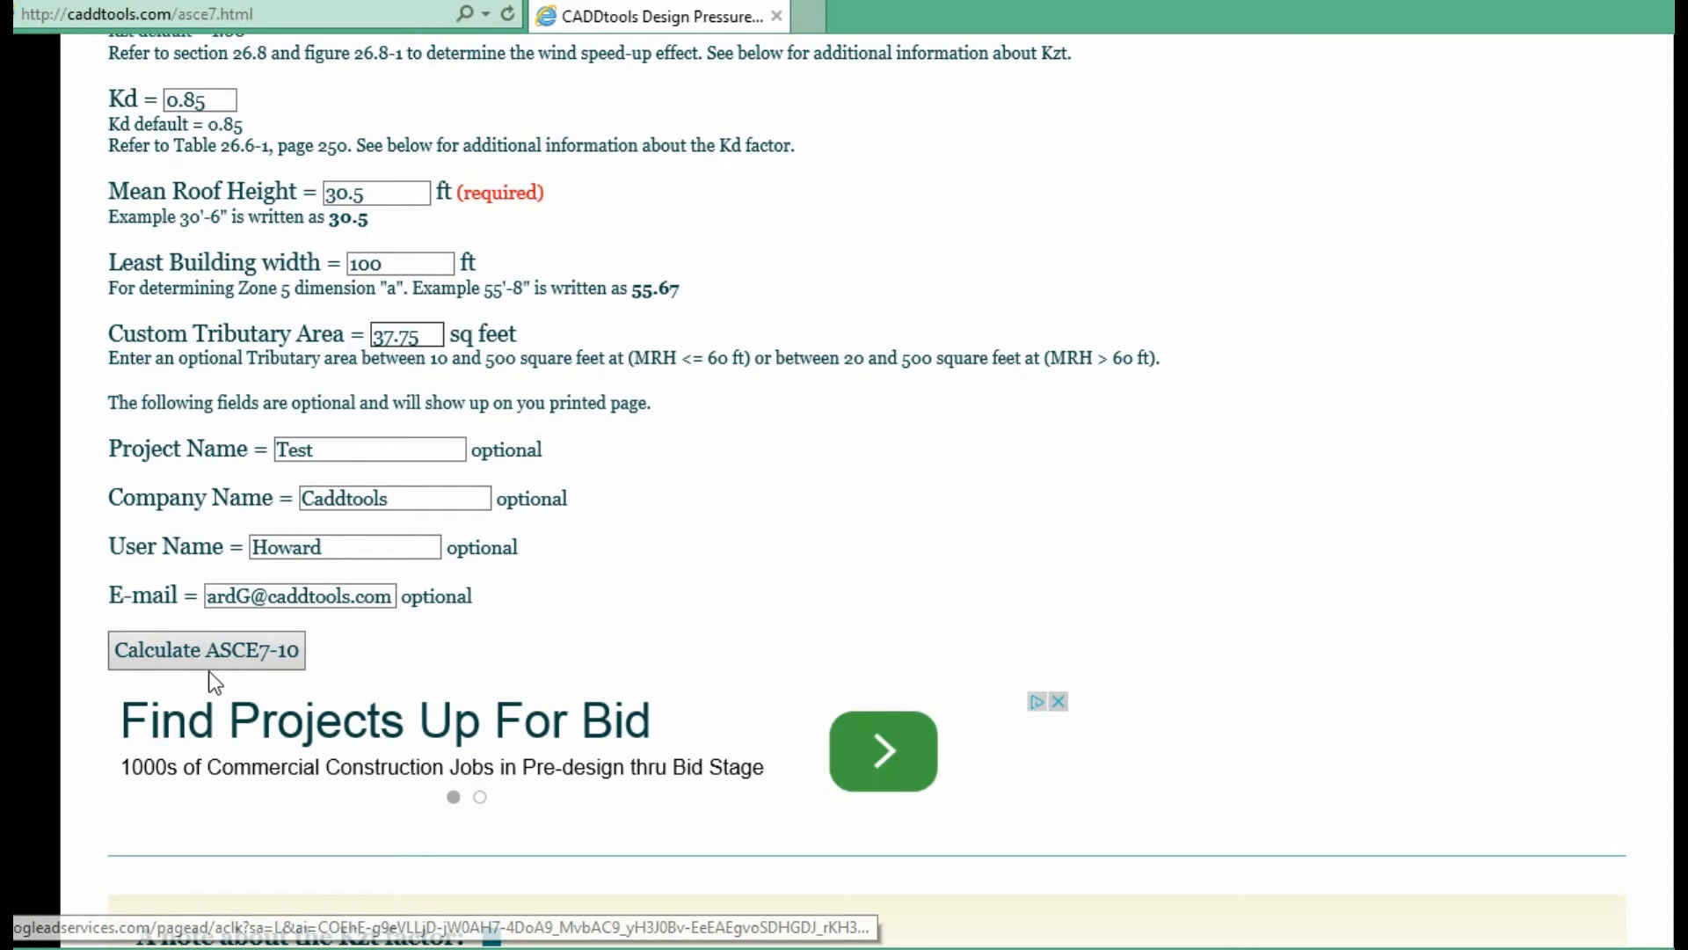
Step: Recalculate and review the 37.75 ft² row: LRFD 36.0, -39.3, -45.8 psf
click(204, 649)
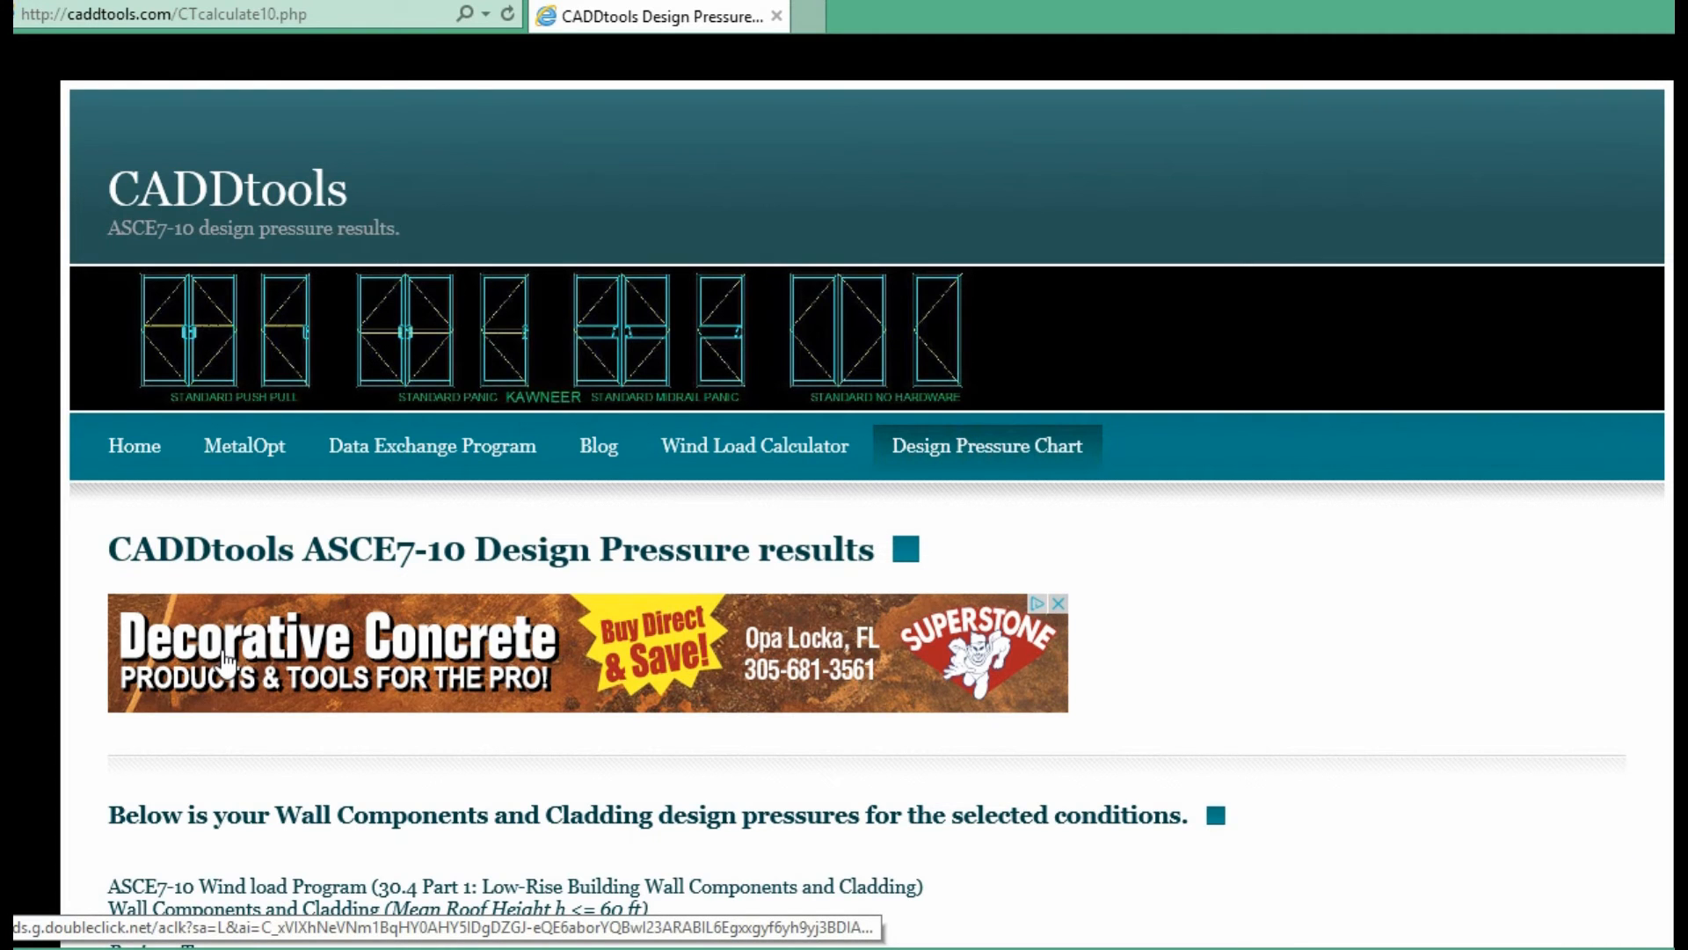
scroll(down, 3)
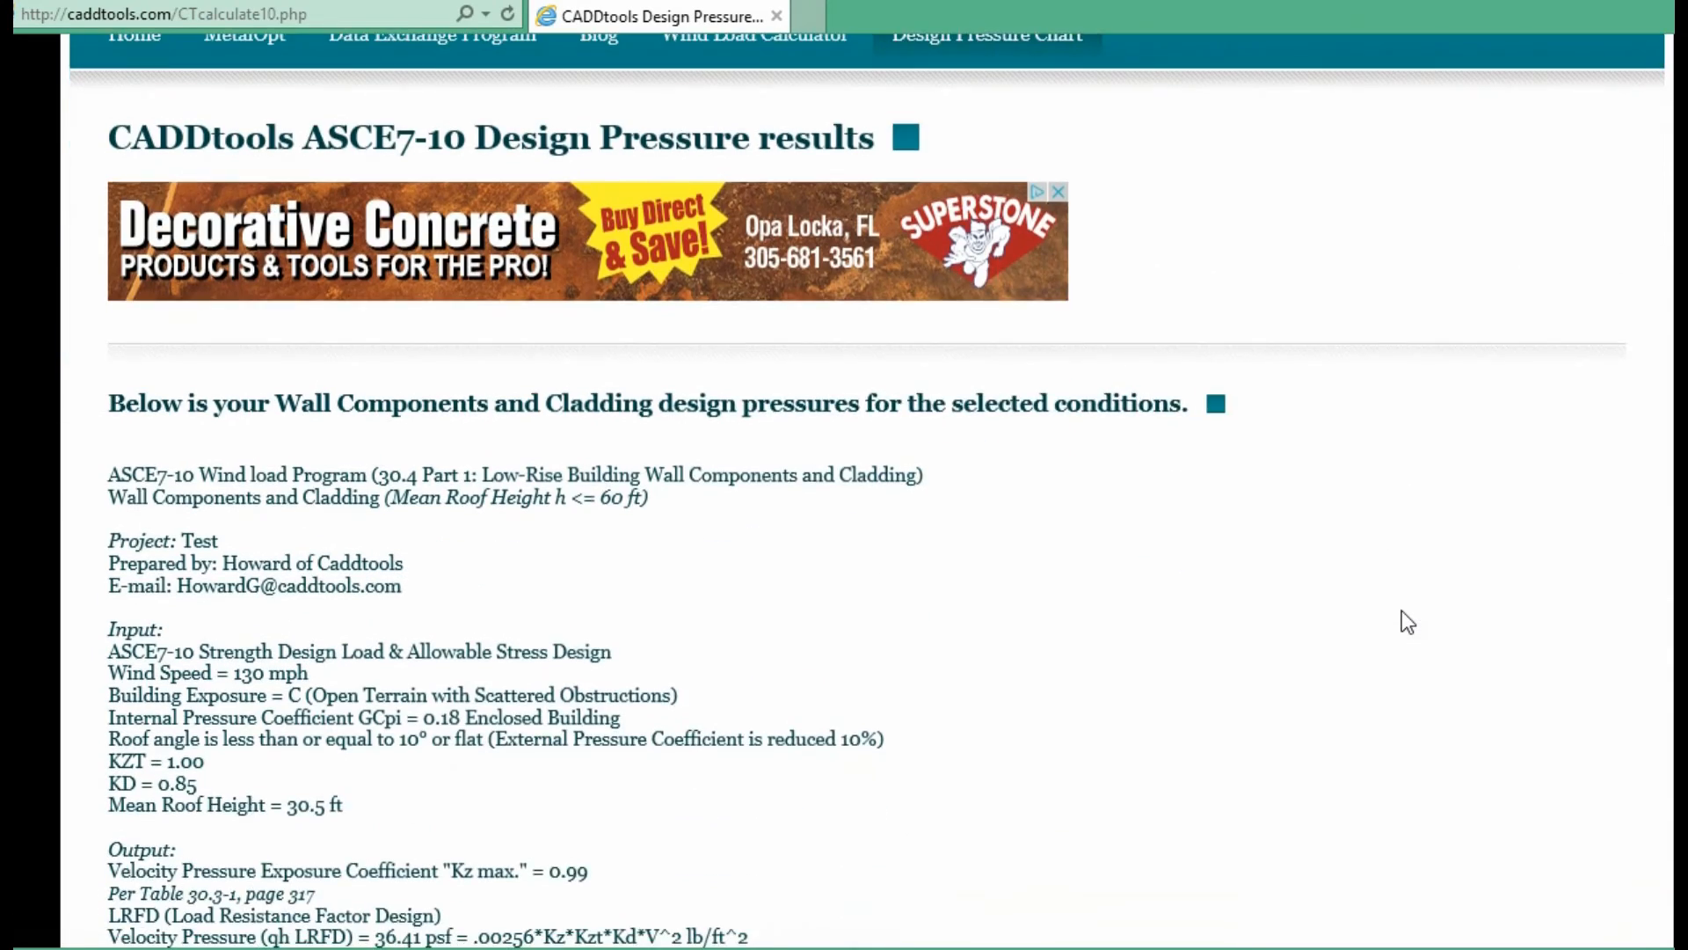
scroll(down, 3)
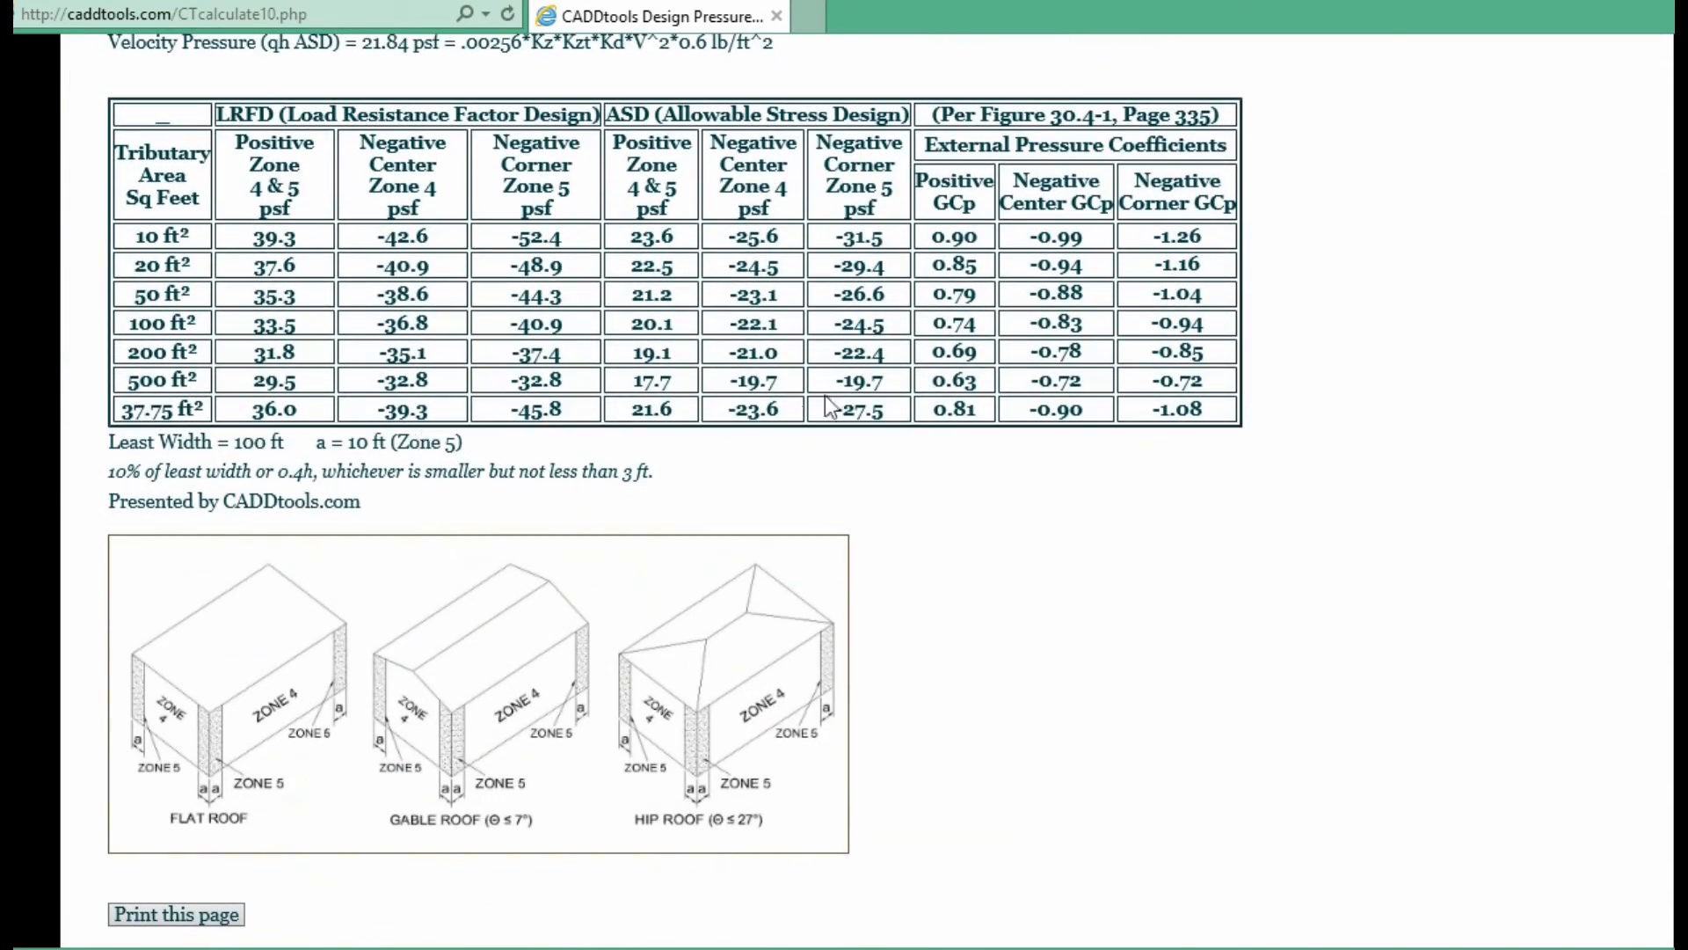
mouse_move(862, 447)
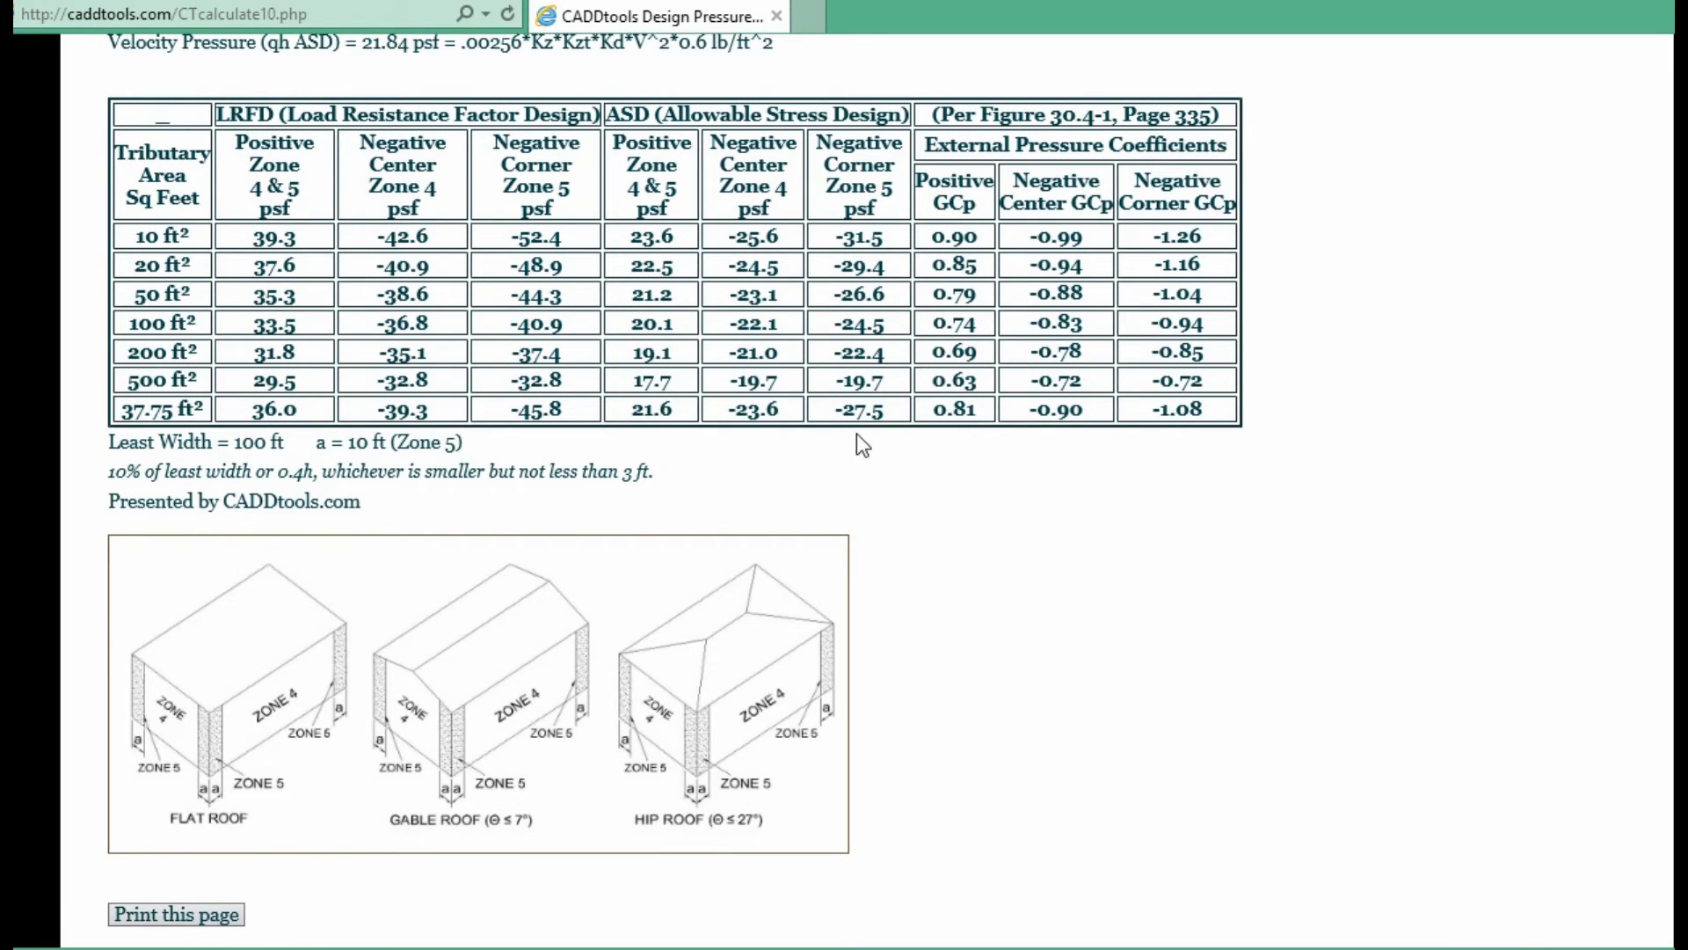
mouse_move(1090, 510)
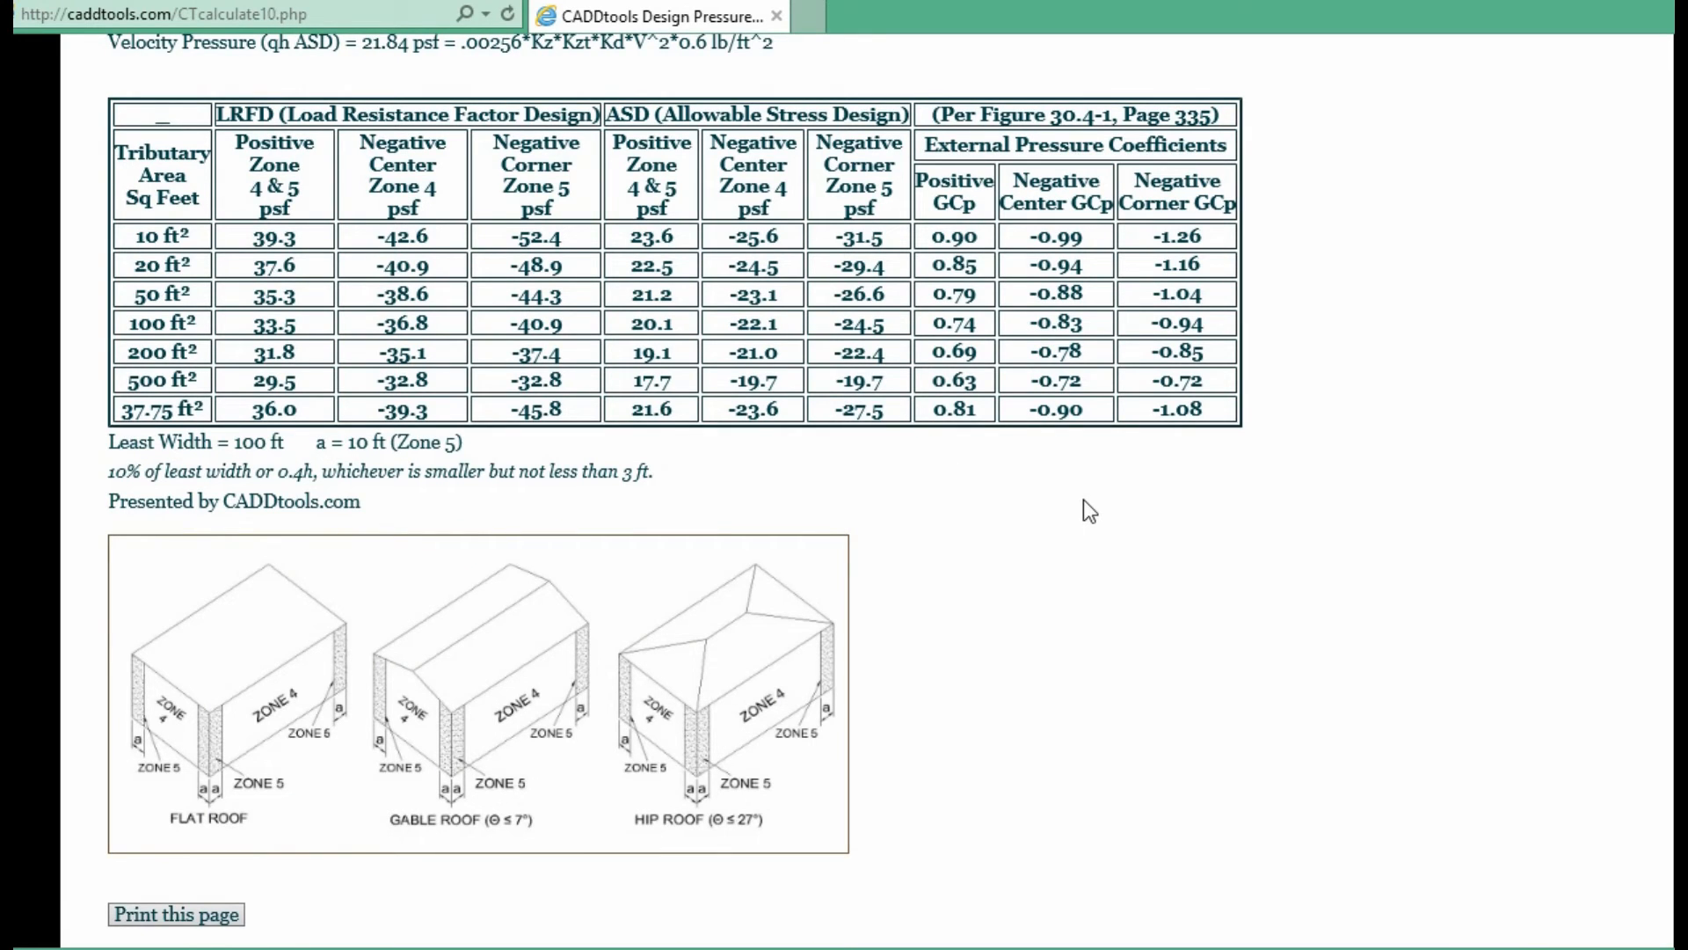
scroll(up, 3)
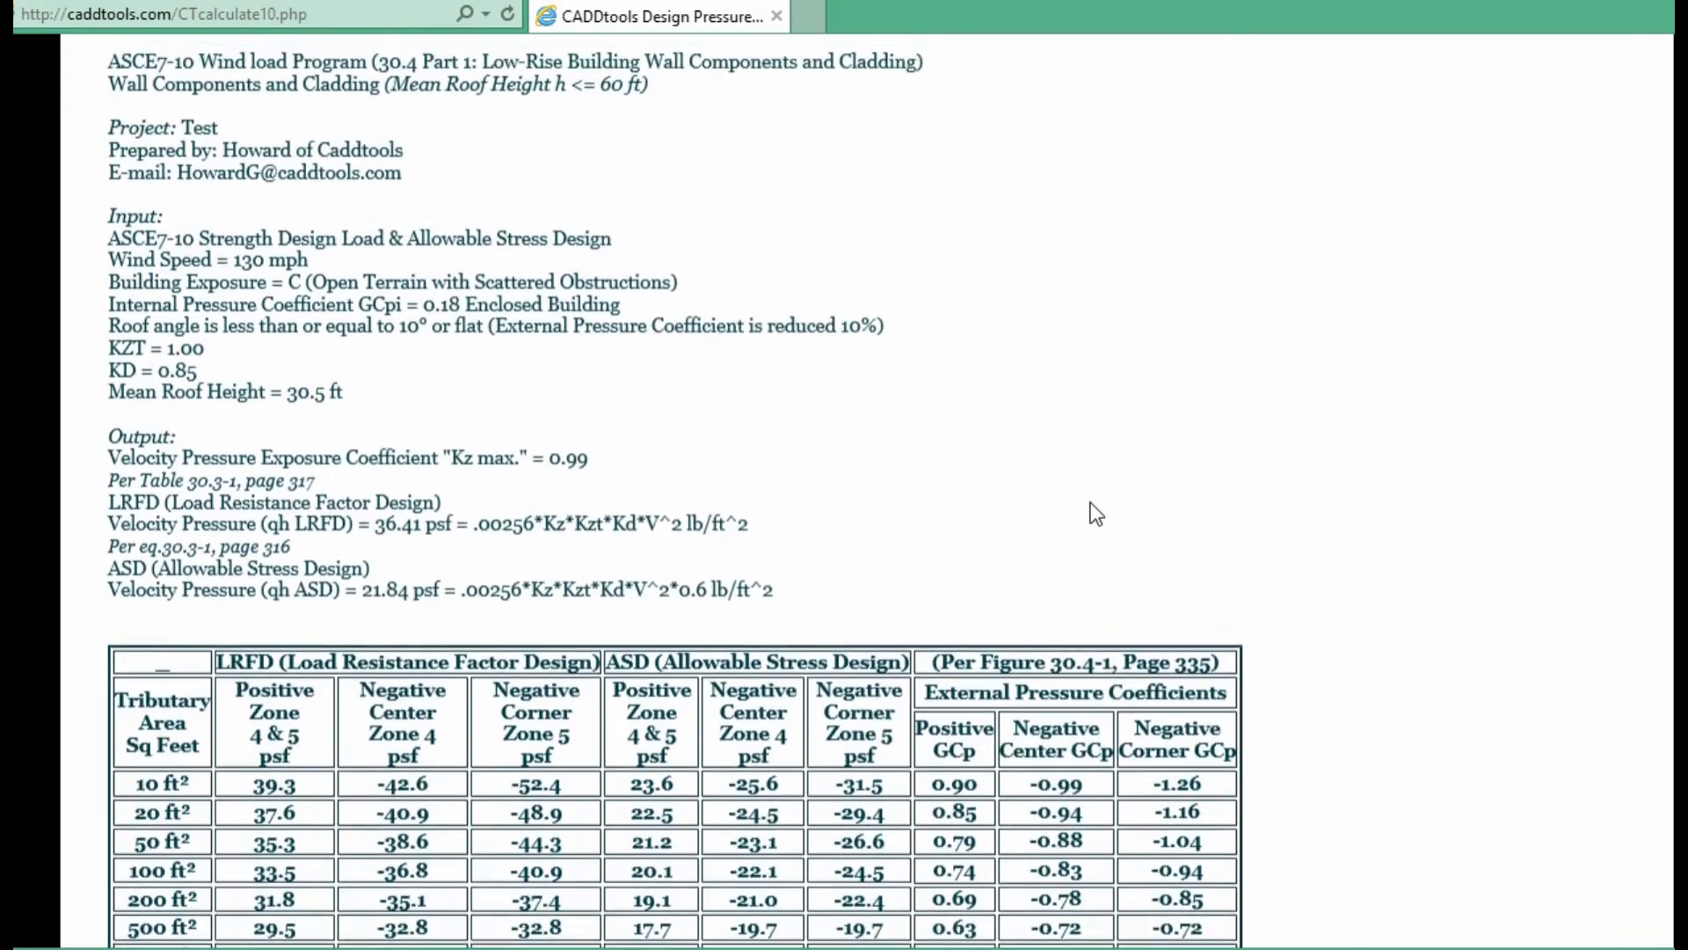
scroll(up, 3)
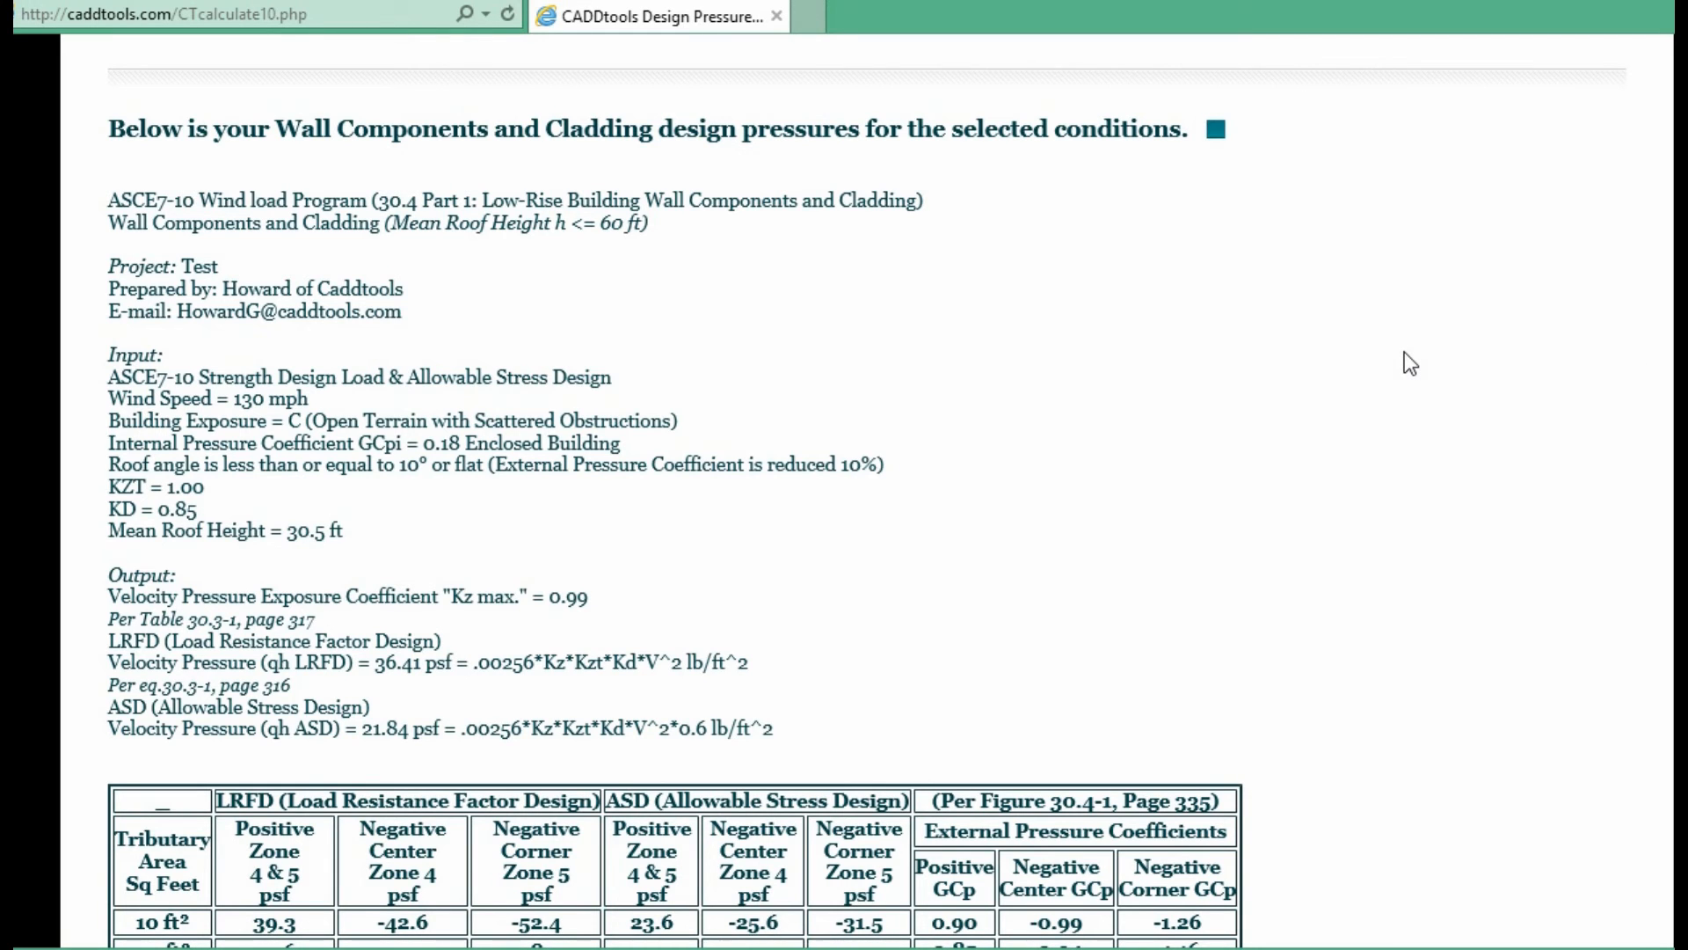
Step: Go to the CADDtools Data Exchange Program page from the site navigation bar
scroll(up, 3)
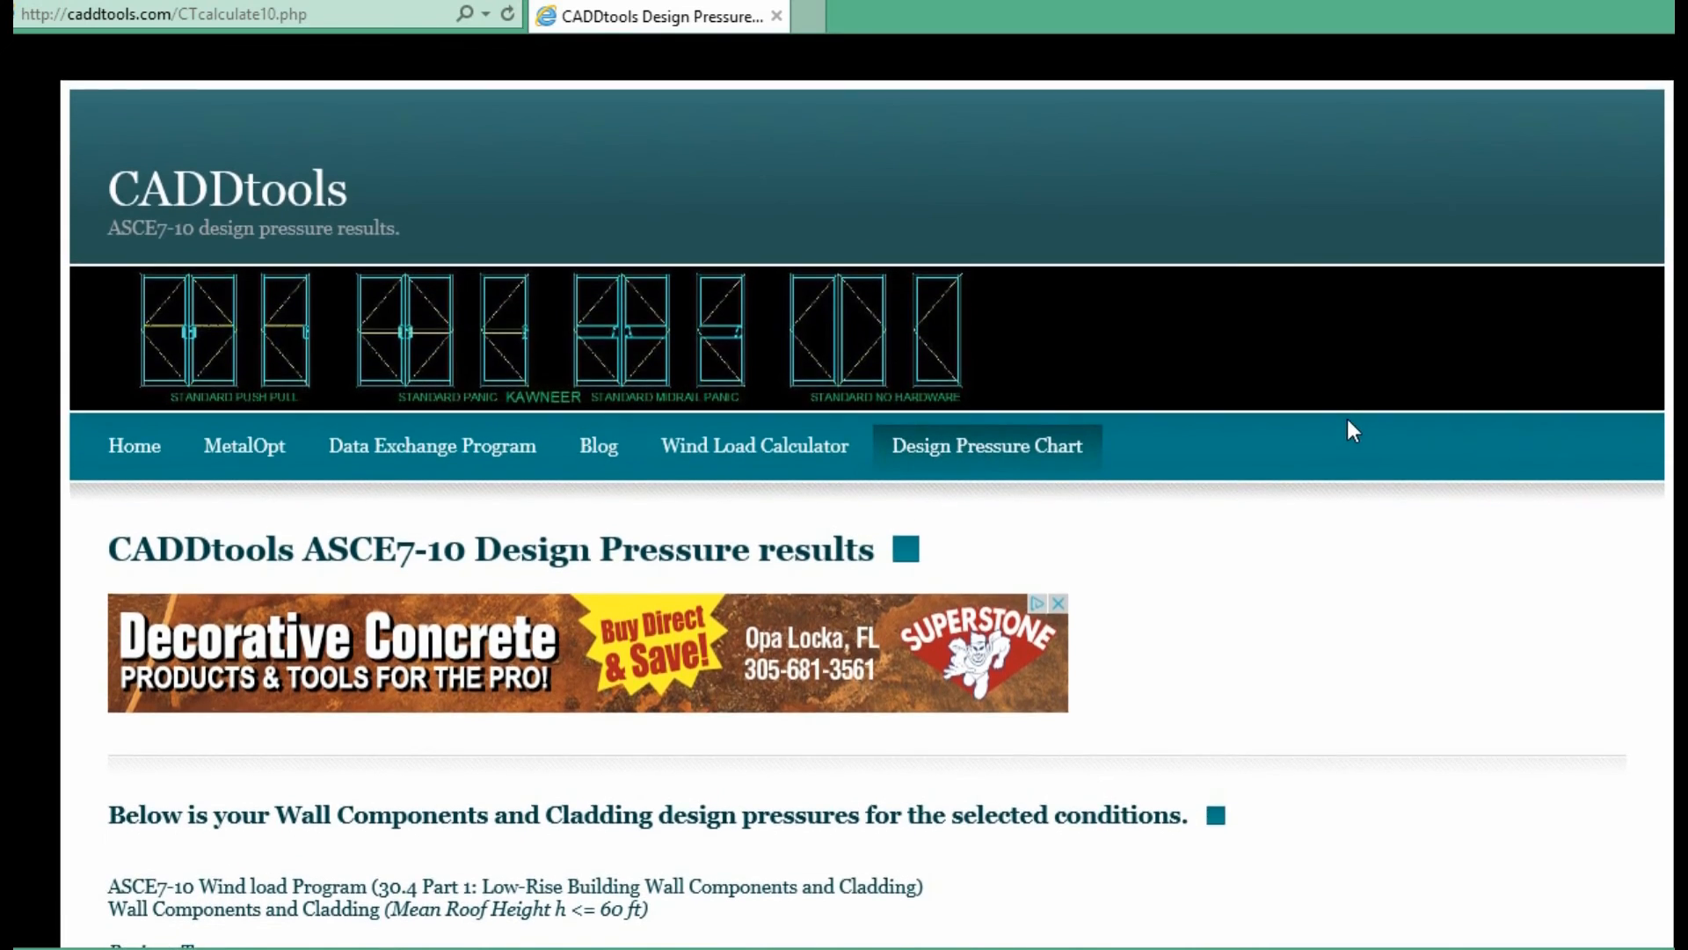
mouse_move(243, 445)
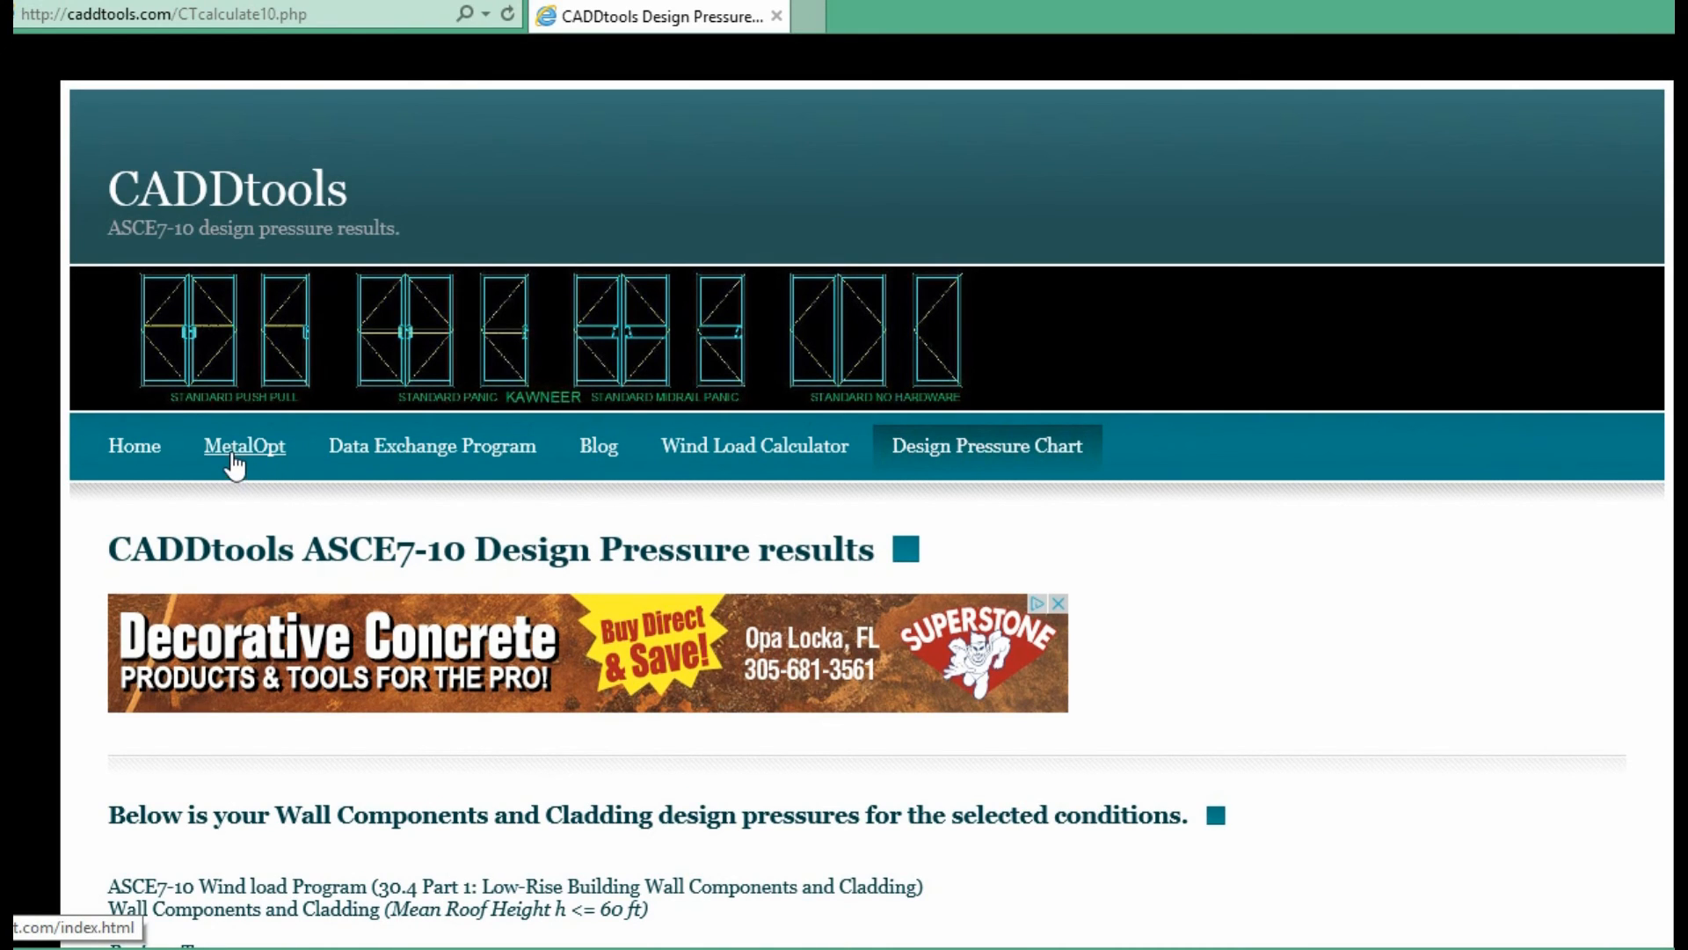
mouse_move(598, 445)
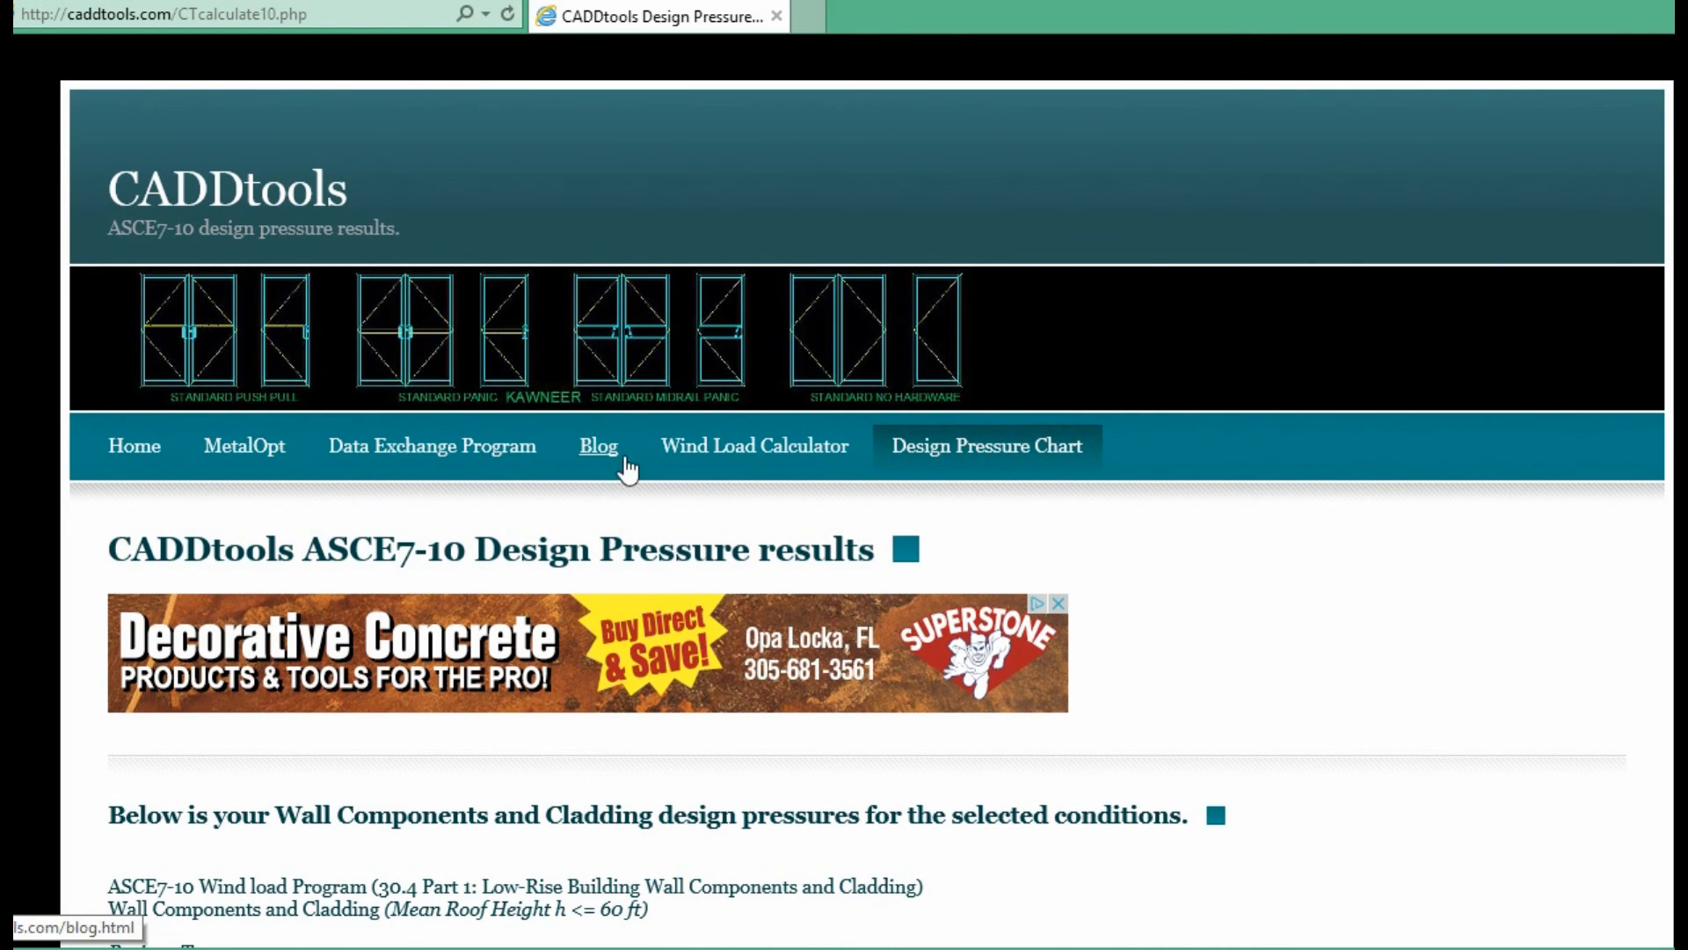
mouse_move(429, 445)
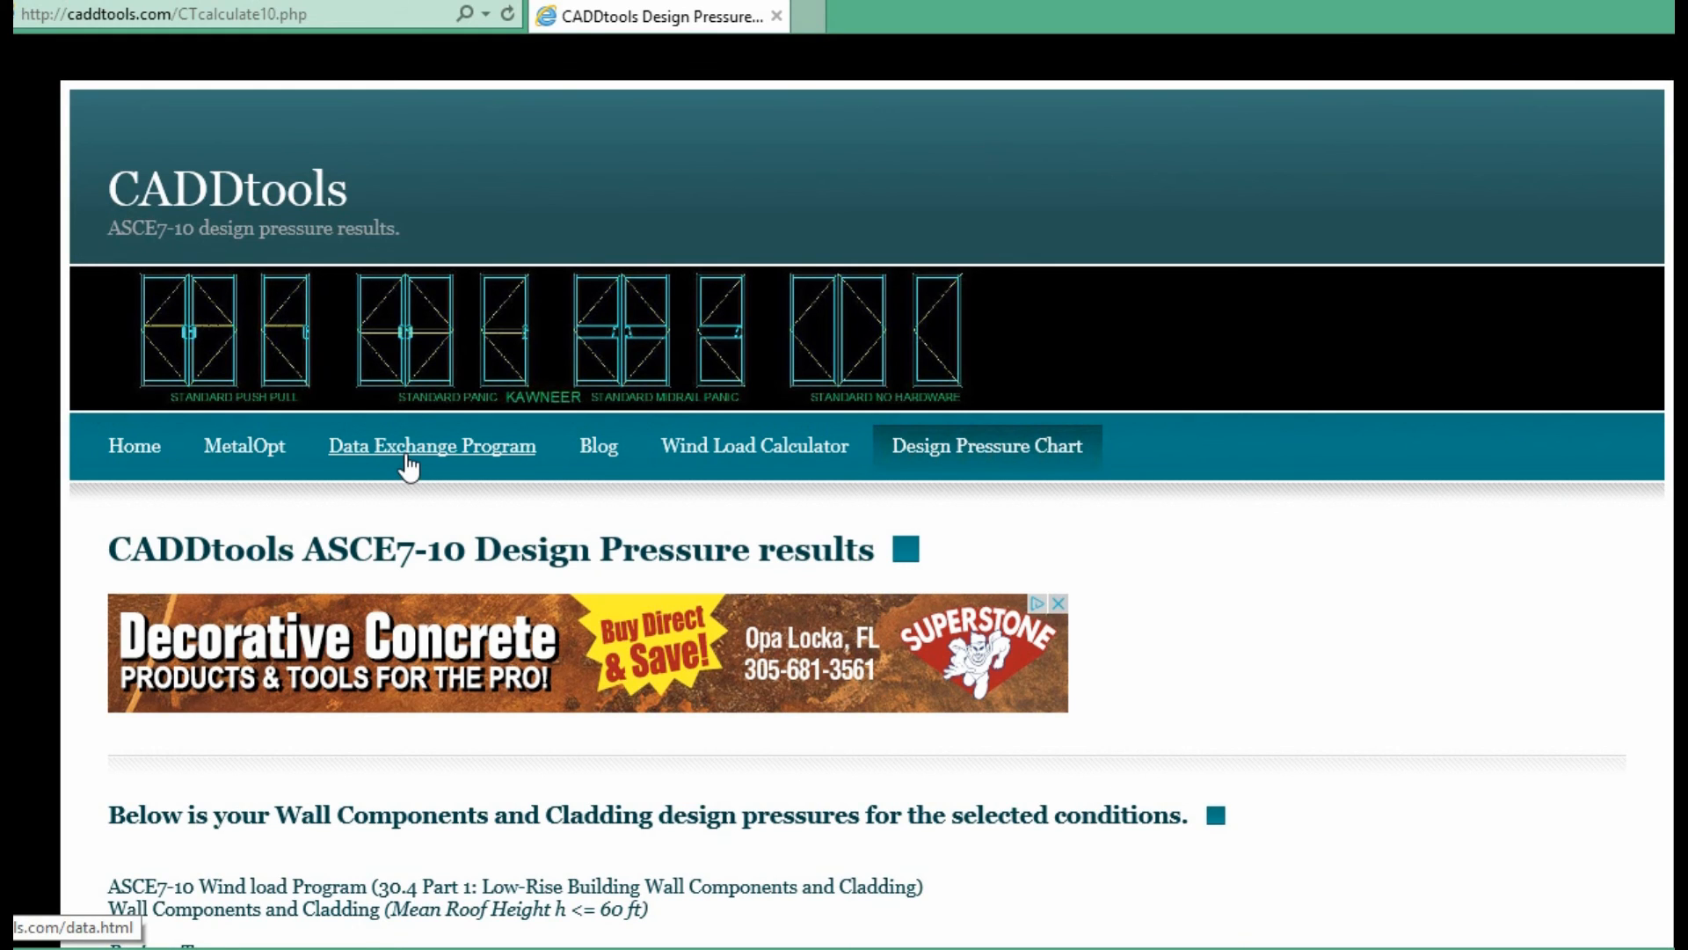
click(430, 445)
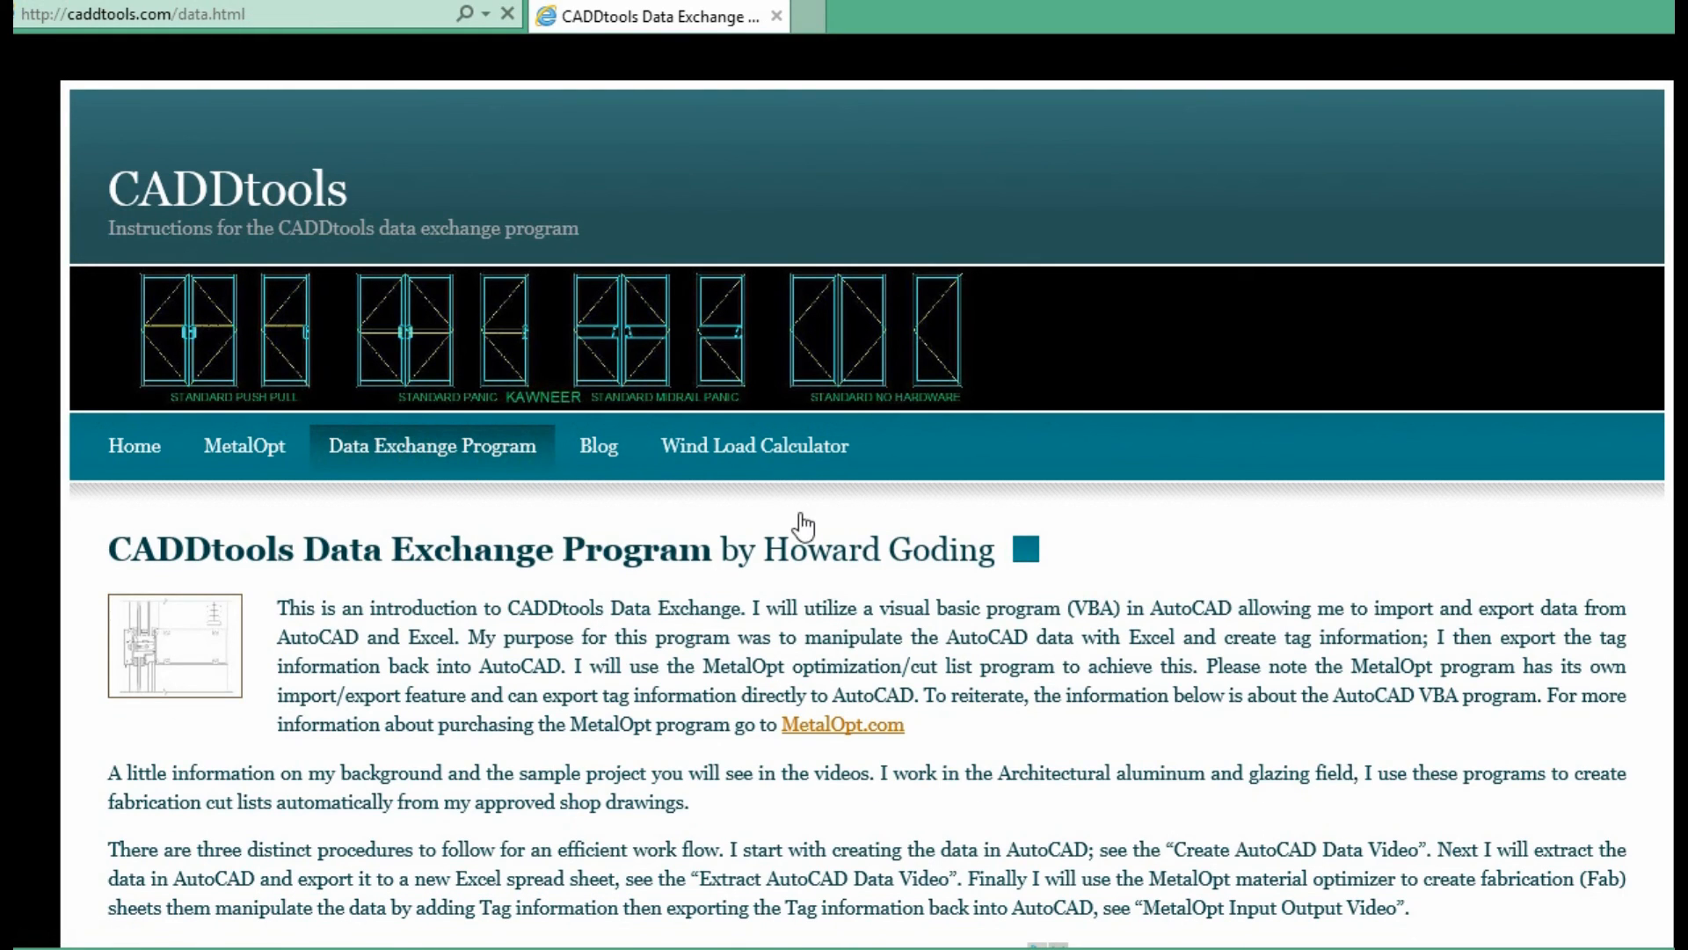
scroll(down, 3)
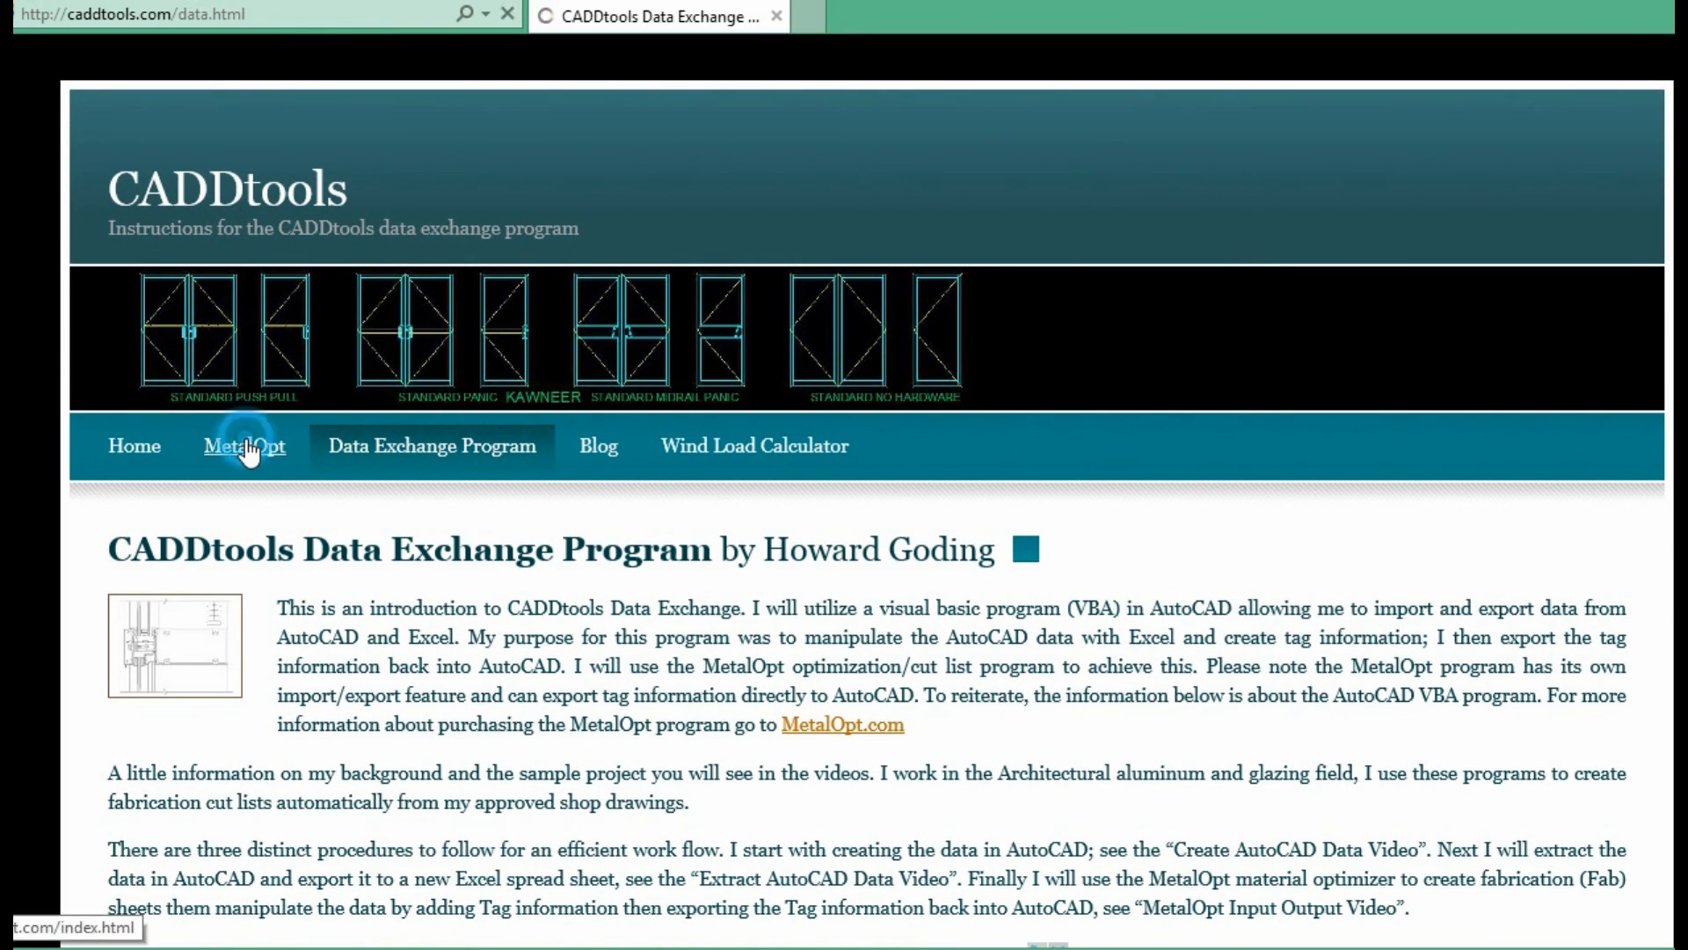
Step: Load the MetalOpt 6.2 home page from the CADDtools navigation bar
click(243, 444)
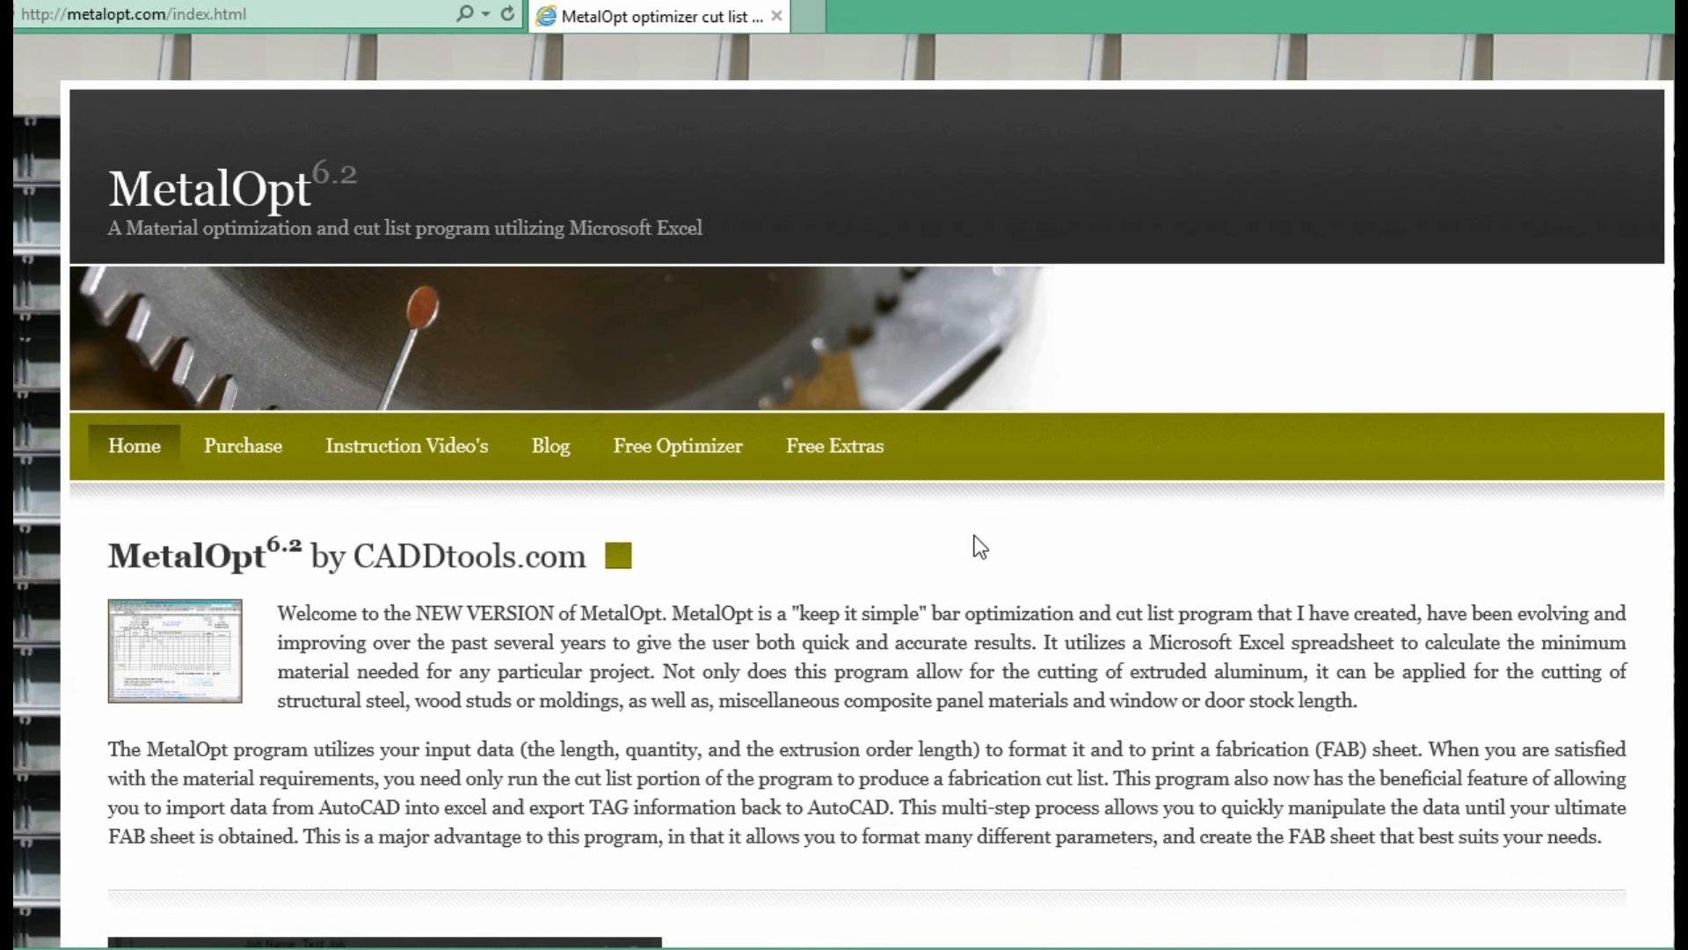
mouse_move(992, 550)
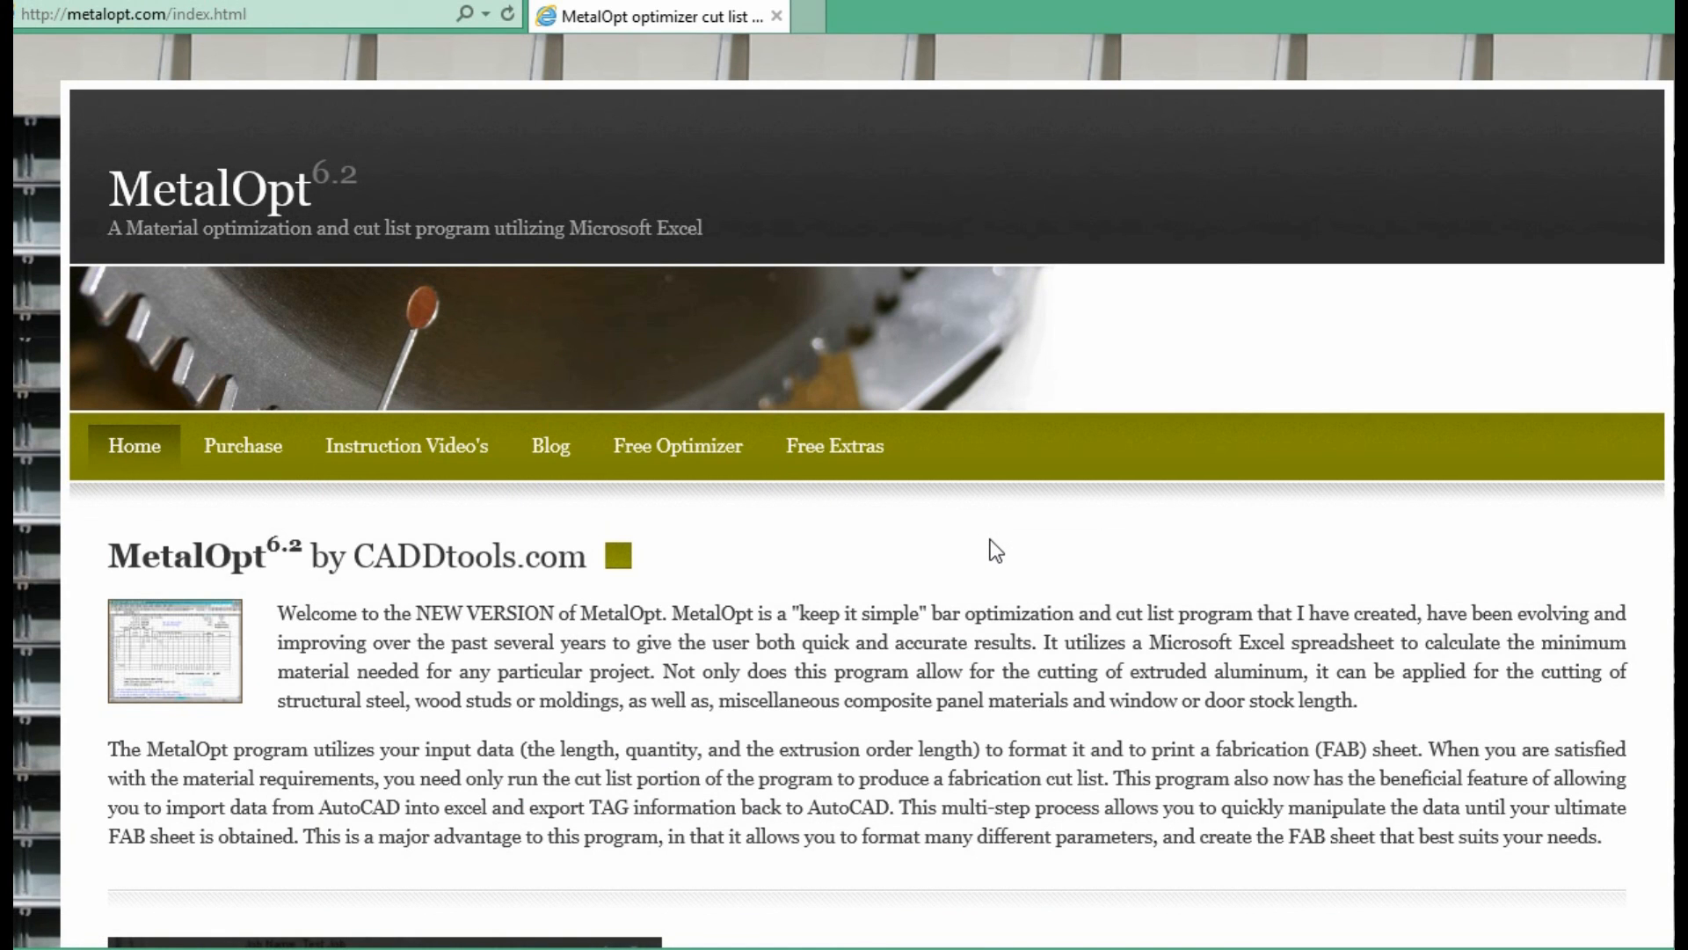
mouse_move(907, 573)
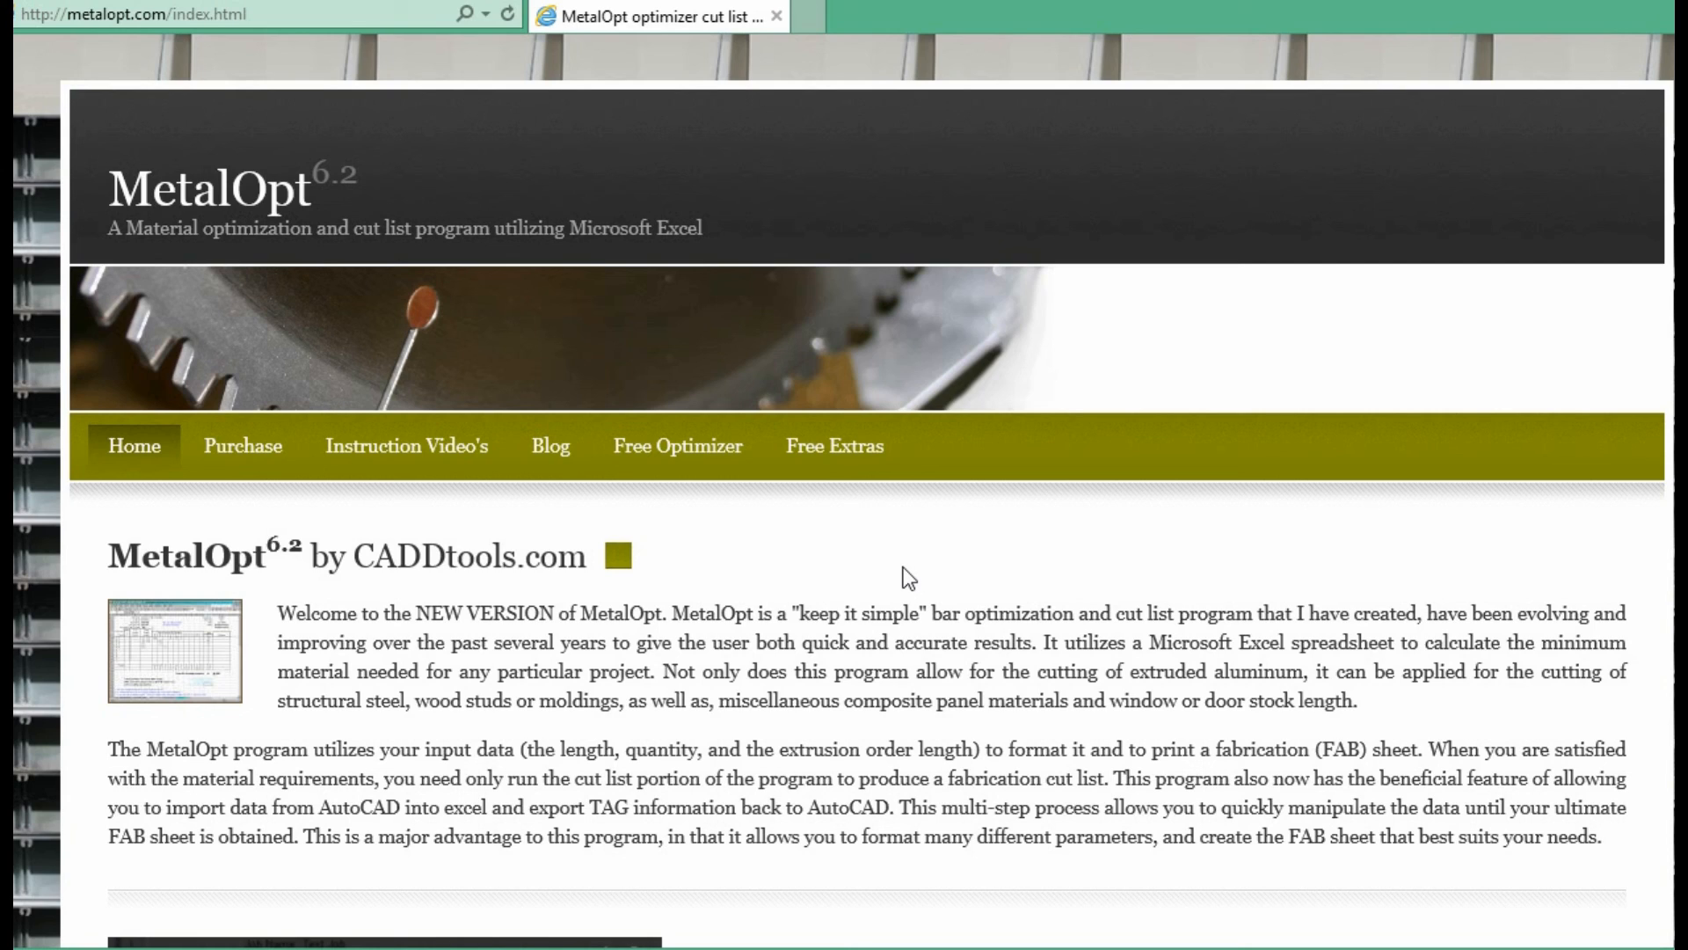
mouse_move(902, 602)
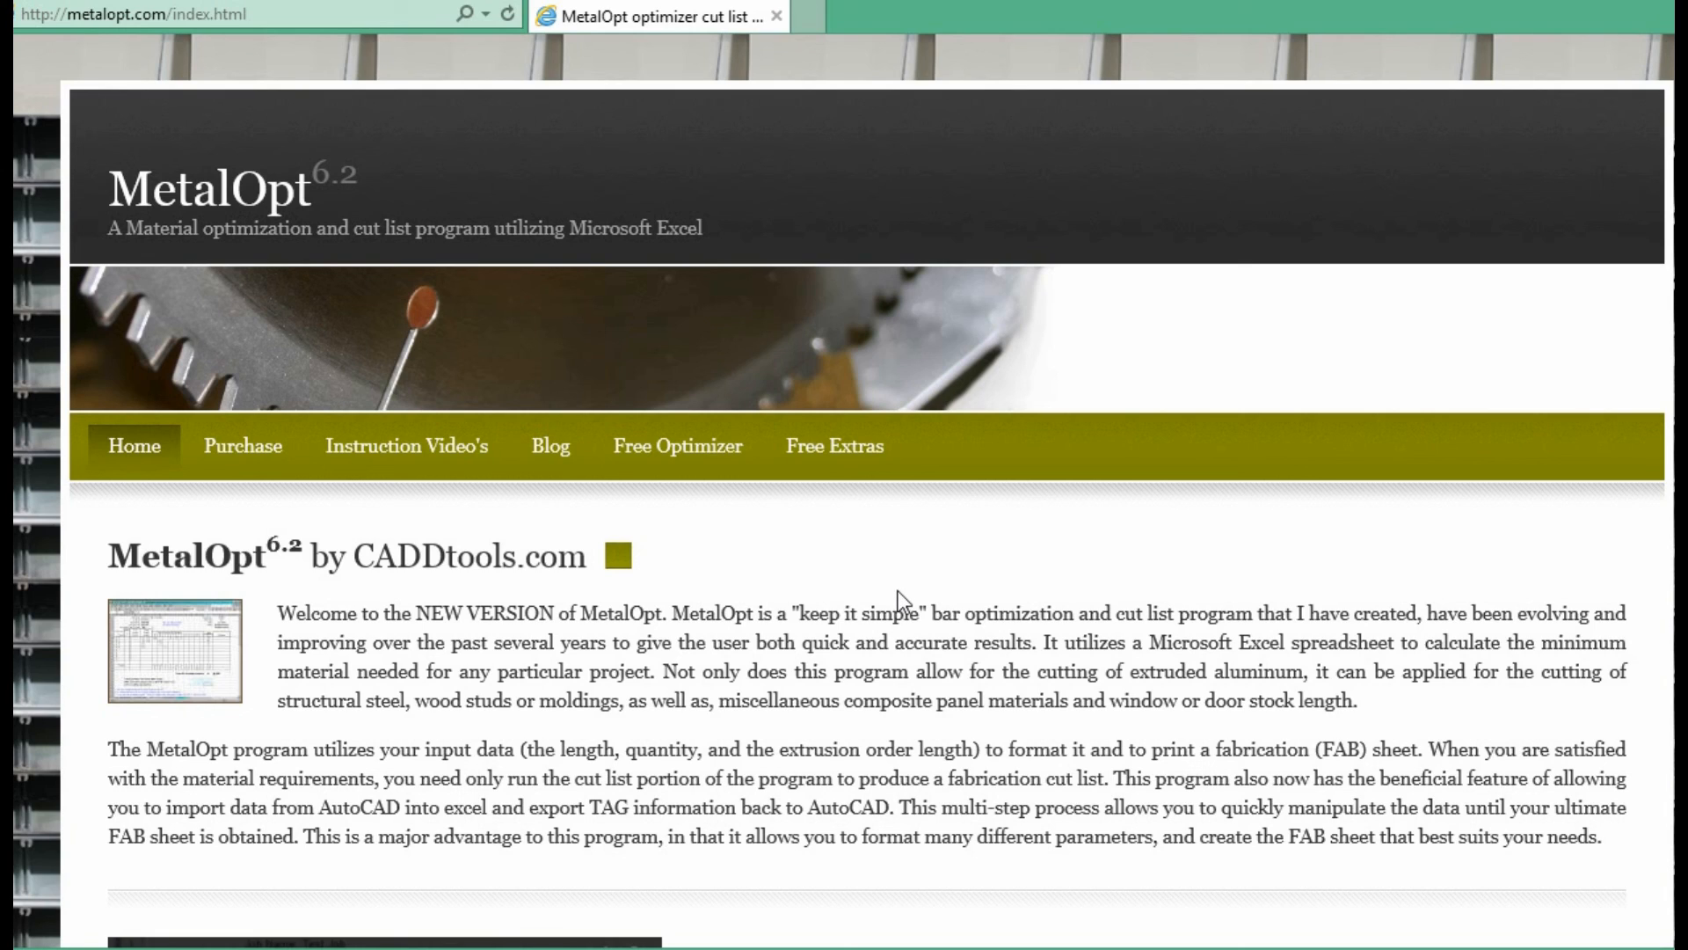